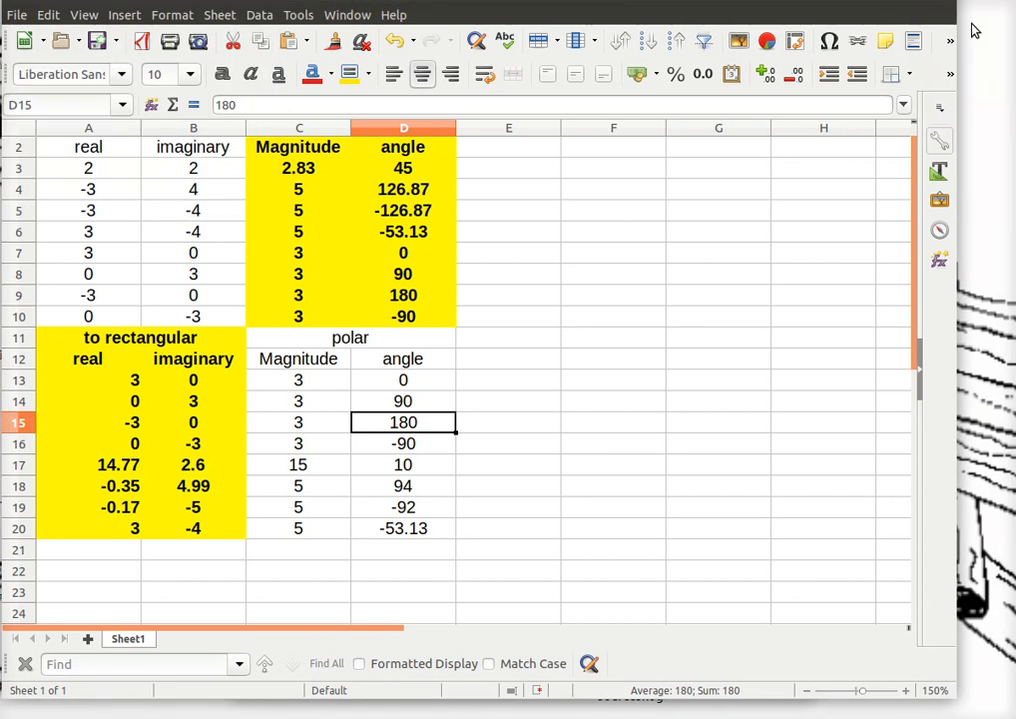
{"action": "mouse_move", "coordinate": [860, 3]}
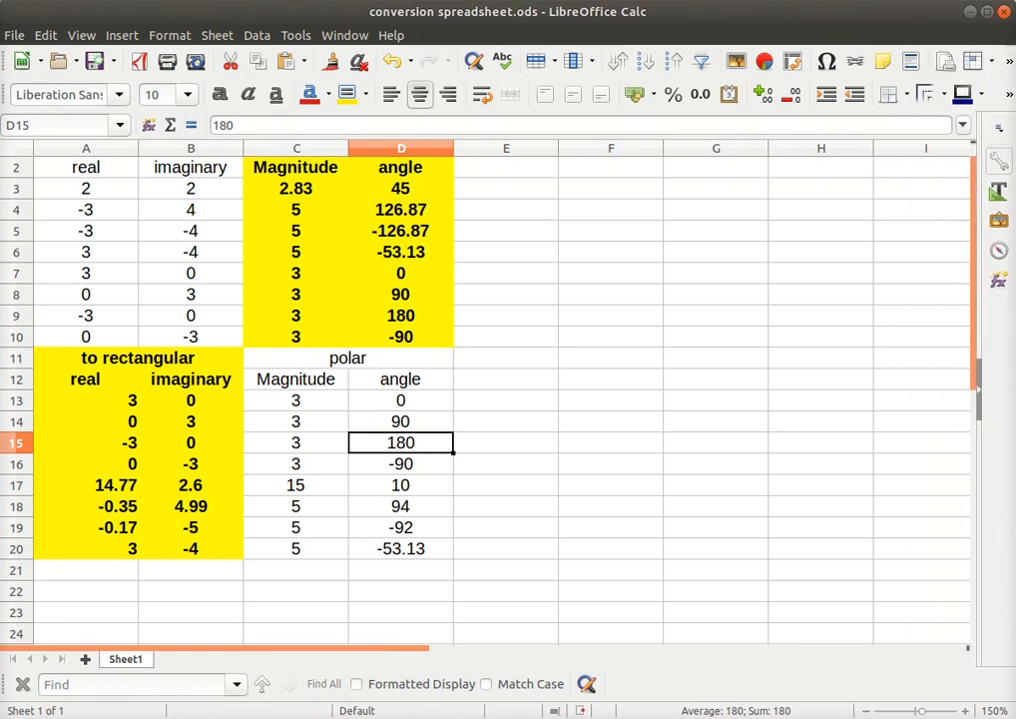
{"action": "mouse_move", "coordinate": [800, 378]}
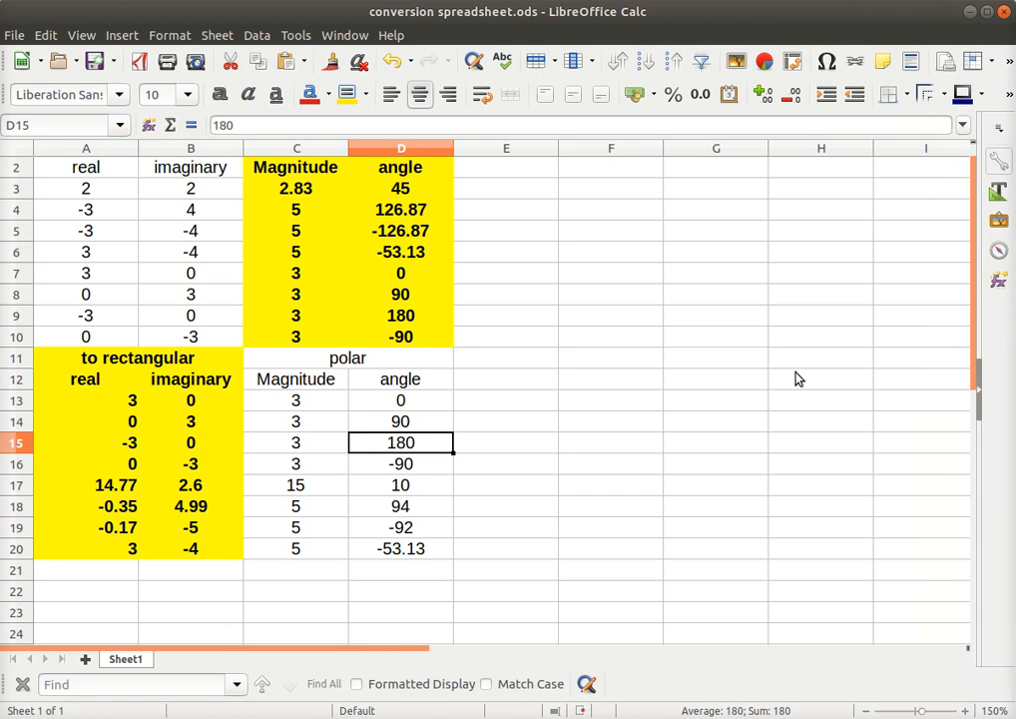
Check the magnitude formula, then show D3's rounded IFS angle formula testing A3 and B3 signs
{"action": "left_click", "coordinate": [505, 272]}
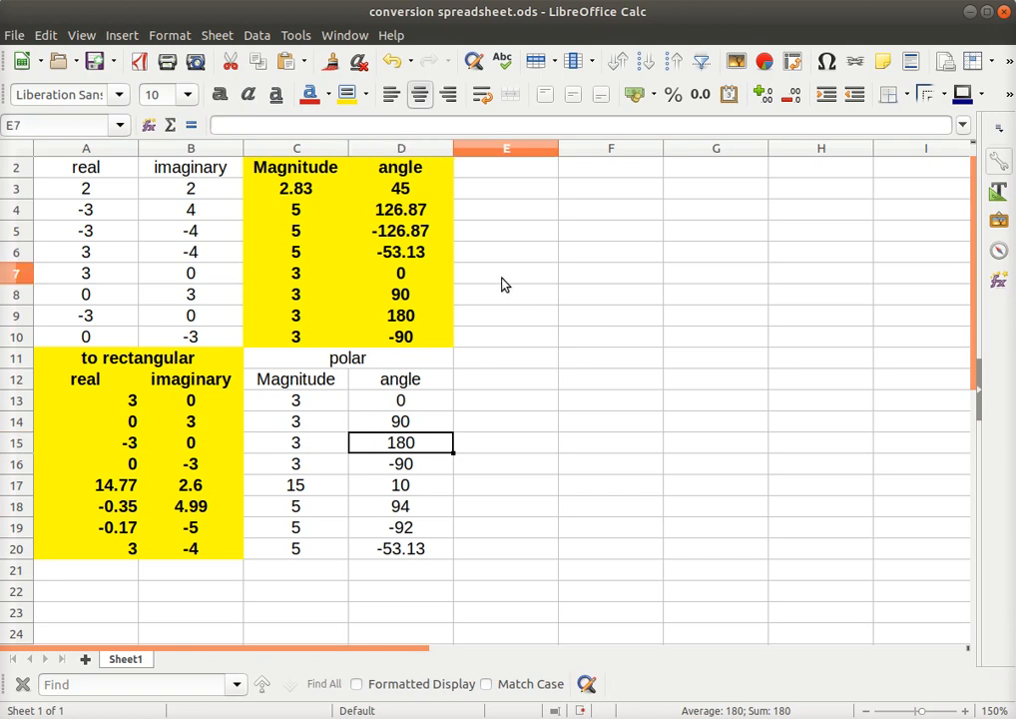
{"action": "left_click", "coordinate": [505, 272]}
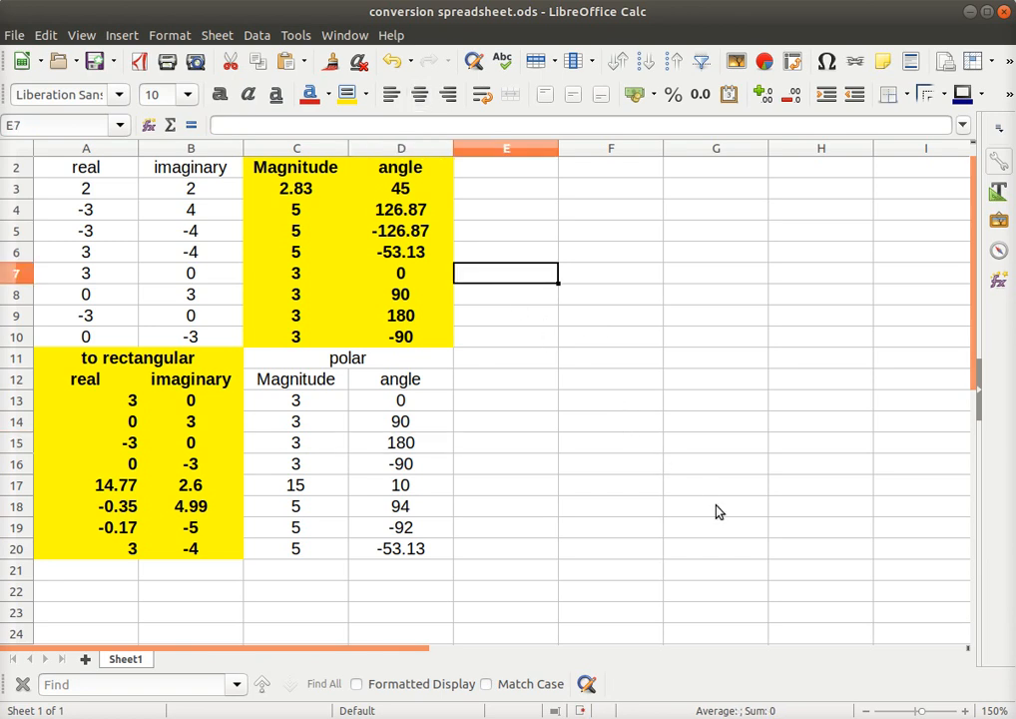
{"action": "mouse_move", "coordinate": [665, 466]}
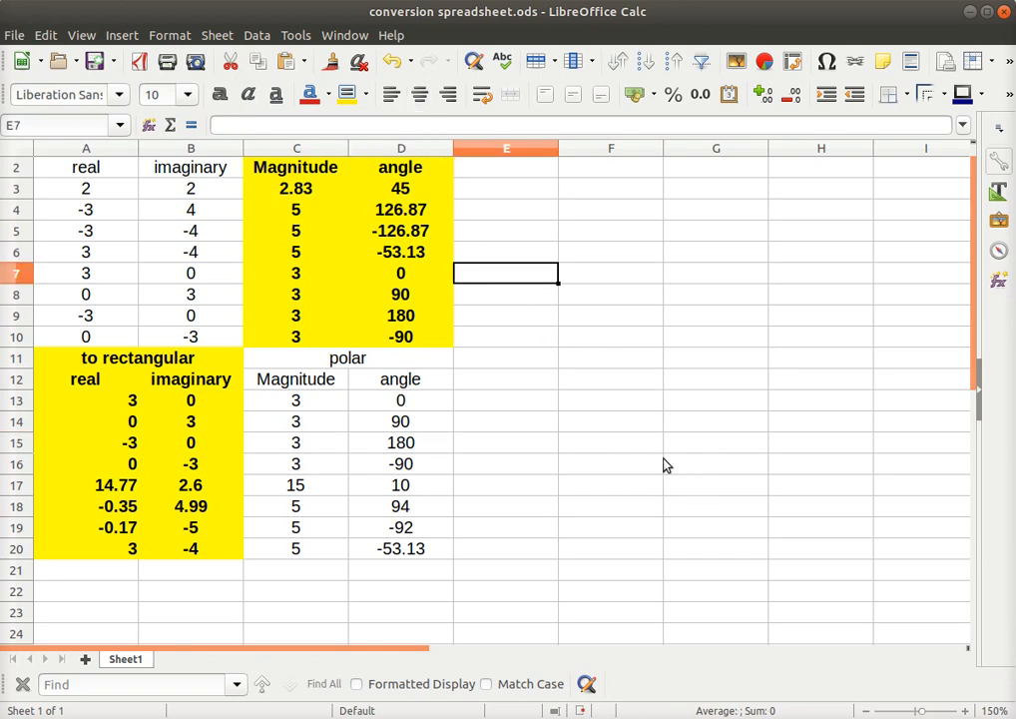
{"action": "mouse_move", "coordinate": [514, 234]}
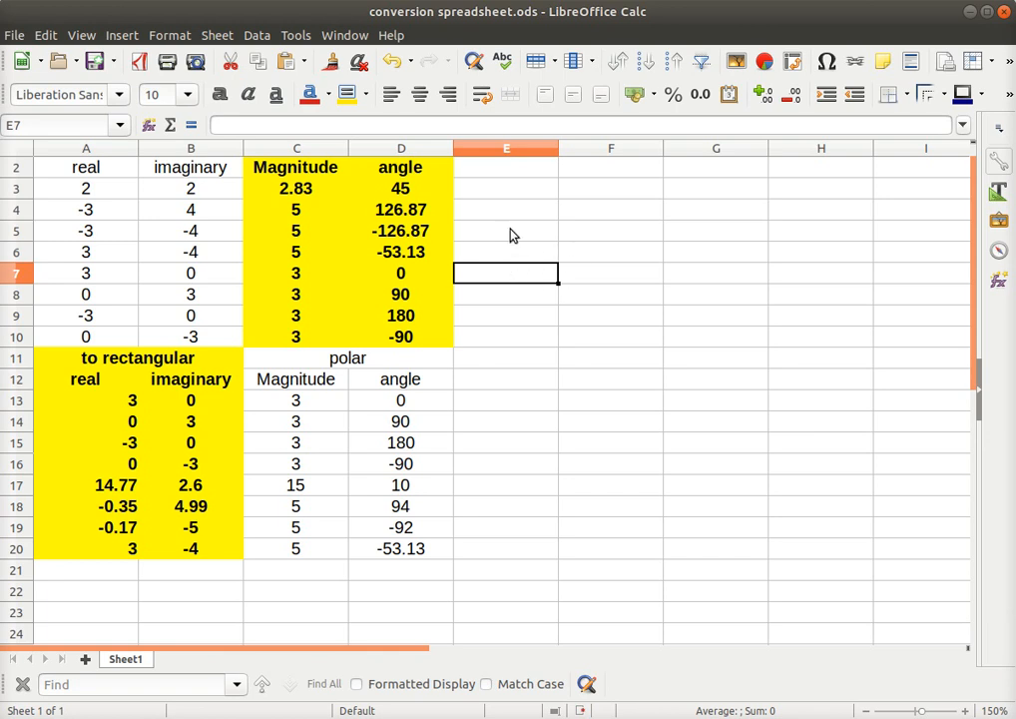
{"action": "mouse_move", "coordinate": [605, 327]}
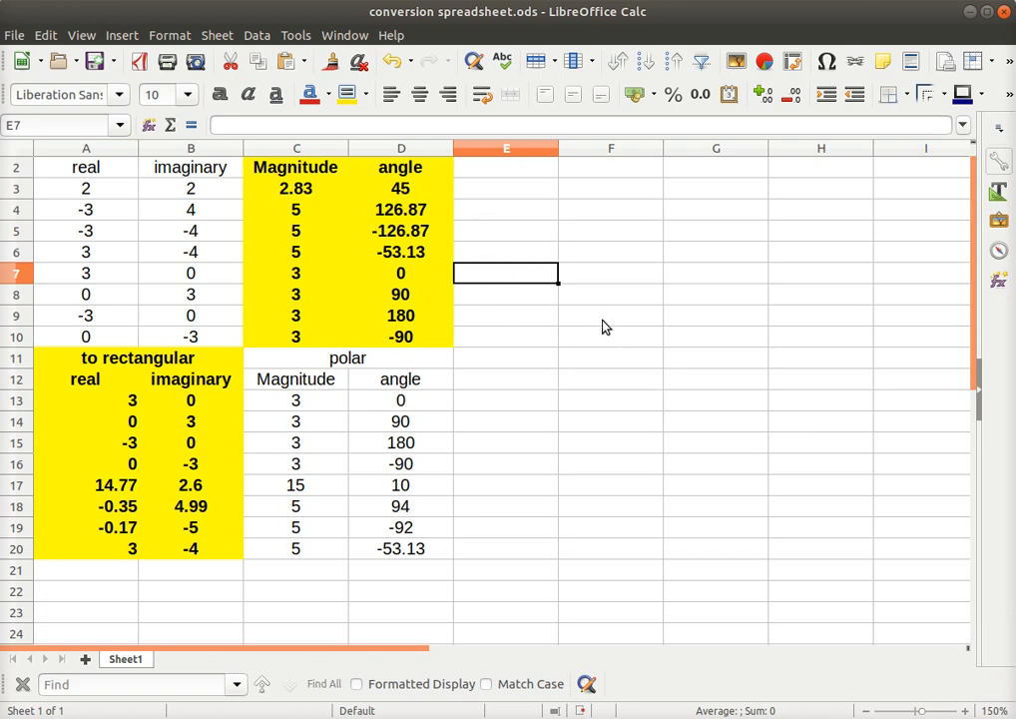
{"action": "mouse_move", "coordinate": [521, 256]}
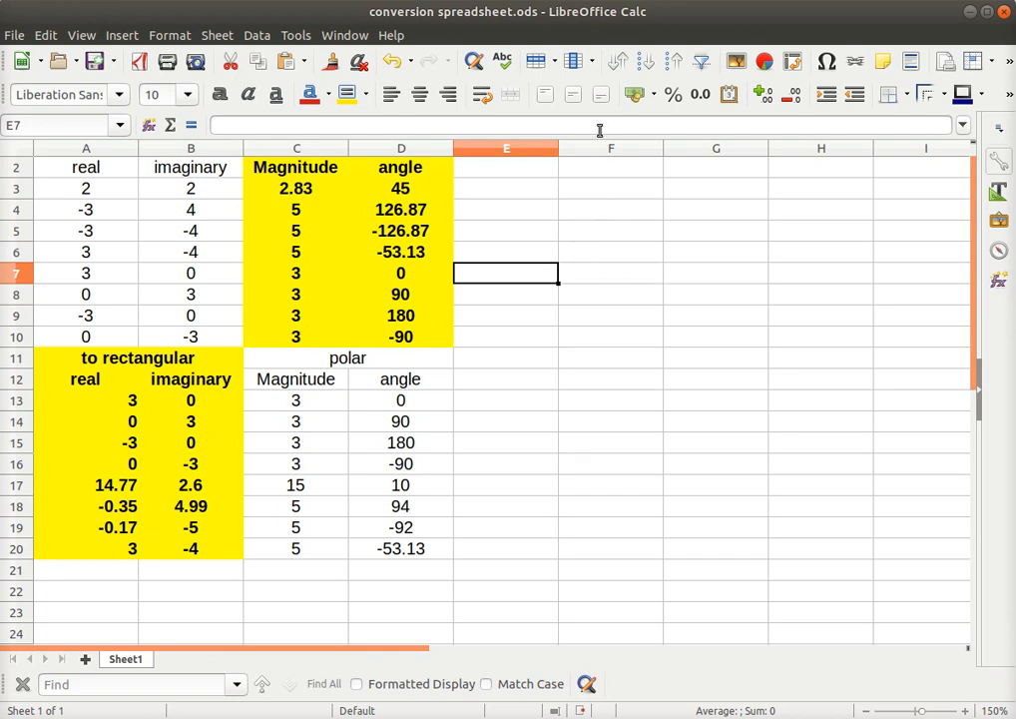
{"action": "mouse_move", "coordinate": [391, 28]}
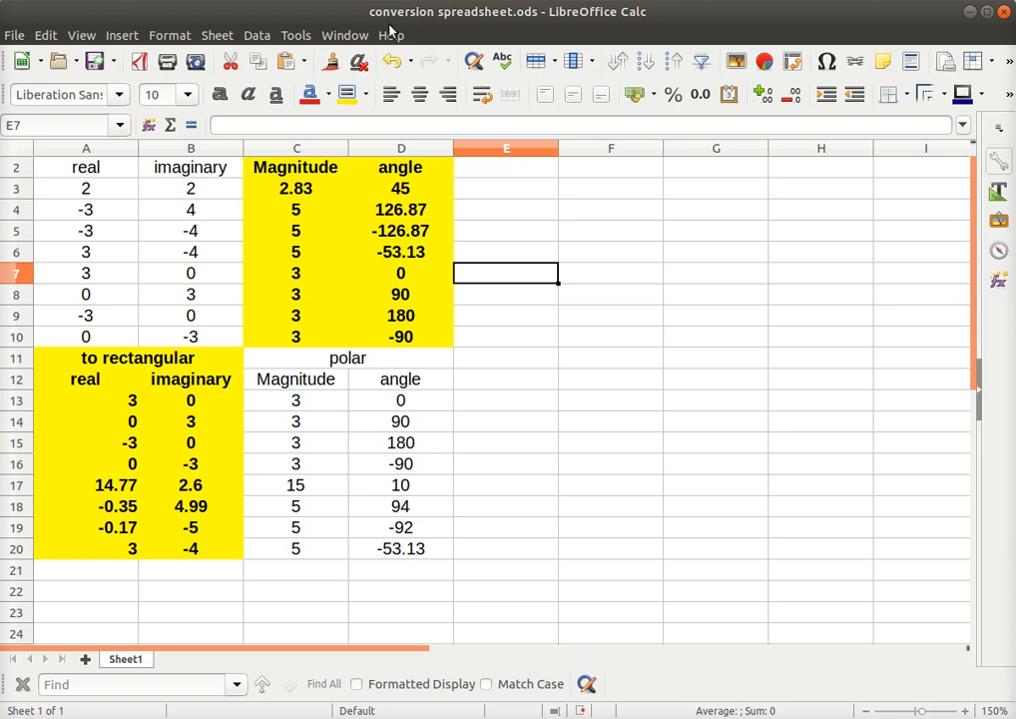
{"action": "mouse_move", "coordinate": [156, 293]}
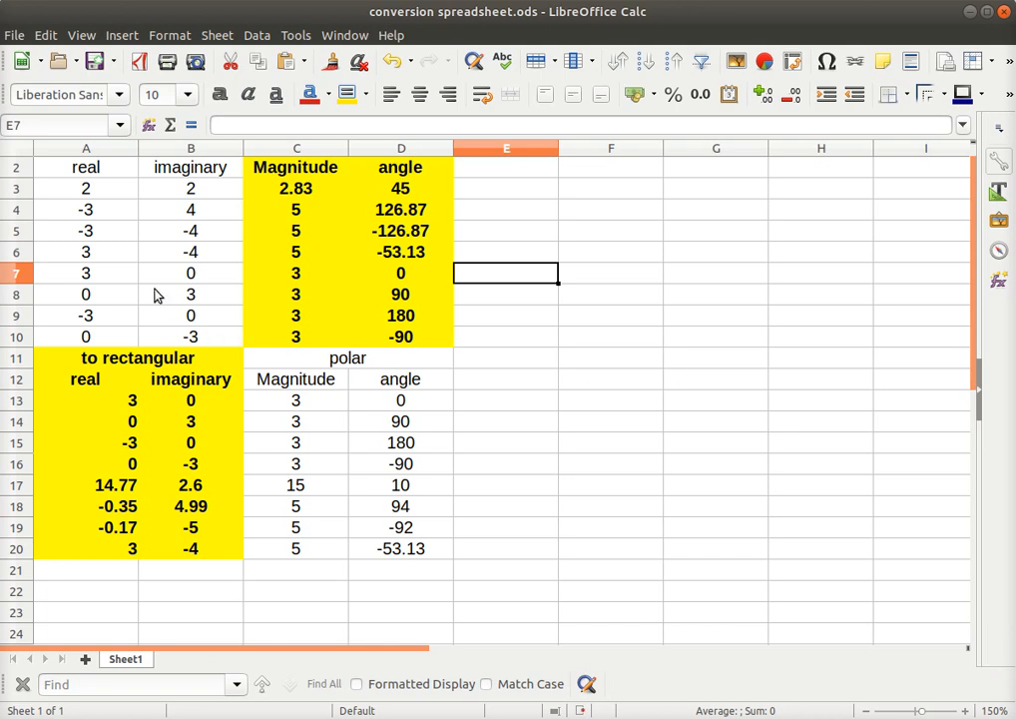
{"action": "mouse_move", "coordinate": [167, 167]}
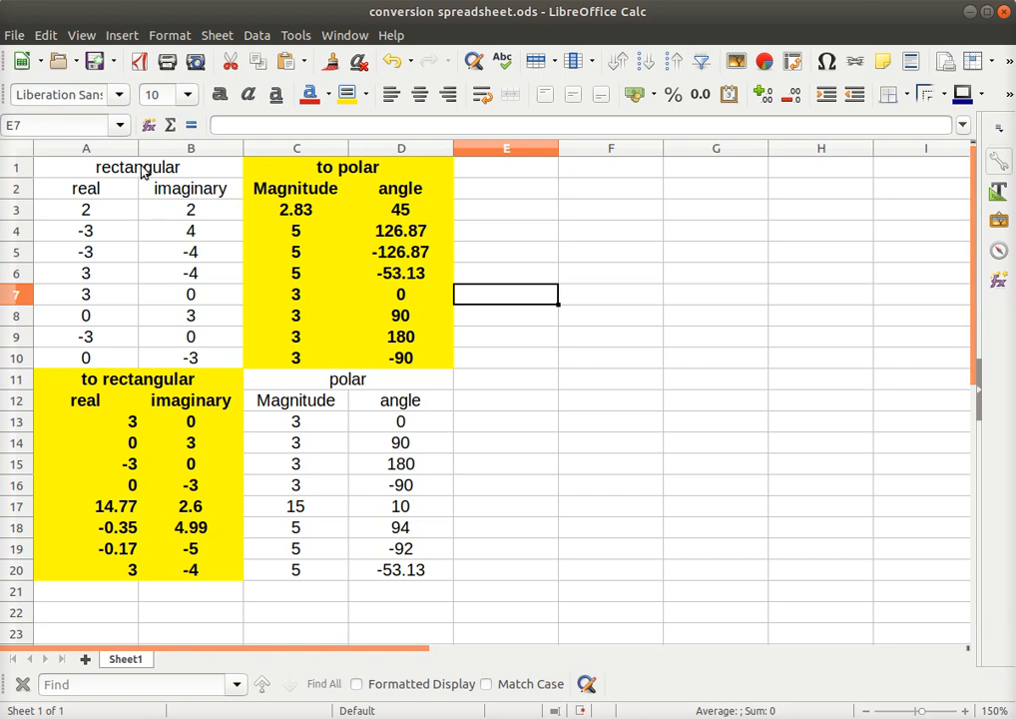
{"action": "mouse_move", "coordinate": [189, 209]}
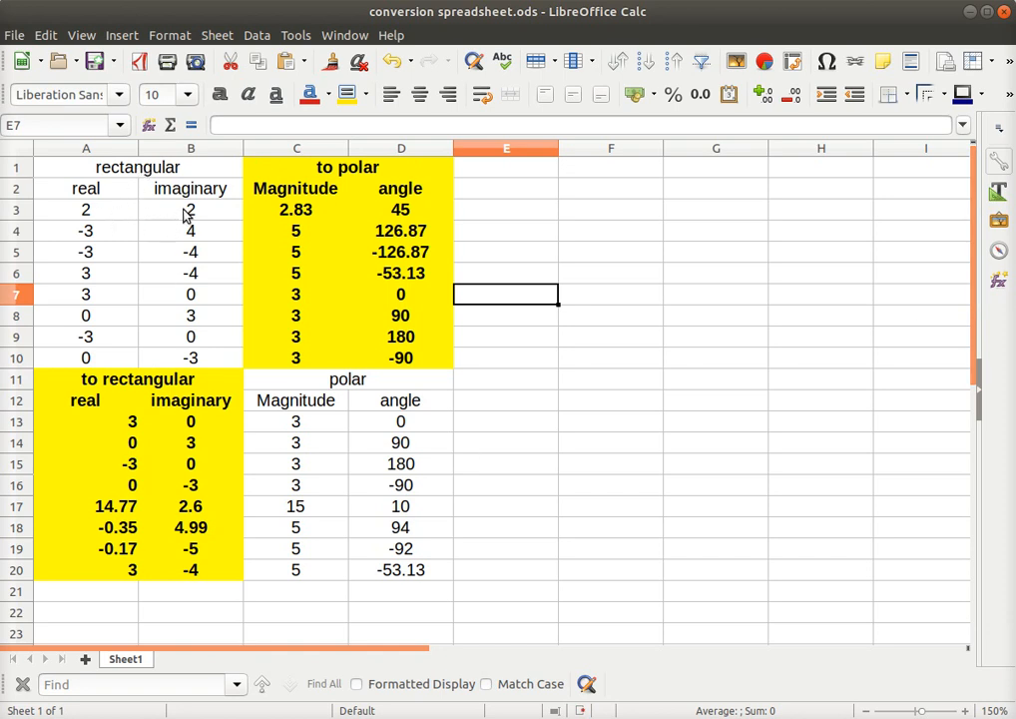
{"action": "mouse_move", "coordinate": [205, 221]}
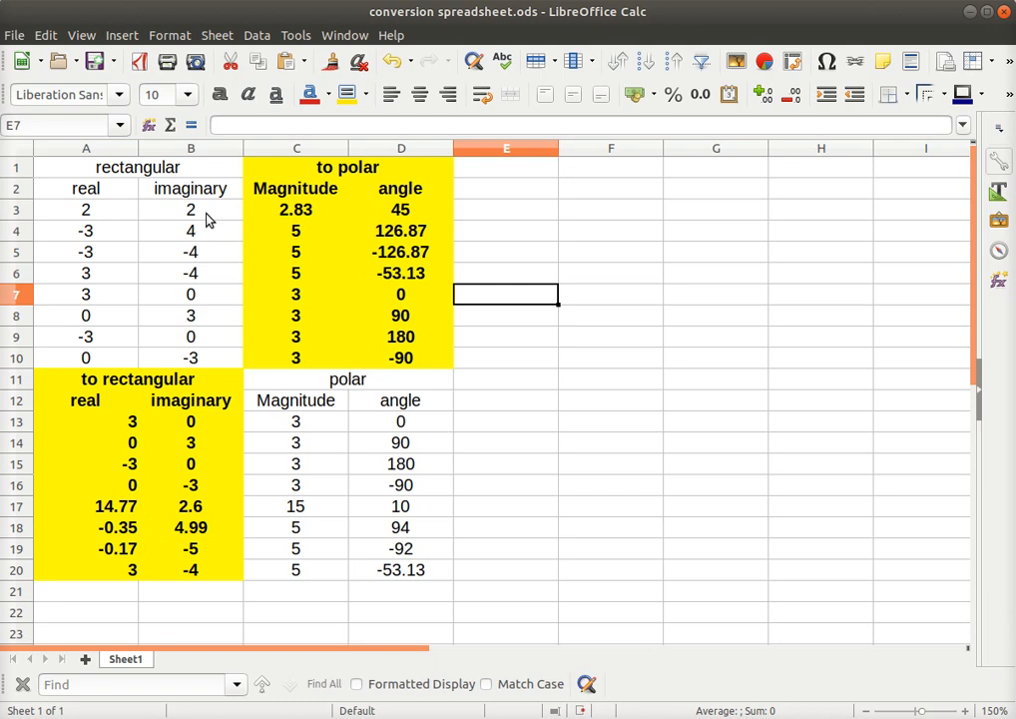
{"action": "mouse_move", "coordinate": [93, 215]}
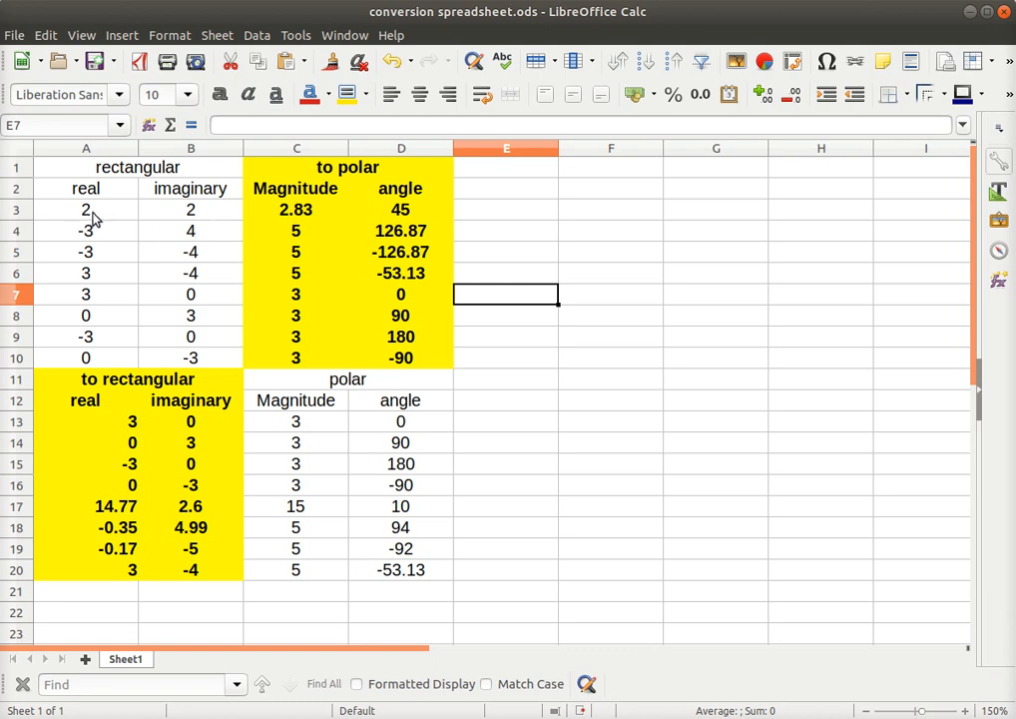
{"action": "mouse_move", "coordinate": [83, 249]}
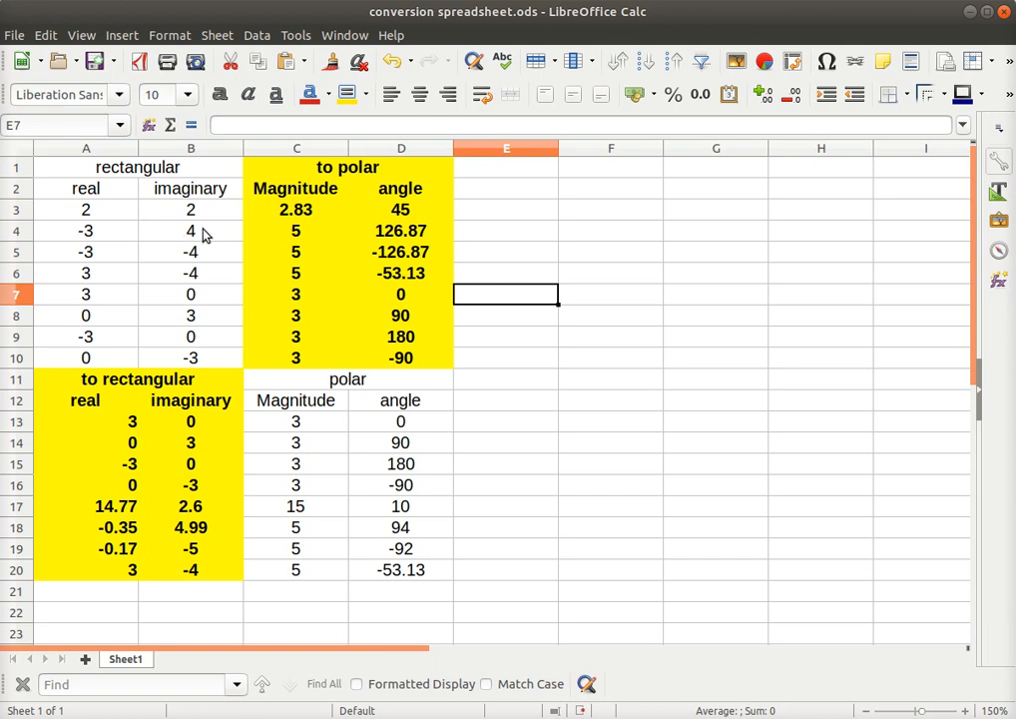
{"action": "mouse_move", "coordinate": [164, 278]}
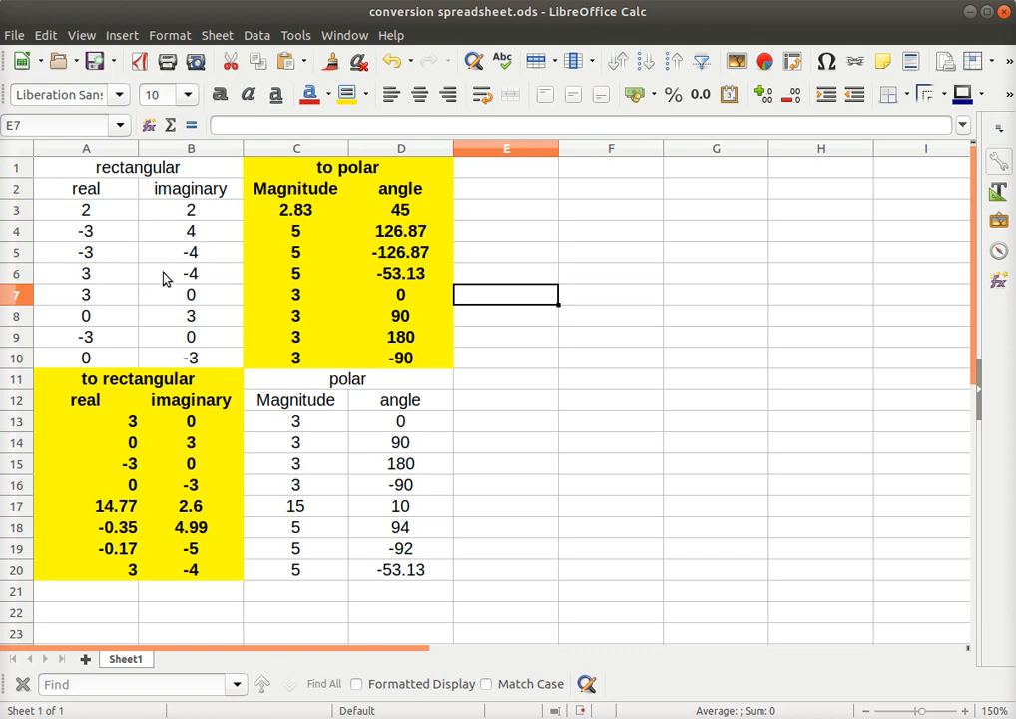
{"action": "mouse_move", "coordinate": [113, 223]}
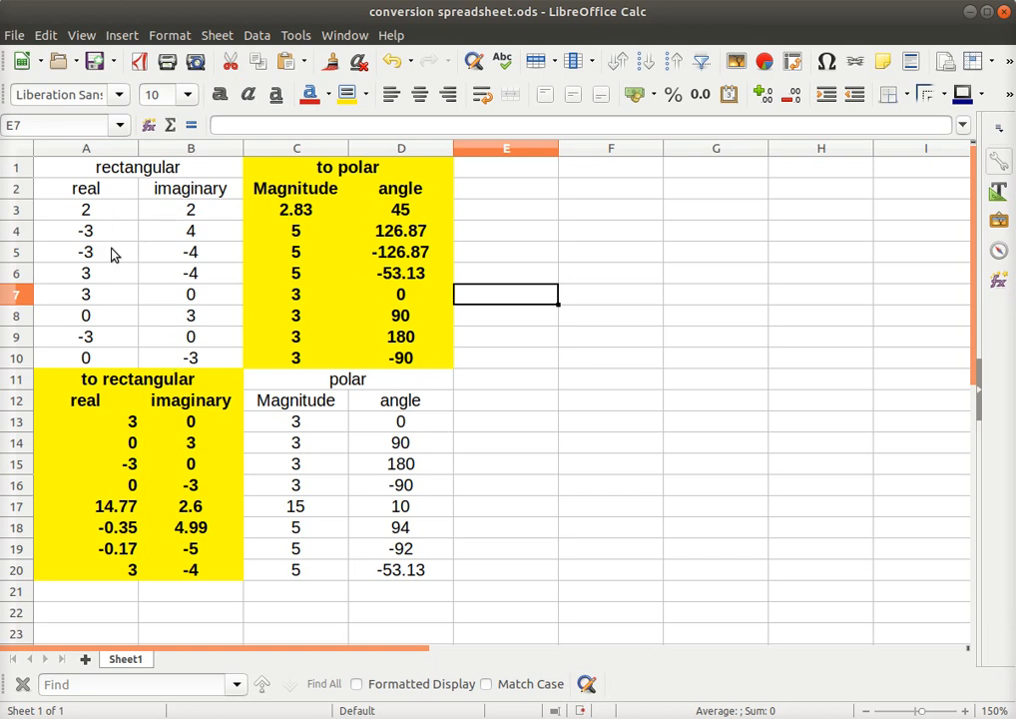
{"action": "mouse_move", "coordinate": [98, 302]}
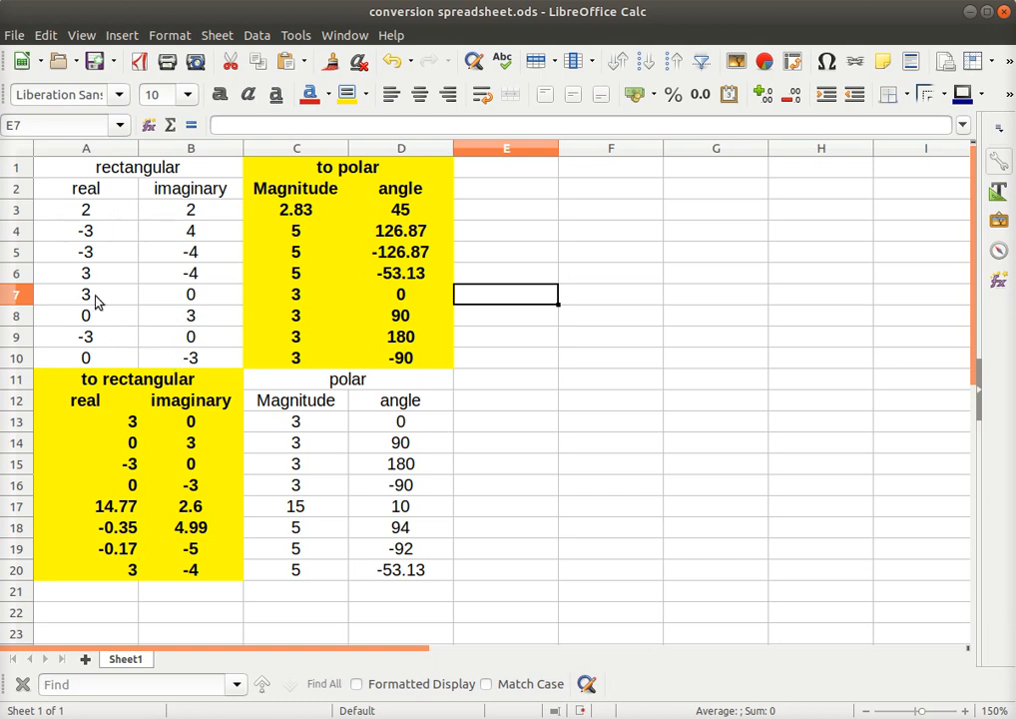
{"action": "mouse_move", "coordinate": [147, 305]}
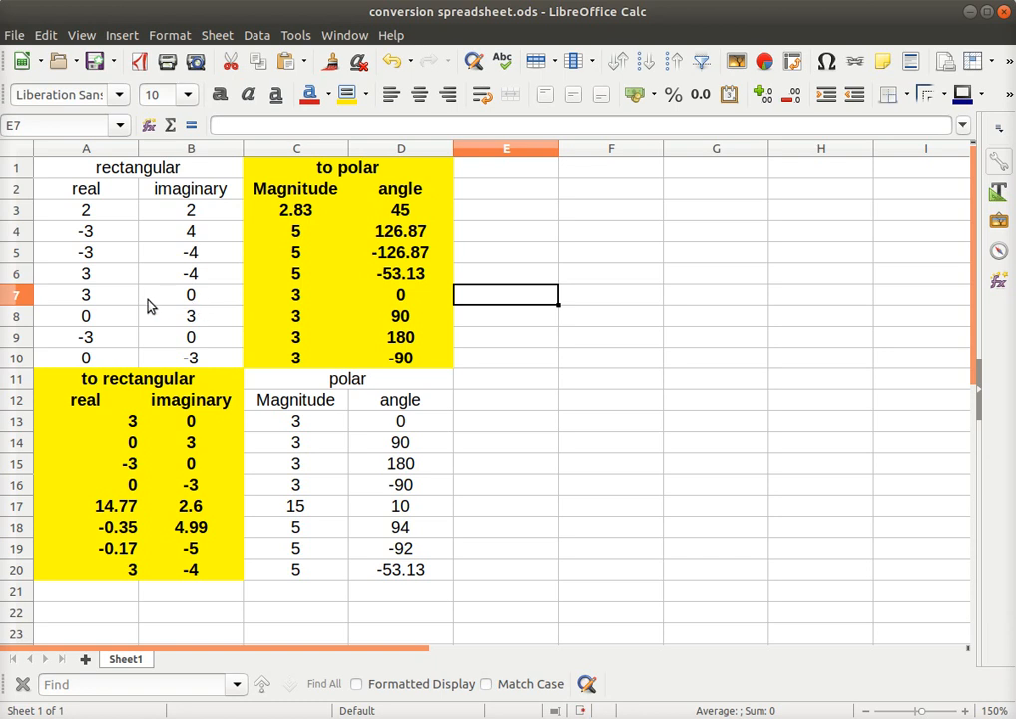
{"action": "mouse_move", "coordinate": [198, 335]}
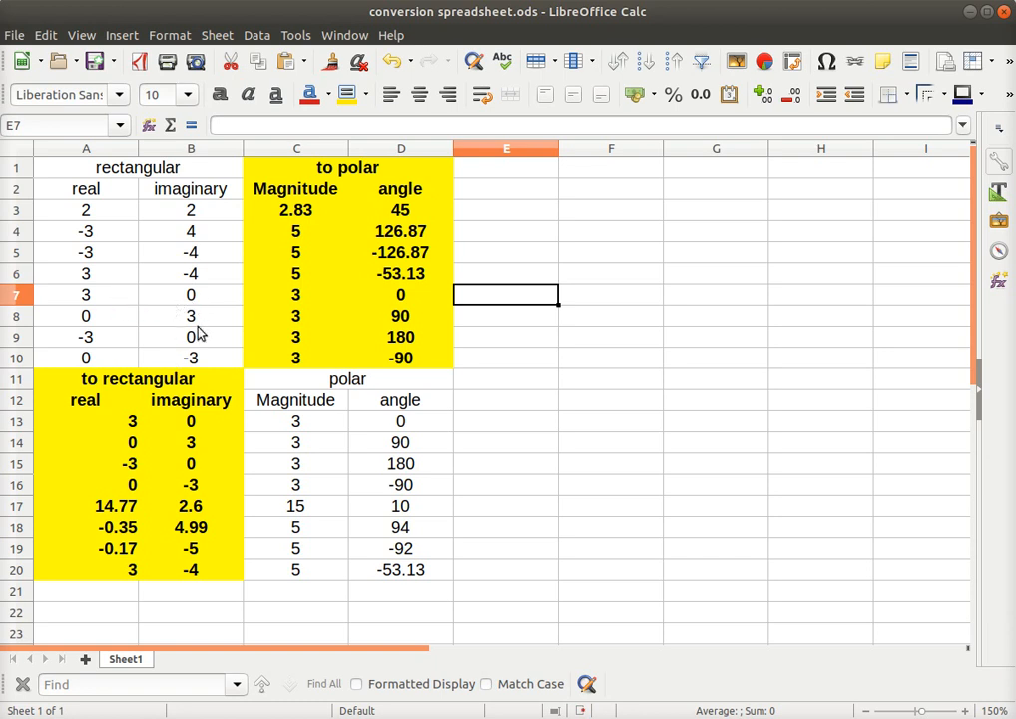
{"action": "mouse_move", "coordinate": [419, 337]}
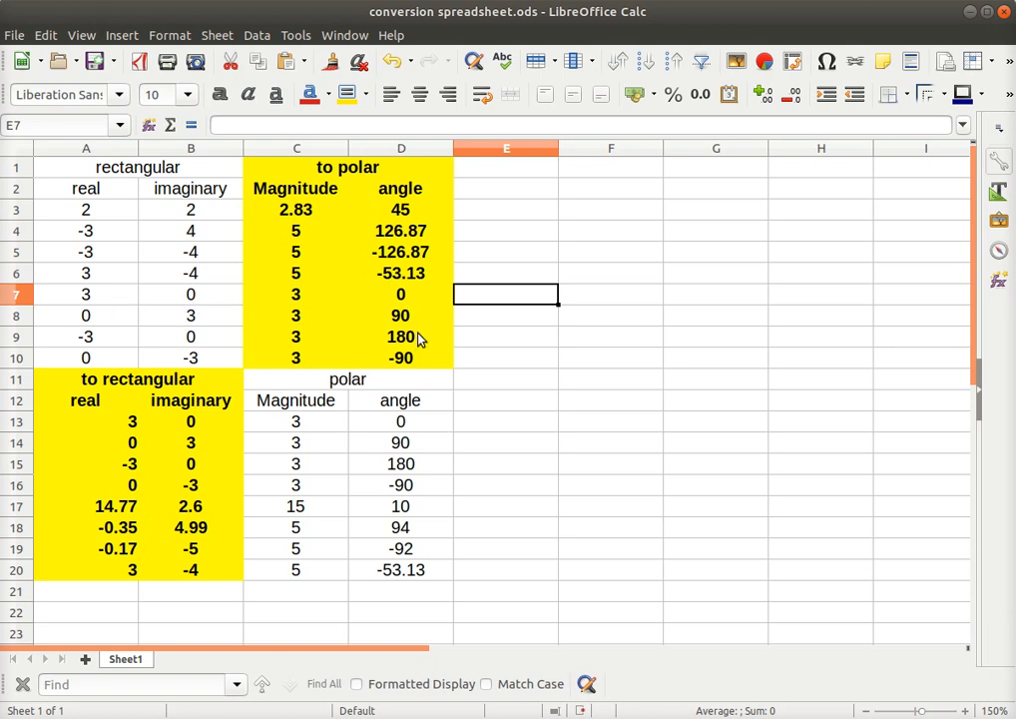
{"action": "mouse_move", "coordinate": [418, 257]}
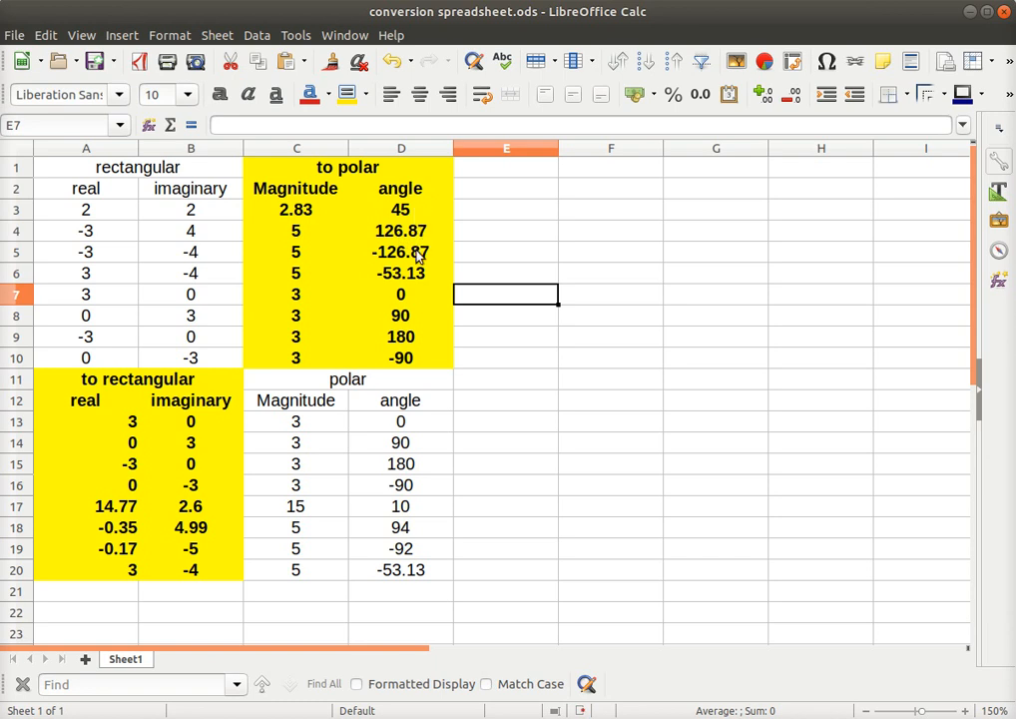
{"action": "mouse_move", "coordinate": [416, 213]}
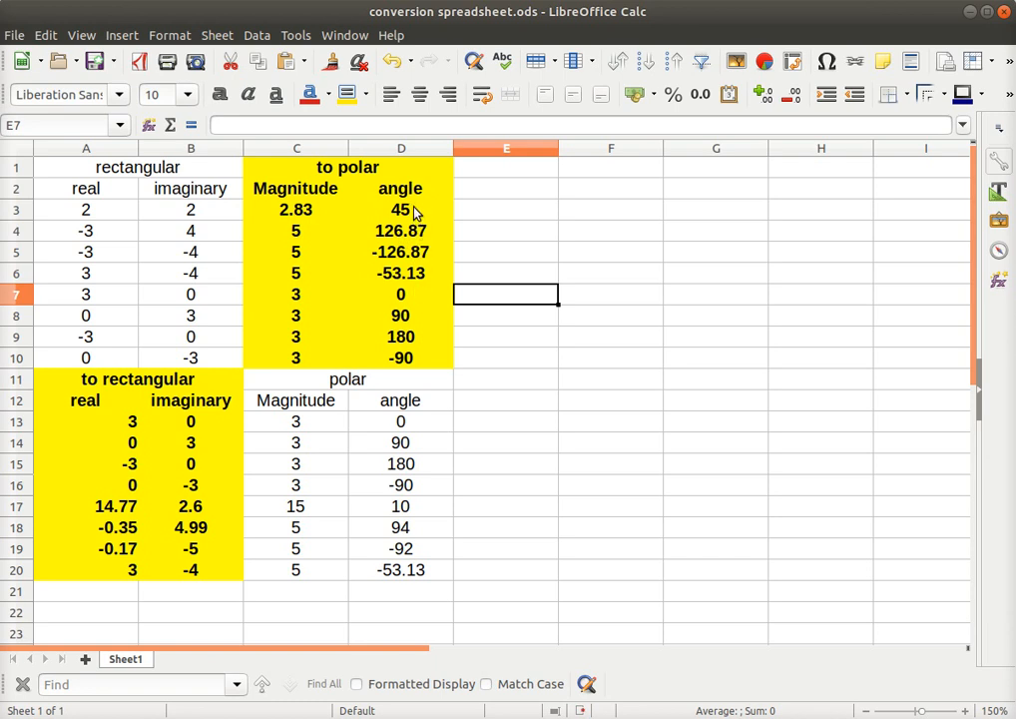
{"action": "mouse_move", "coordinate": [416, 257]}
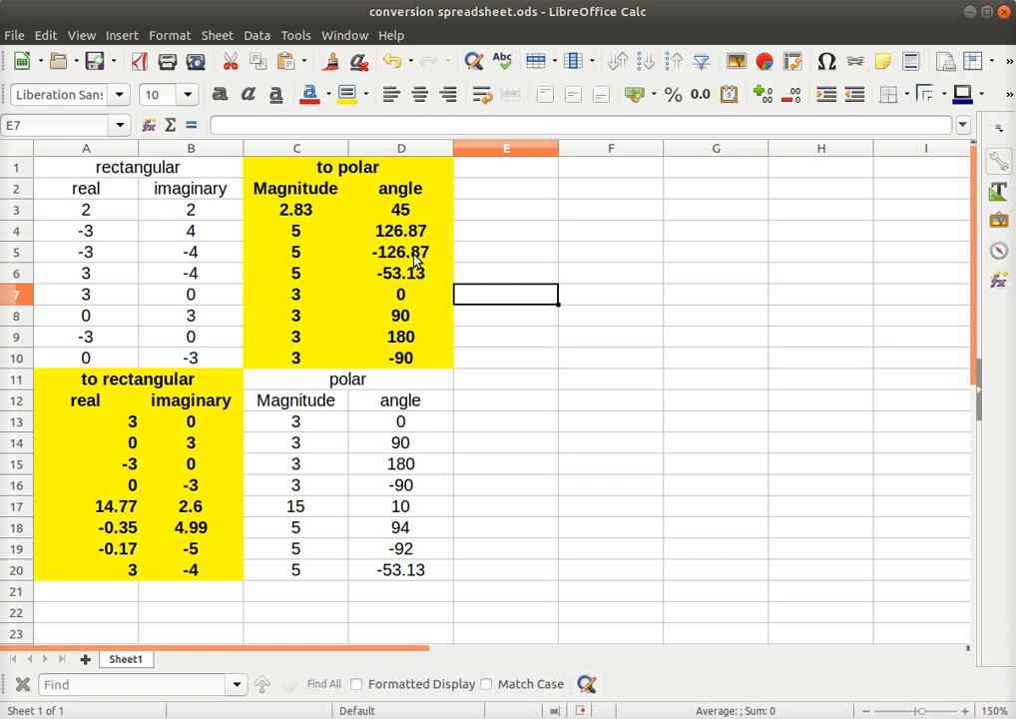
{"action": "mouse_move", "coordinate": [414, 213]}
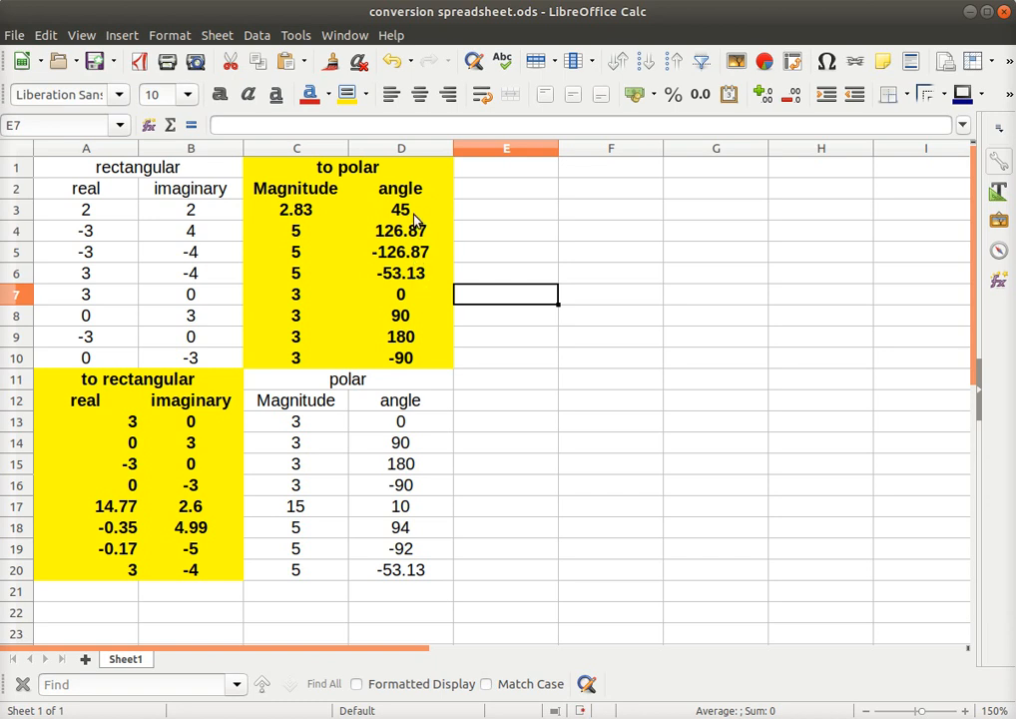
{"action": "mouse_move", "coordinate": [134, 302]}
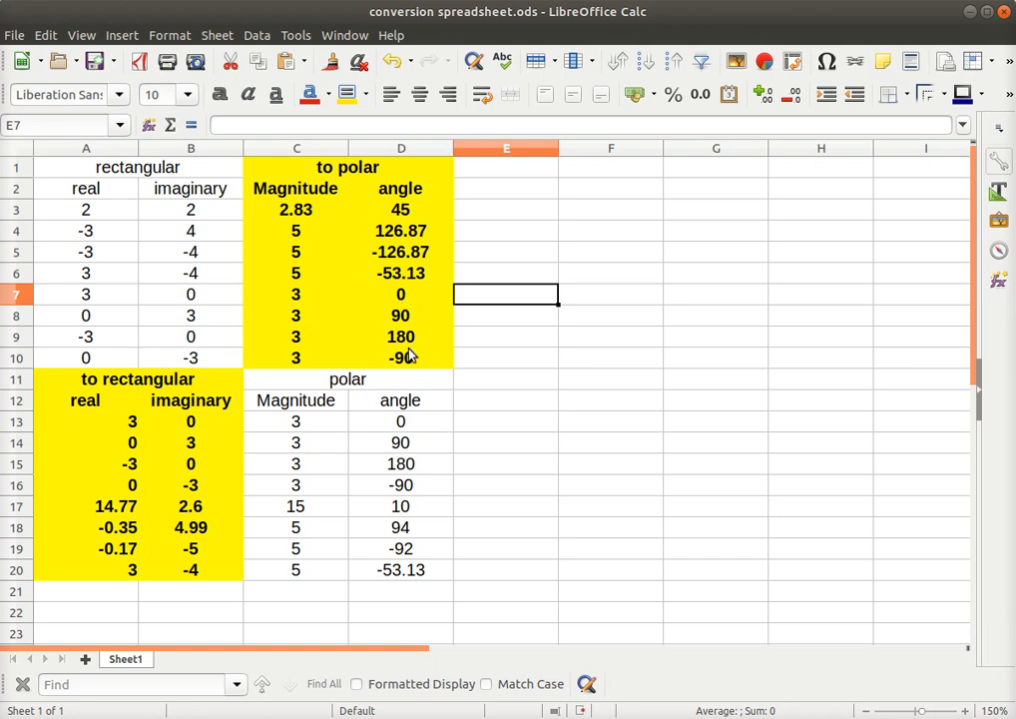
{"action": "mouse_move", "coordinate": [409, 370]}
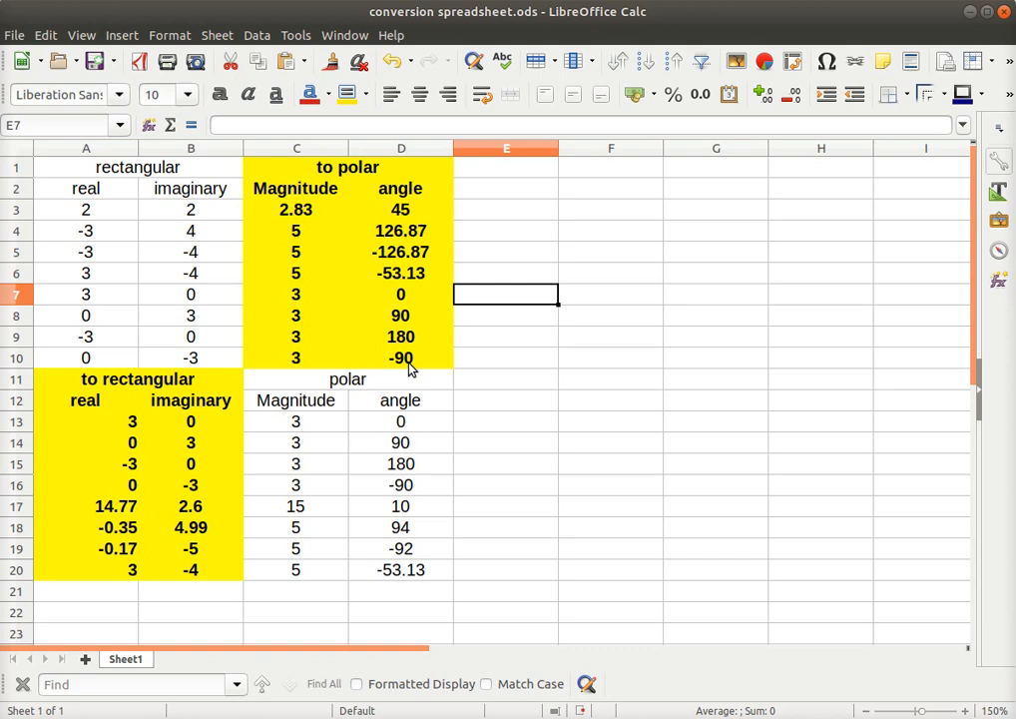
{"action": "mouse_move", "coordinate": [295, 209]}
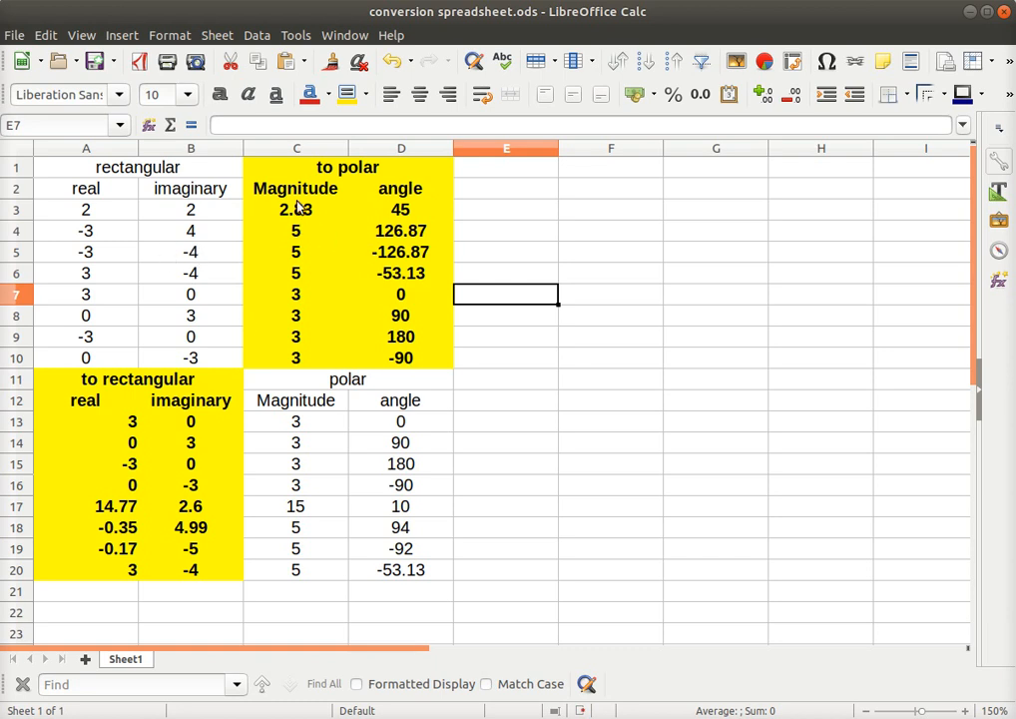
{"action": "left_click", "coordinate": [296, 210]}
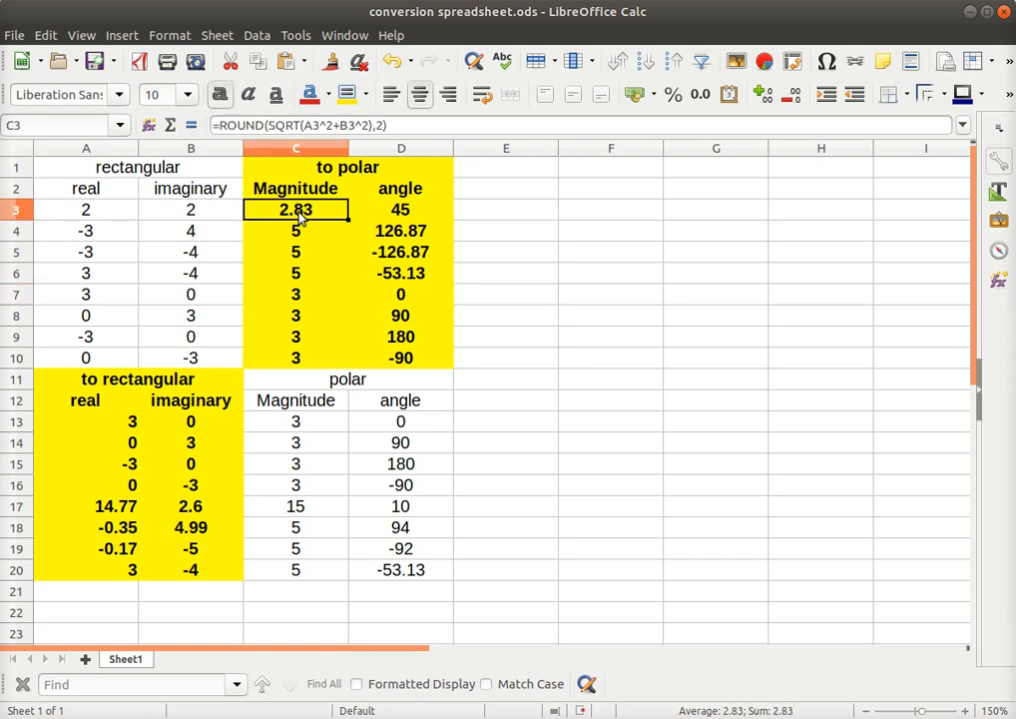
{"action": "mouse_move", "coordinate": [398, 124]}
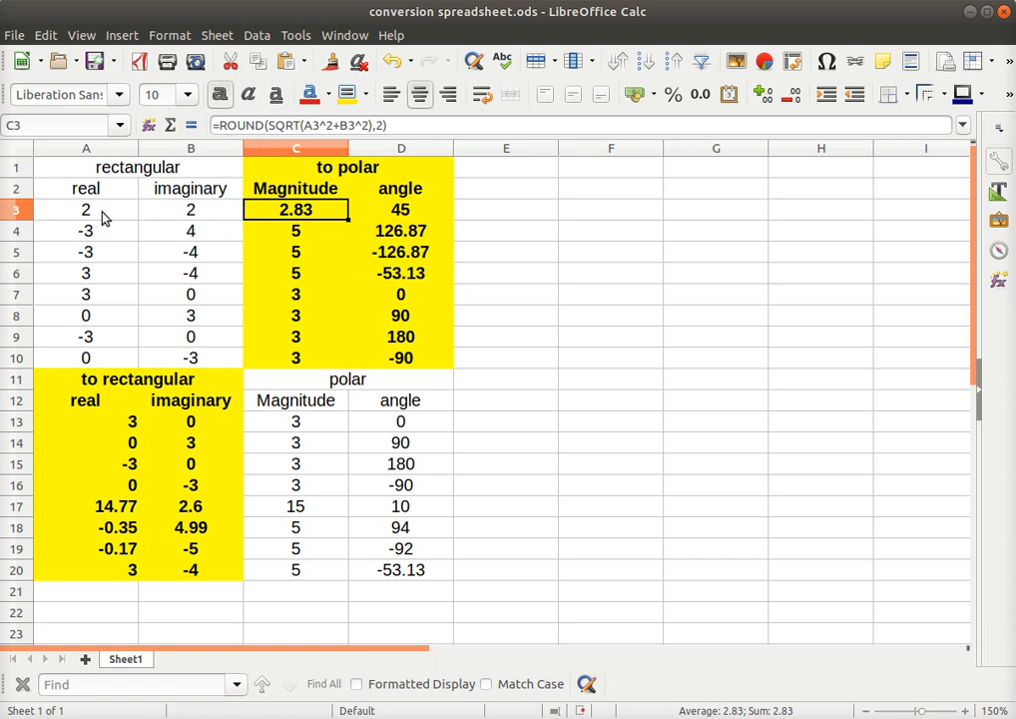
{"action": "mouse_move", "coordinate": [128, 213]}
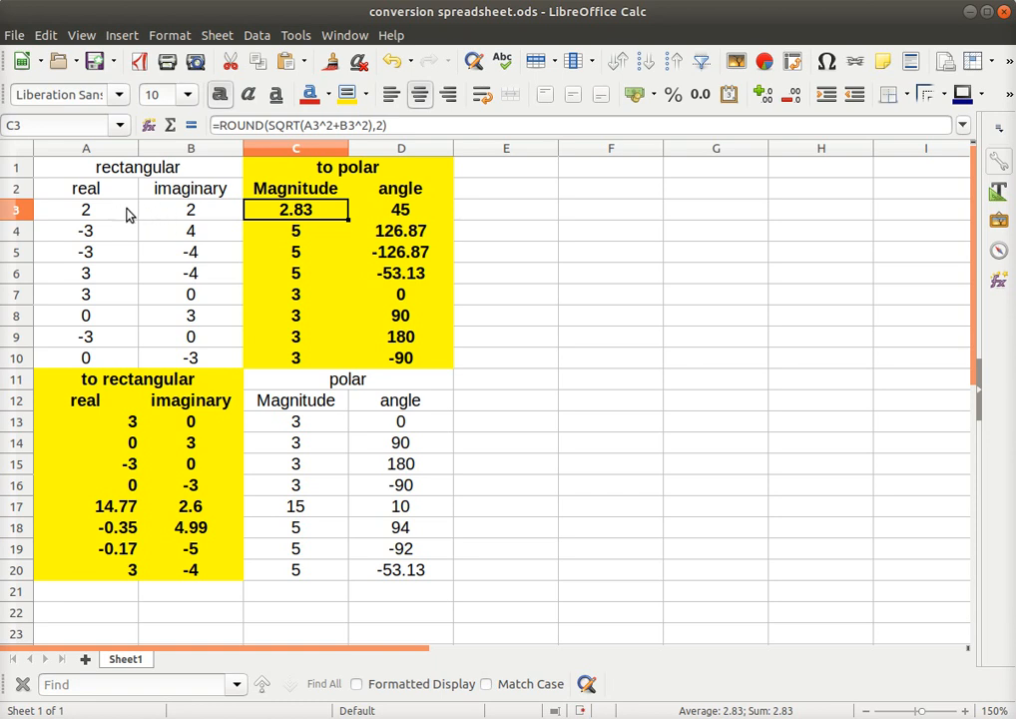
{"action": "mouse_move", "coordinate": [276, 220]}
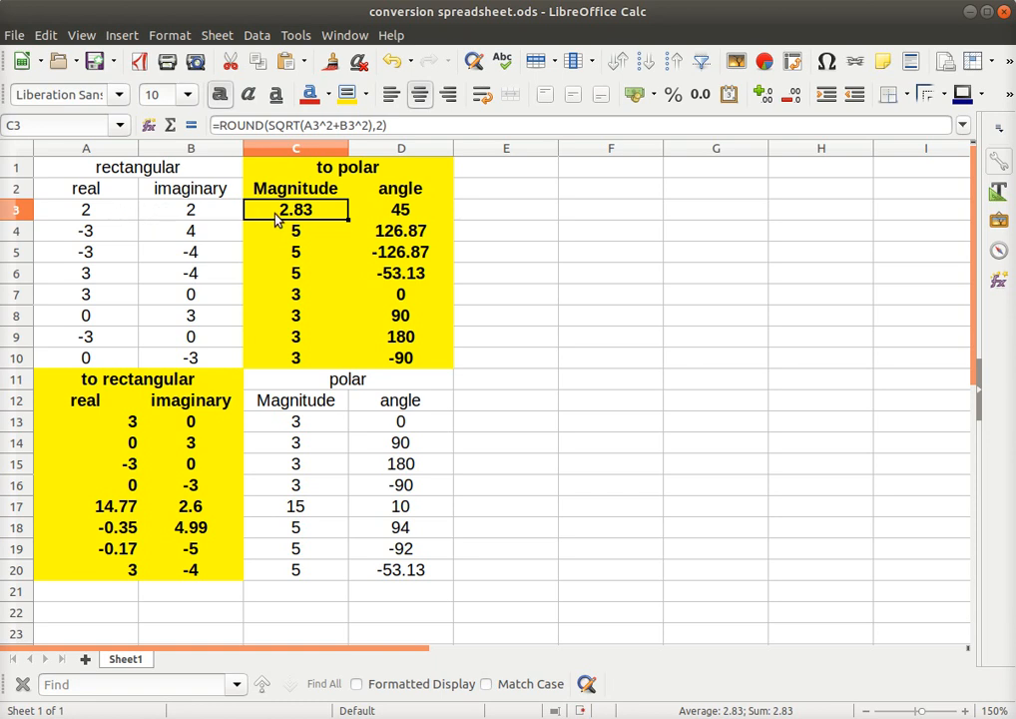
{"action": "mouse_move", "coordinate": [424, 218]}
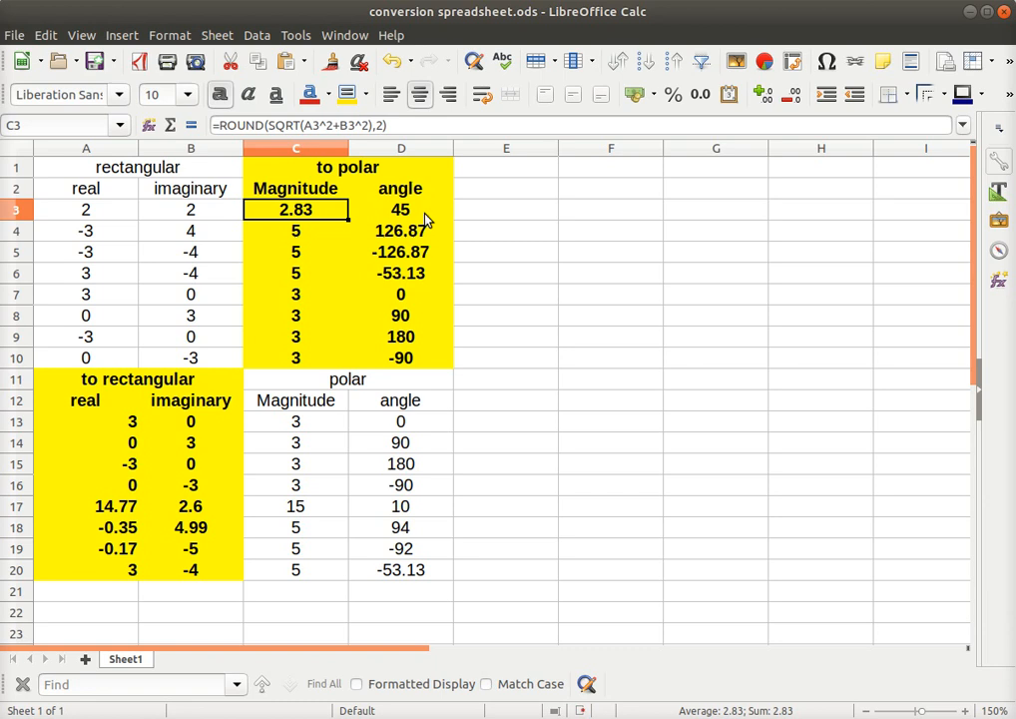
{"action": "left_click", "coordinate": [400, 209]}
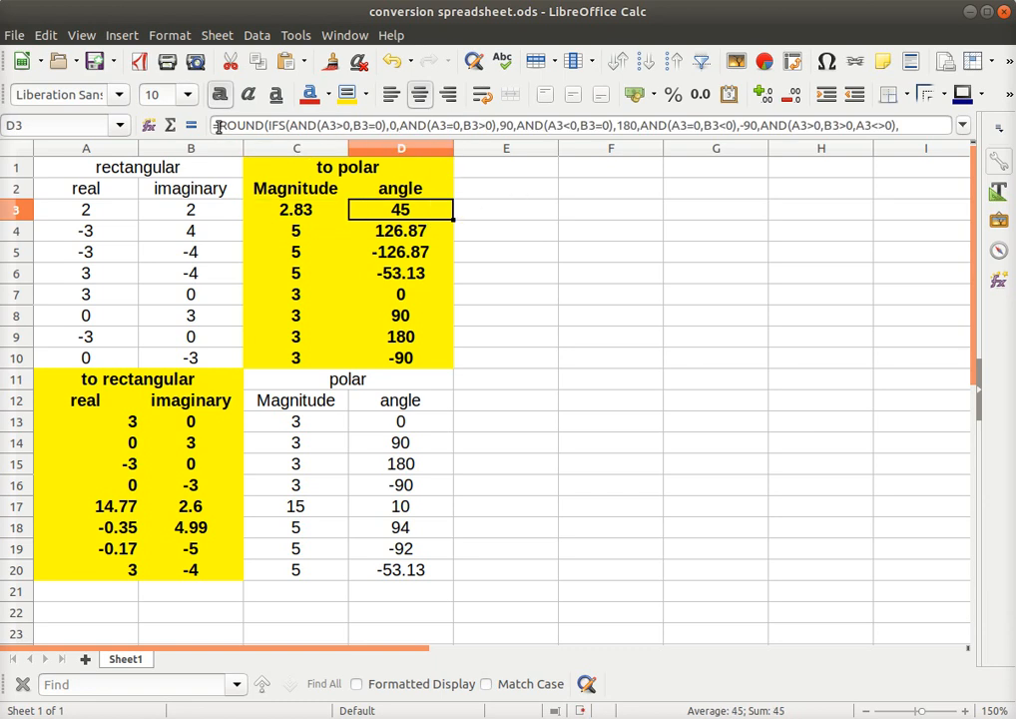
{"action": "mouse_move", "coordinate": [714, 152]}
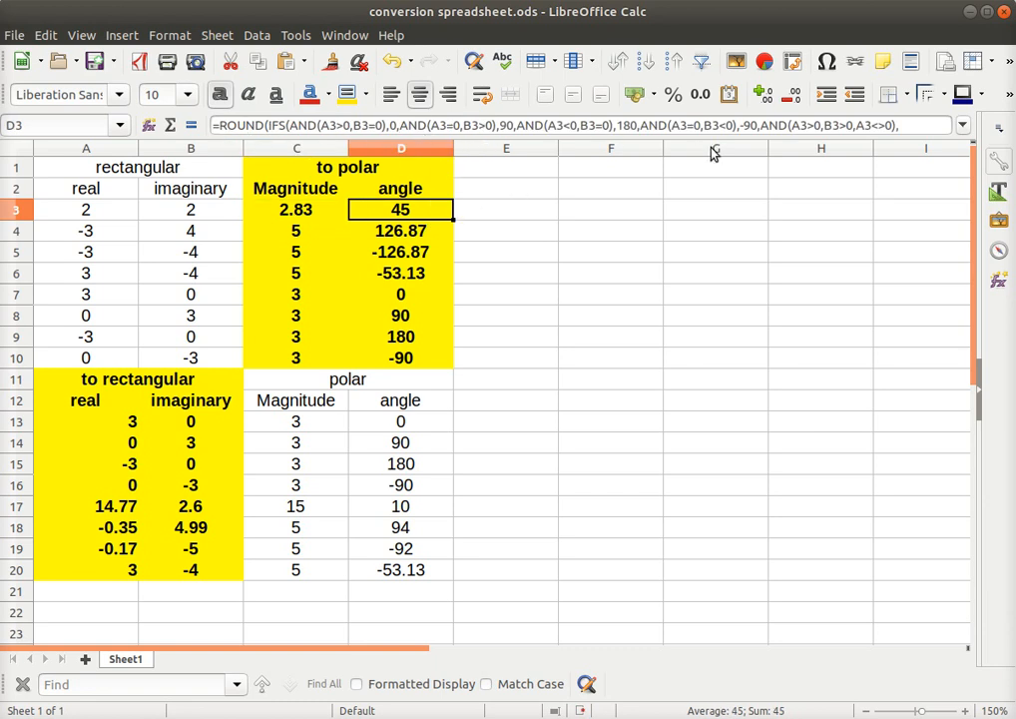
{"action": "mouse_move", "coordinate": [433, 224]}
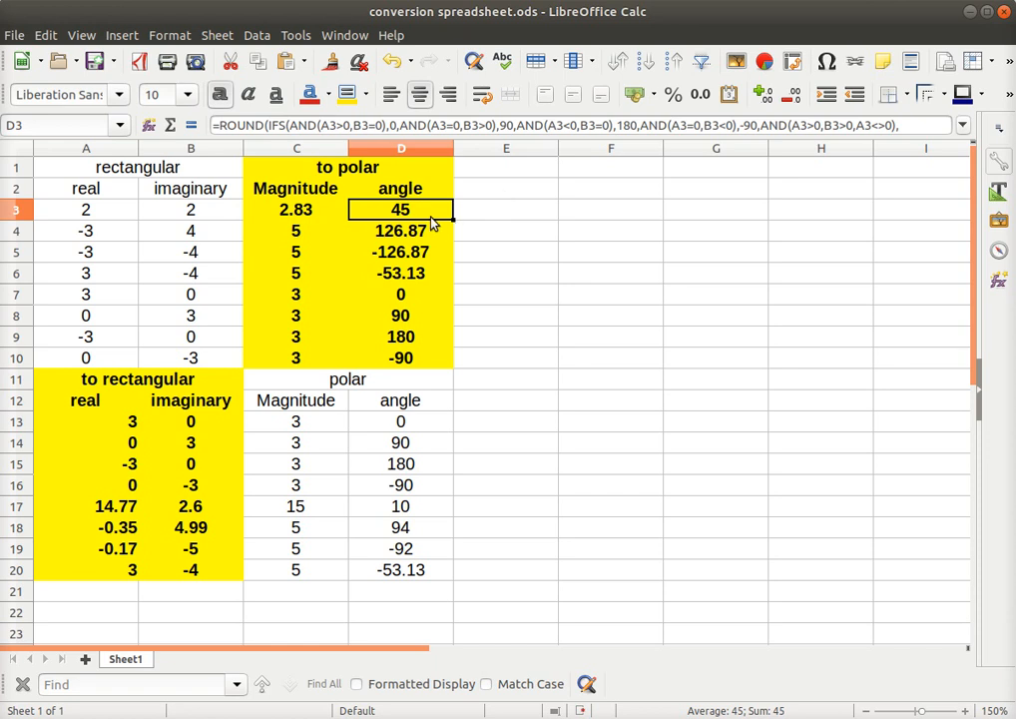
{"action": "mouse_move", "coordinate": [474, 182]}
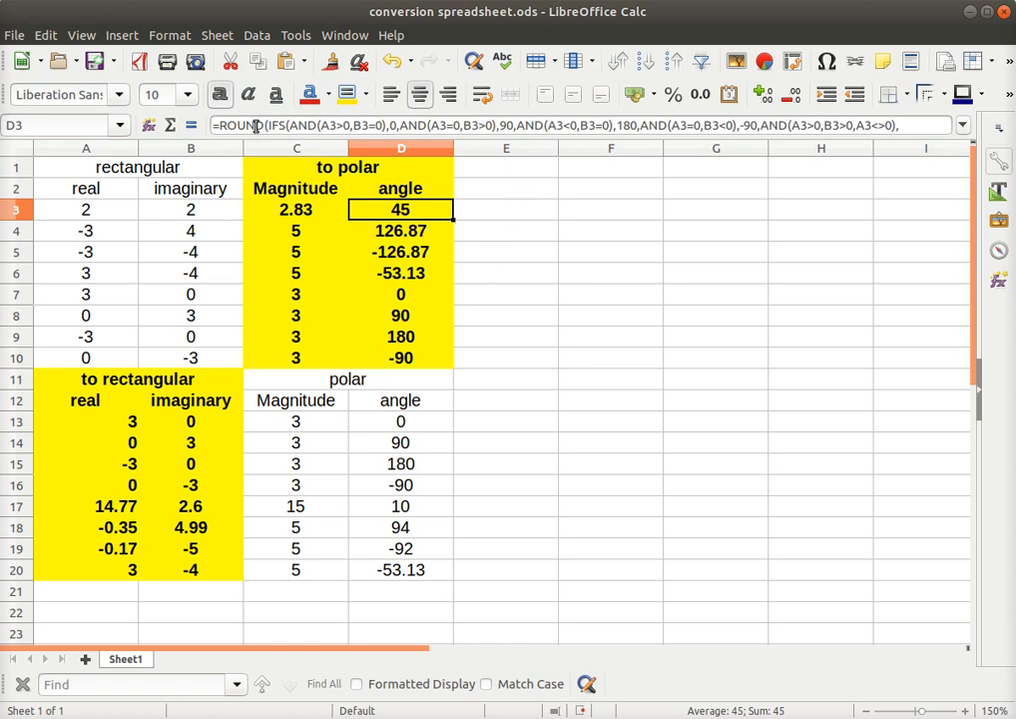
{"action": "mouse_move", "coordinate": [669, 125]}
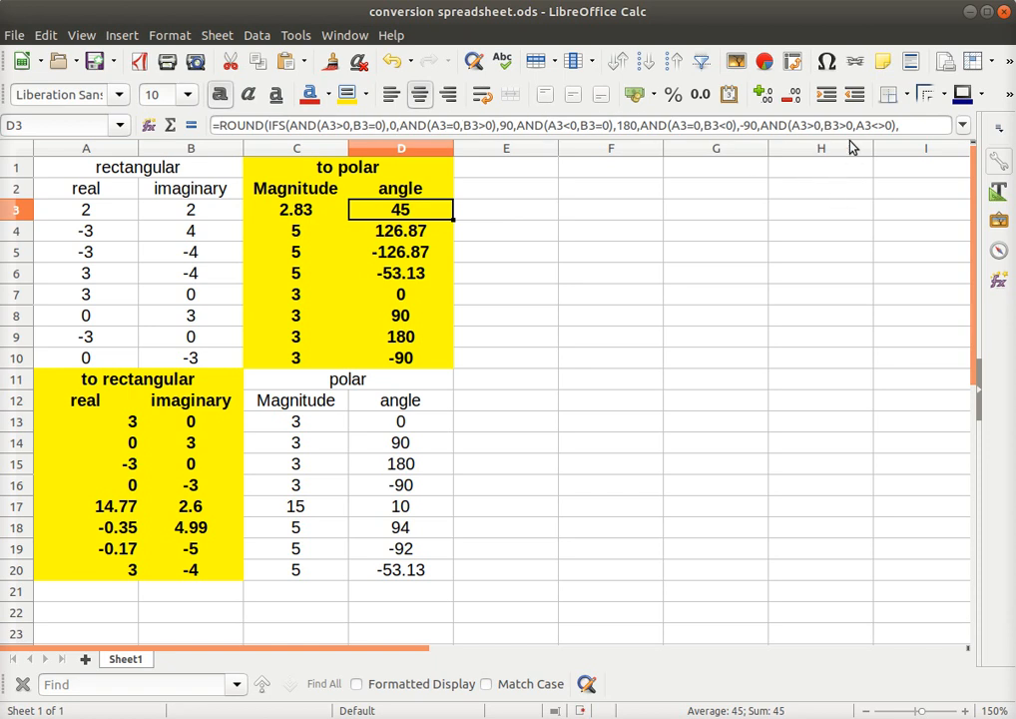
{"action": "mouse_move", "coordinate": [517, 211]}
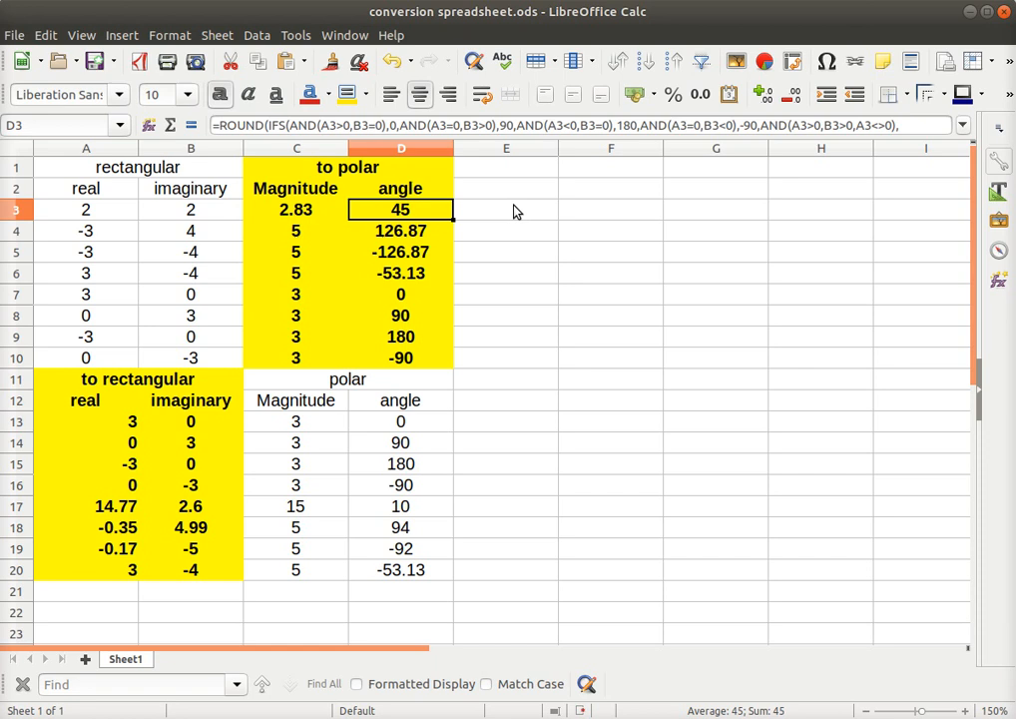
{"action": "left_click", "coordinate": [505, 272]}
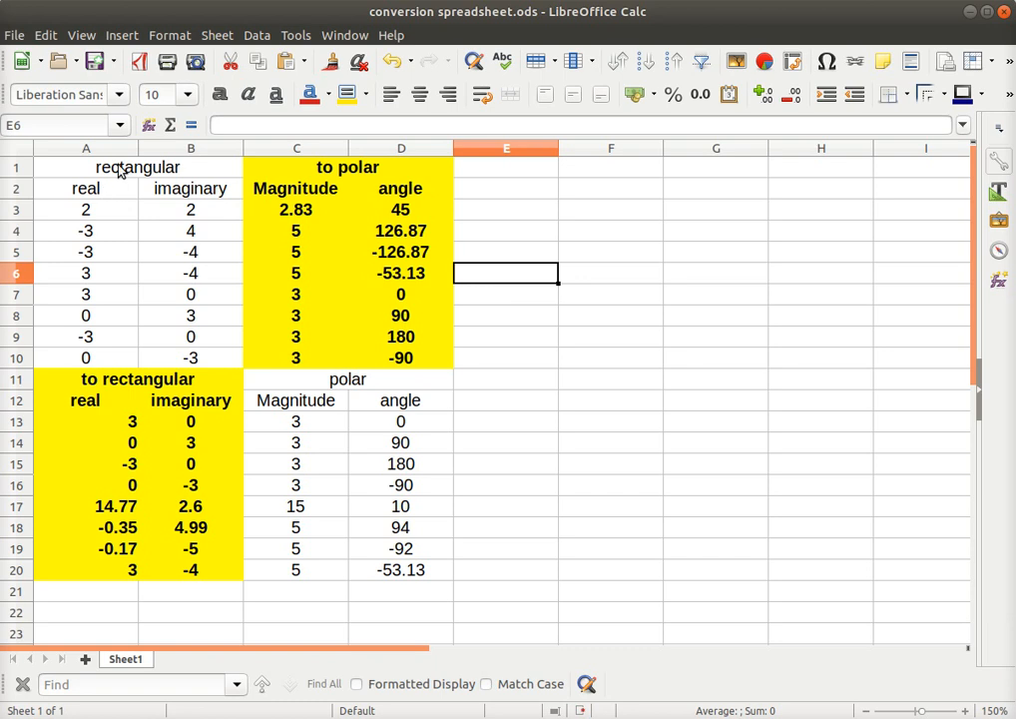
{"action": "mouse_move", "coordinate": [423, 236]}
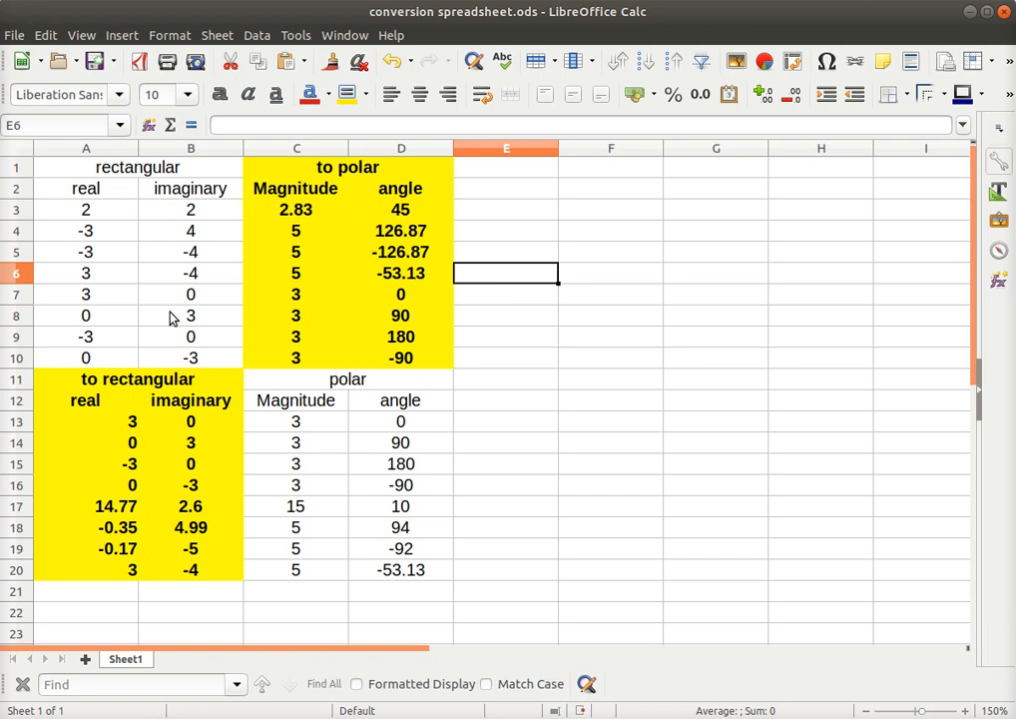
{"action": "mouse_move", "coordinate": [189, 270]}
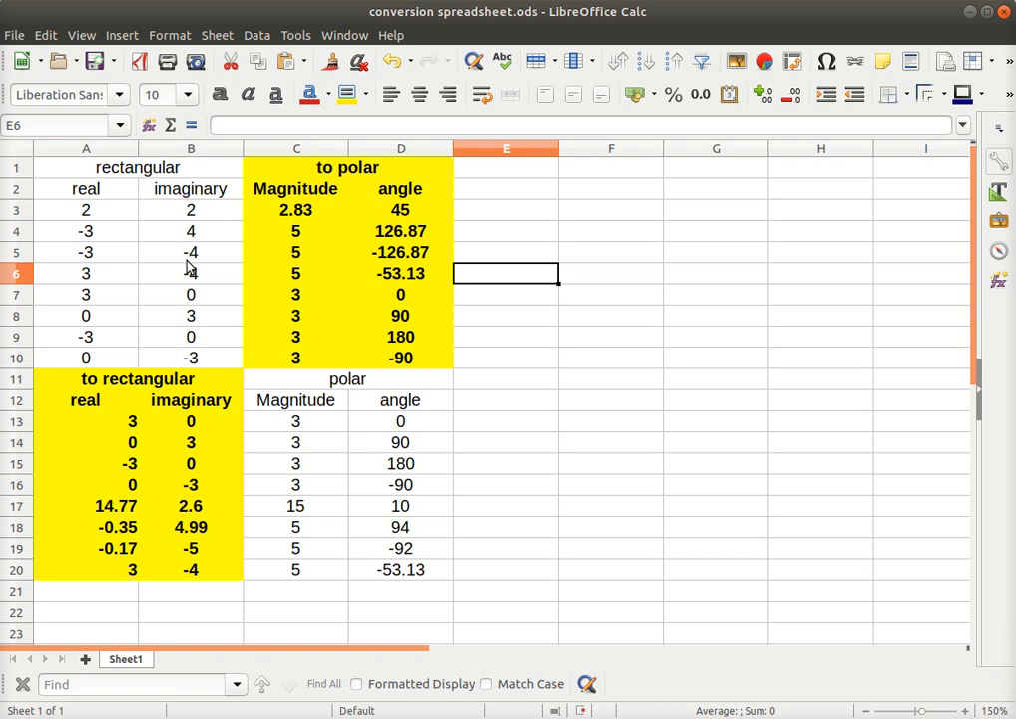
{"action": "mouse_move", "coordinate": [263, 272]}
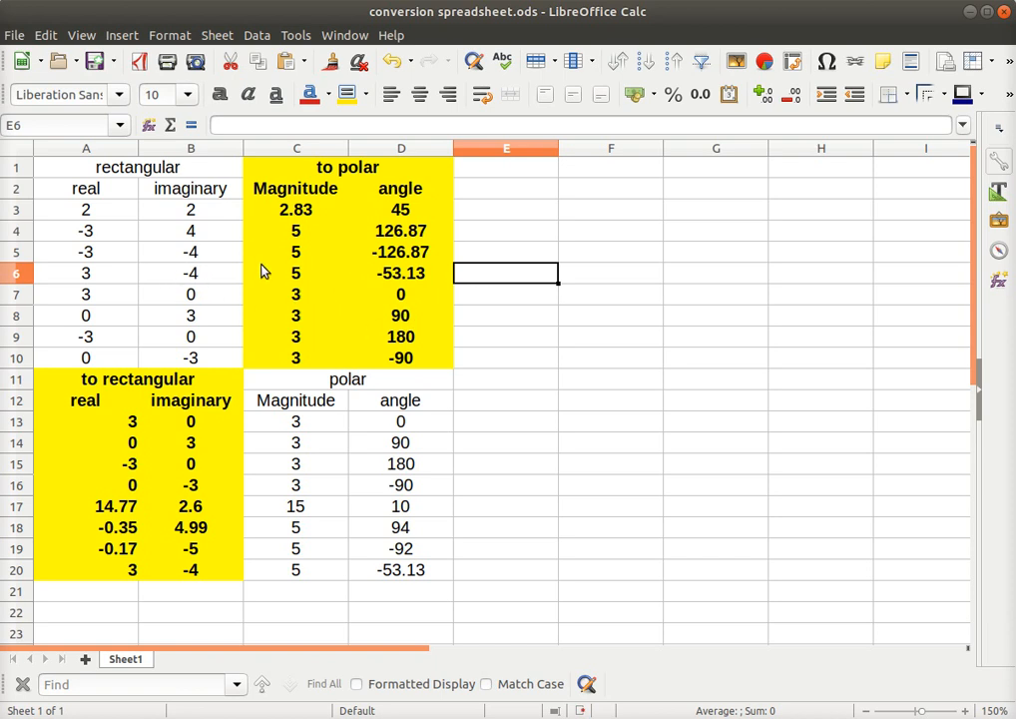
{"action": "mouse_move", "coordinate": [141, 261]}
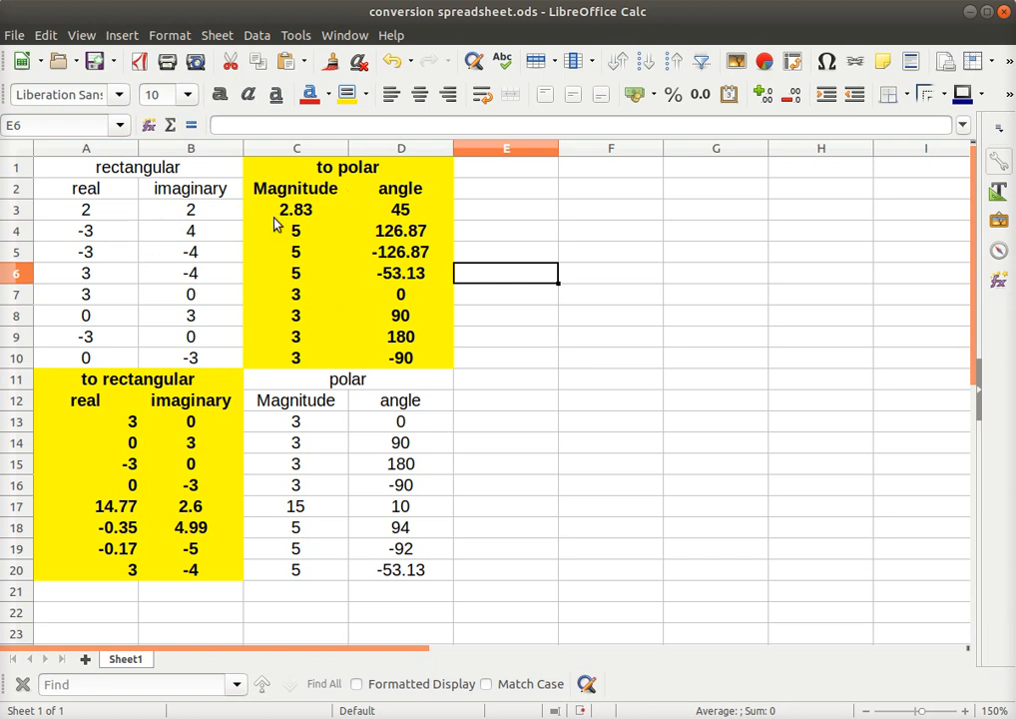
{"action": "mouse_move", "coordinate": [387, 309]}
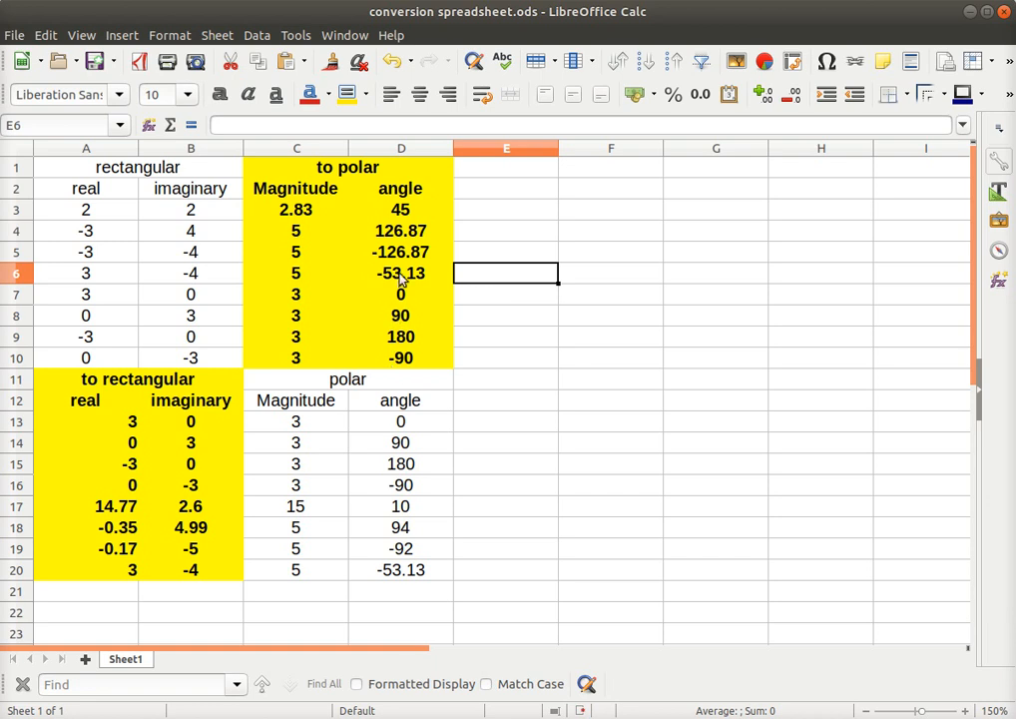
{"action": "mouse_move", "coordinate": [399, 266]}
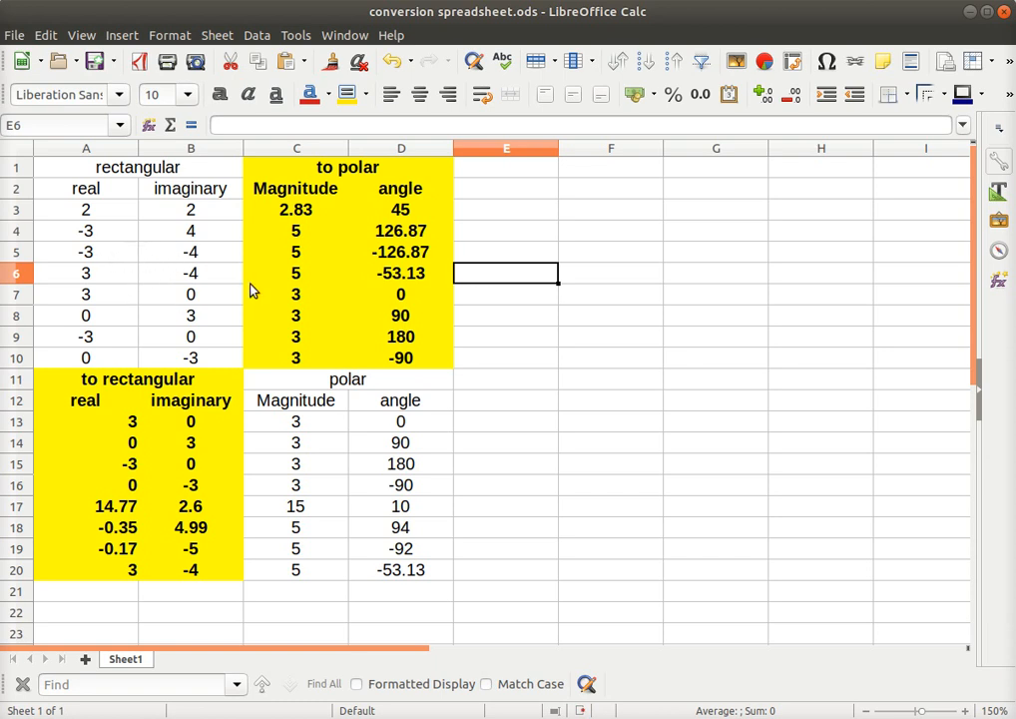
{"action": "mouse_move", "coordinate": [405, 226]}
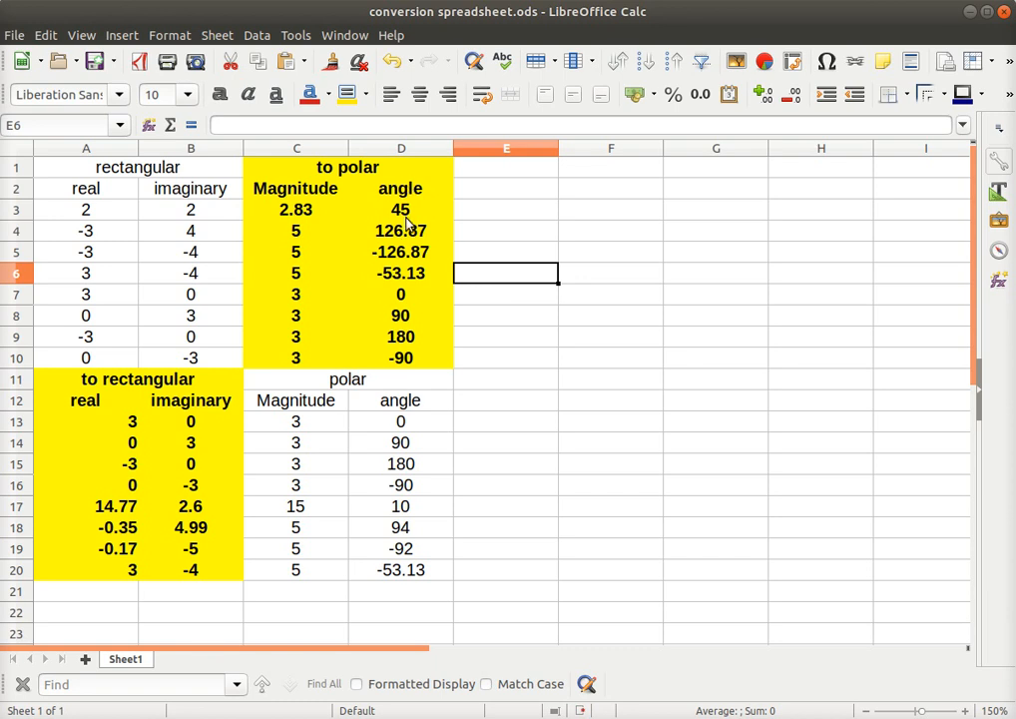
{"action": "mouse_move", "coordinate": [387, 315]}
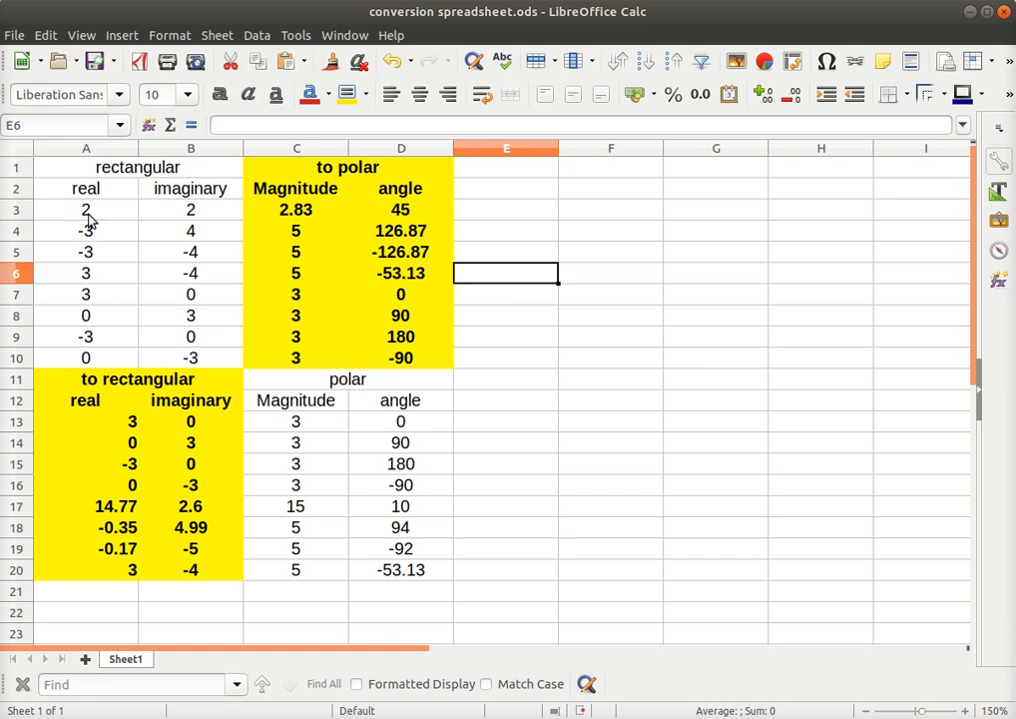
{"action": "mouse_move", "coordinate": [210, 231]}
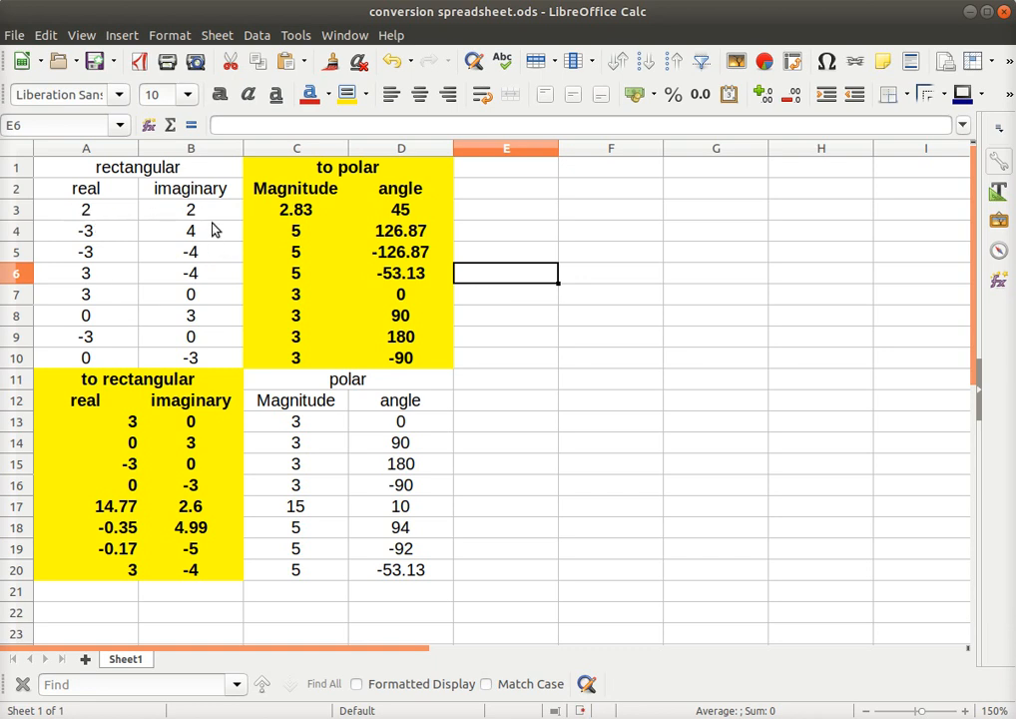
{"action": "mouse_move", "coordinate": [410, 339]}
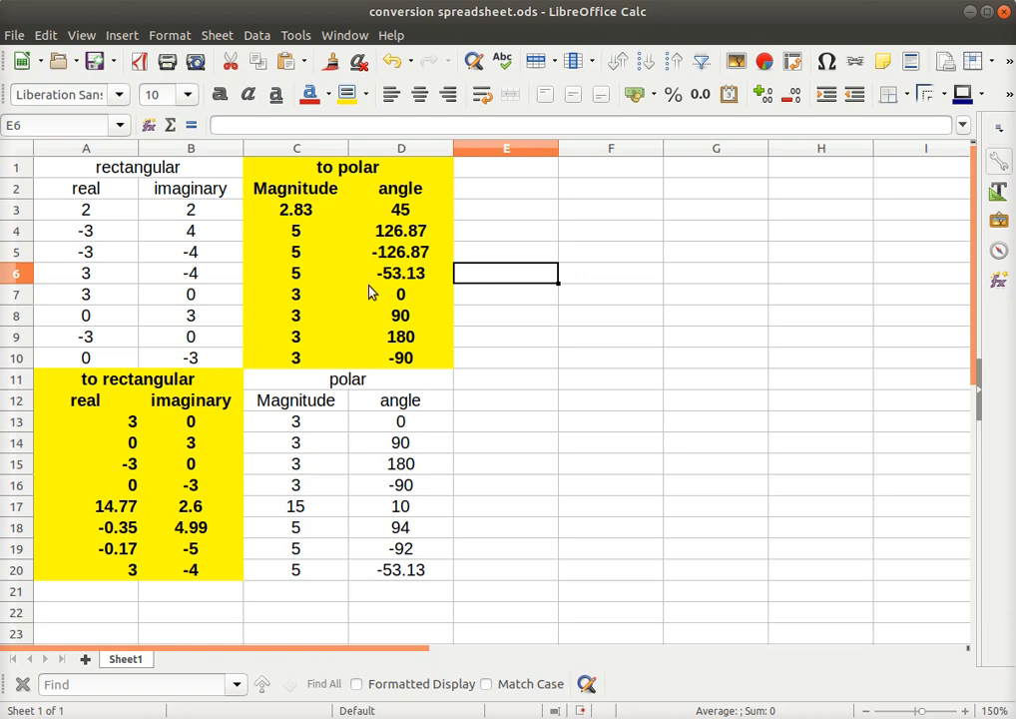
{"action": "mouse_move", "coordinate": [370, 336]}
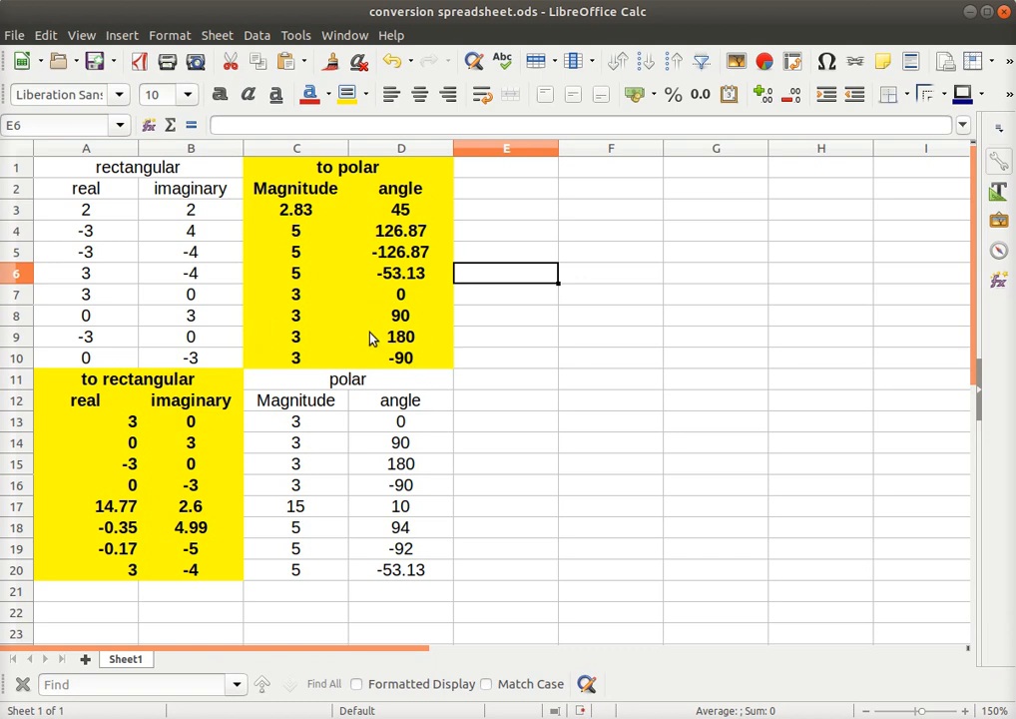
{"action": "mouse_move", "coordinate": [379, 272]}
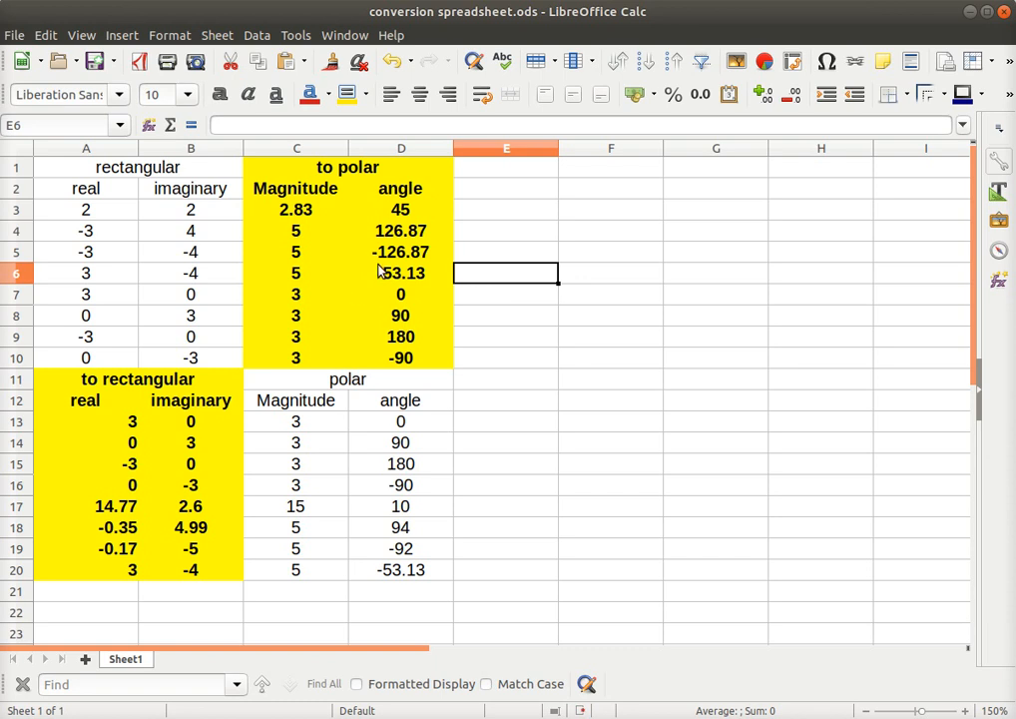
{"action": "mouse_move", "coordinate": [341, 407]}
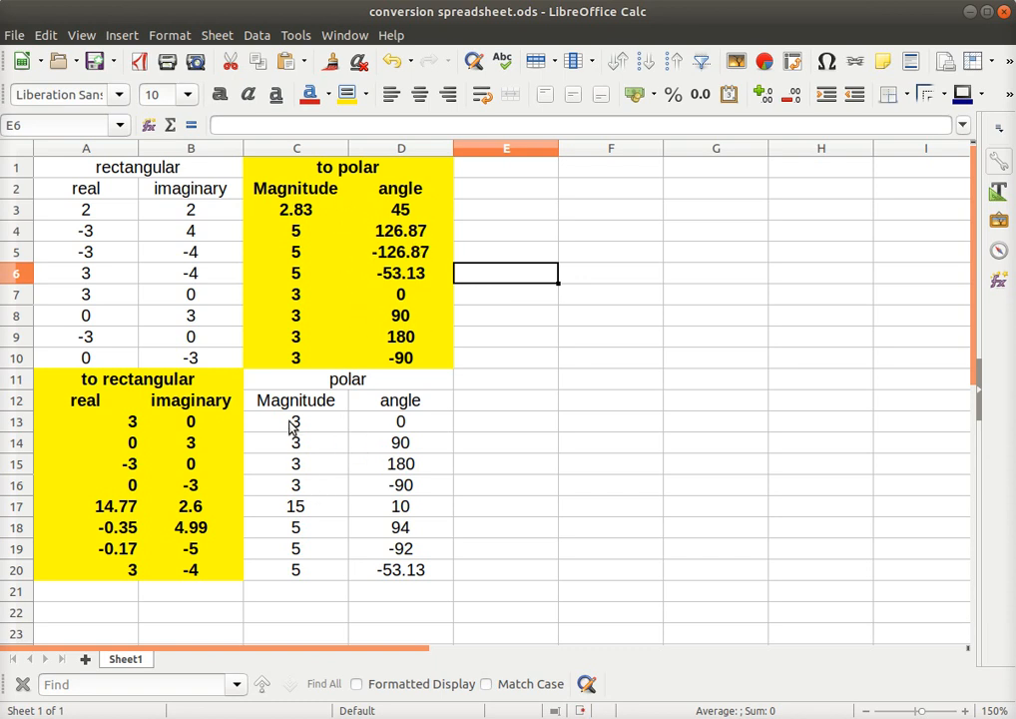
{"action": "mouse_move", "coordinate": [392, 432]}
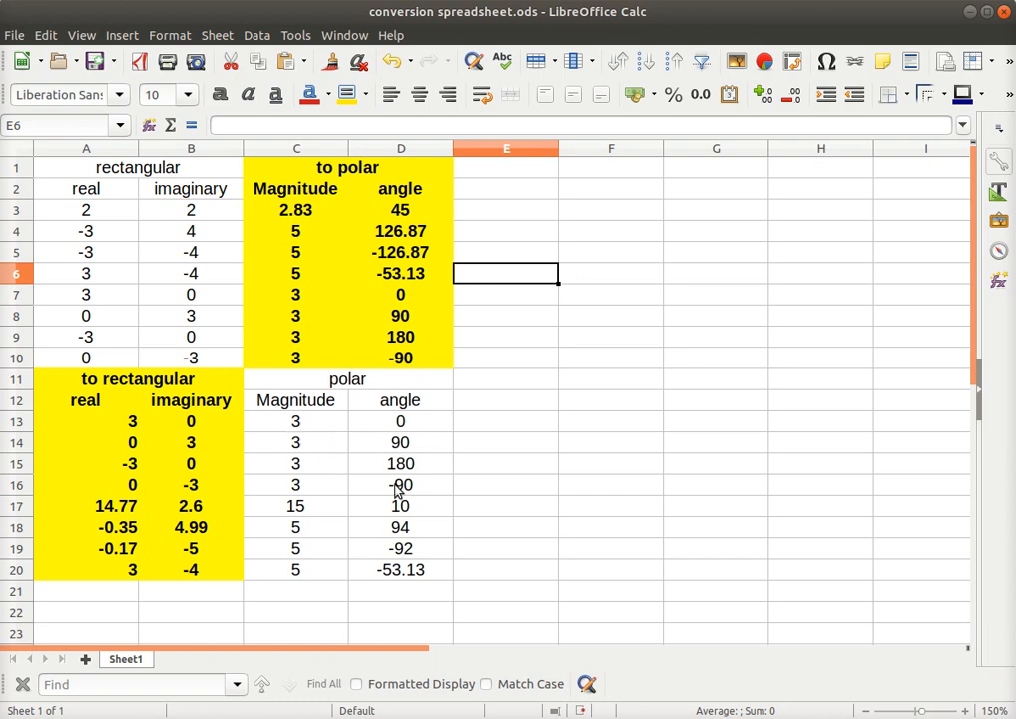
{"action": "mouse_move", "coordinate": [179, 578]}
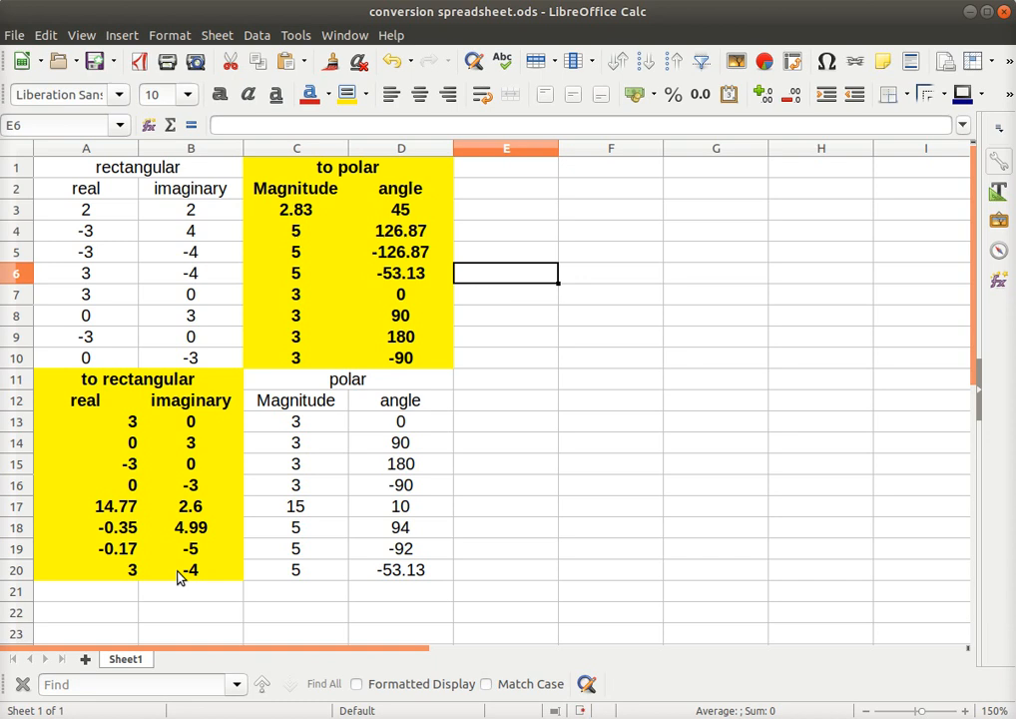
{"action": "mouse_move", "coordinate": [280, 501]}
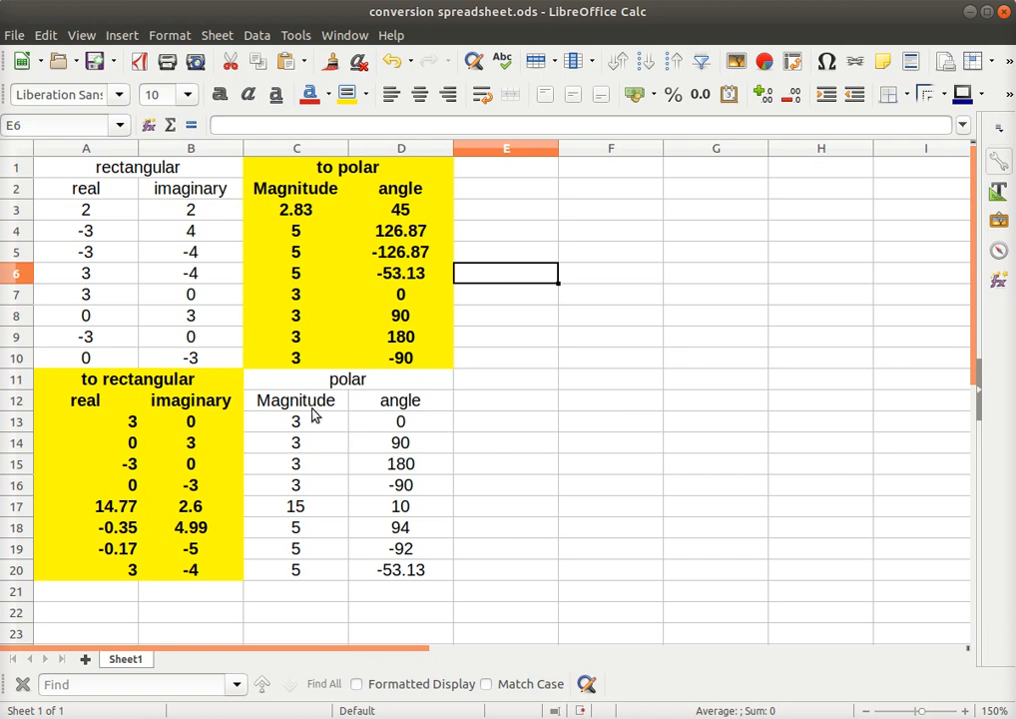
{"action": "mouse_move", "coordinate": [377, 453]}
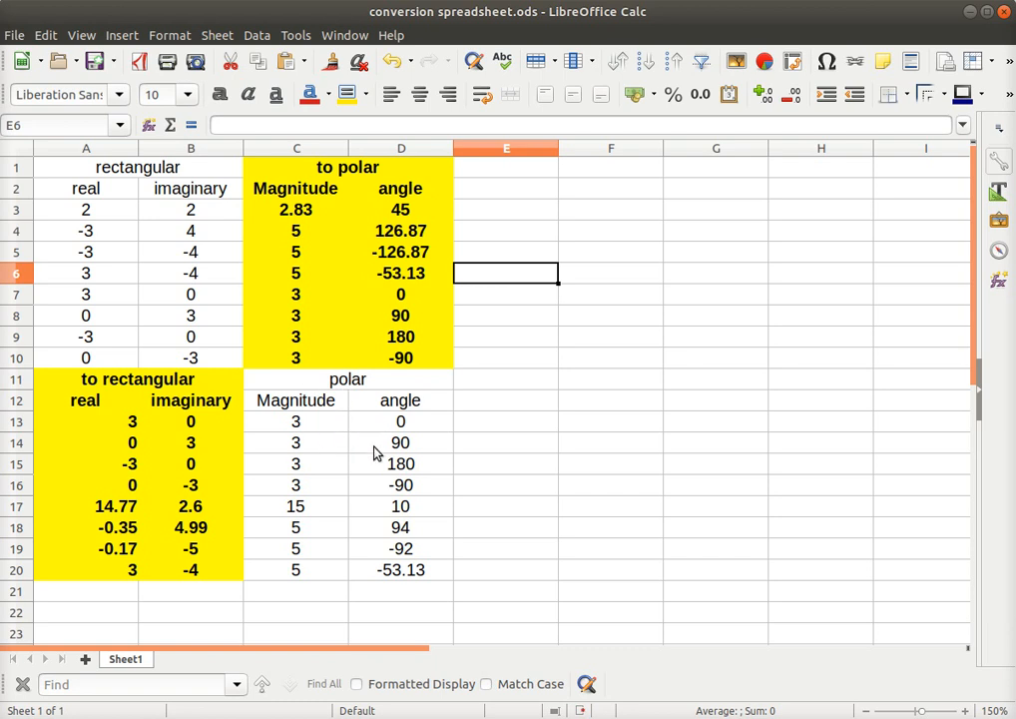
{"action": "mouse_move", "coordinate": [305, 420]}
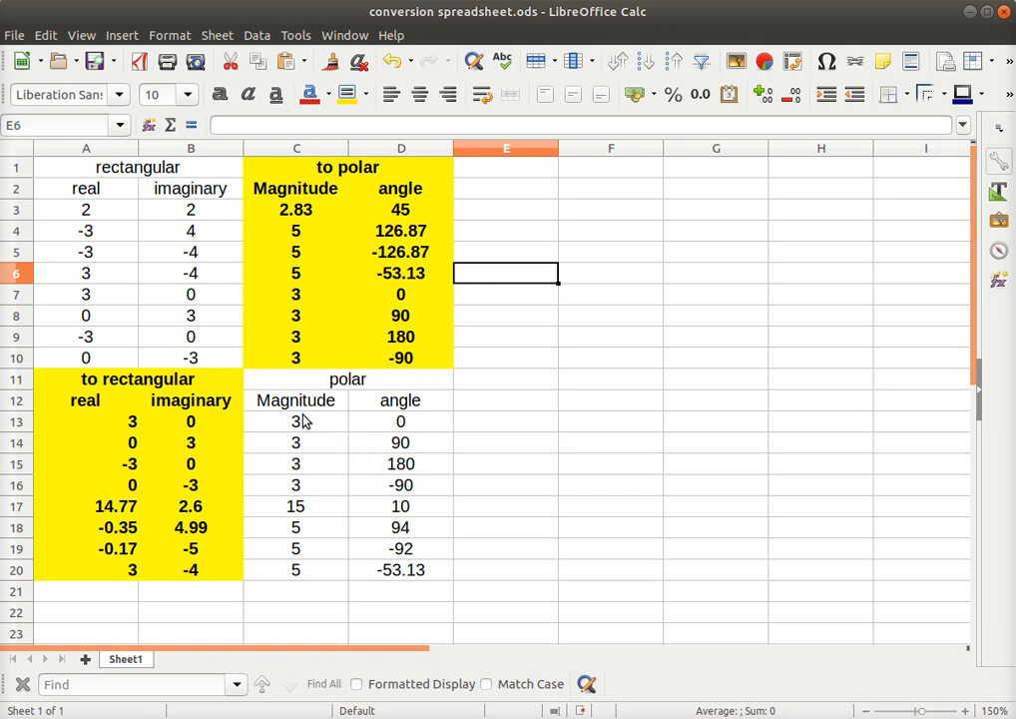
{"action": "mouse_move", "coordinate": [425, 511]}
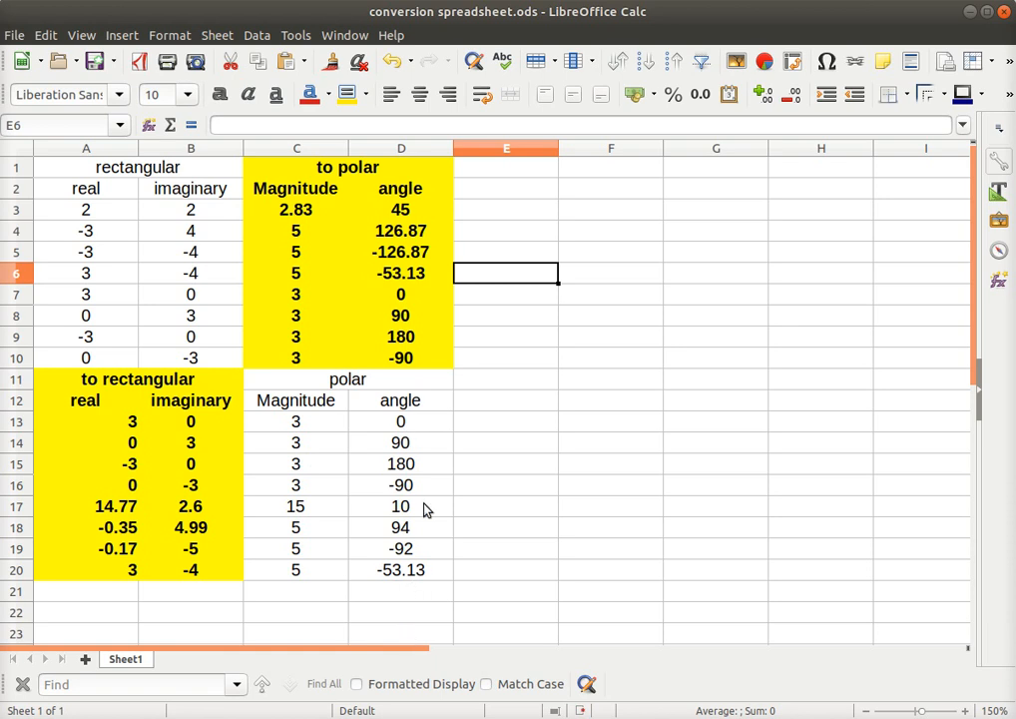
{"action": "mouse_move", "coordinate": [444, 218]}
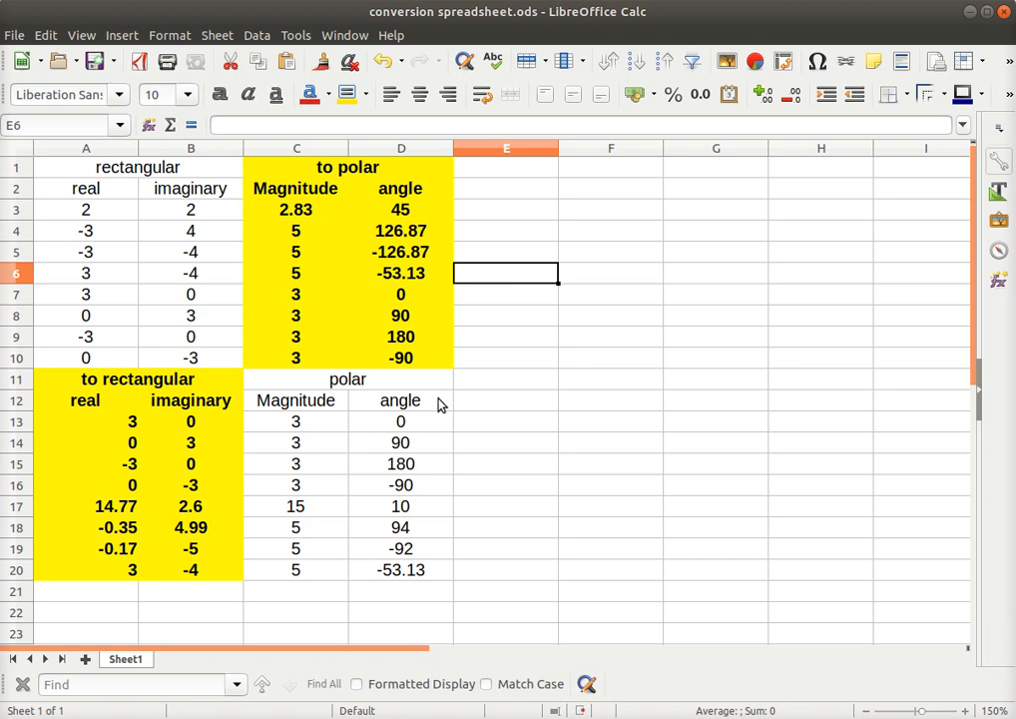
{"action": "mouse_move", "coordinate": [400, 464]}
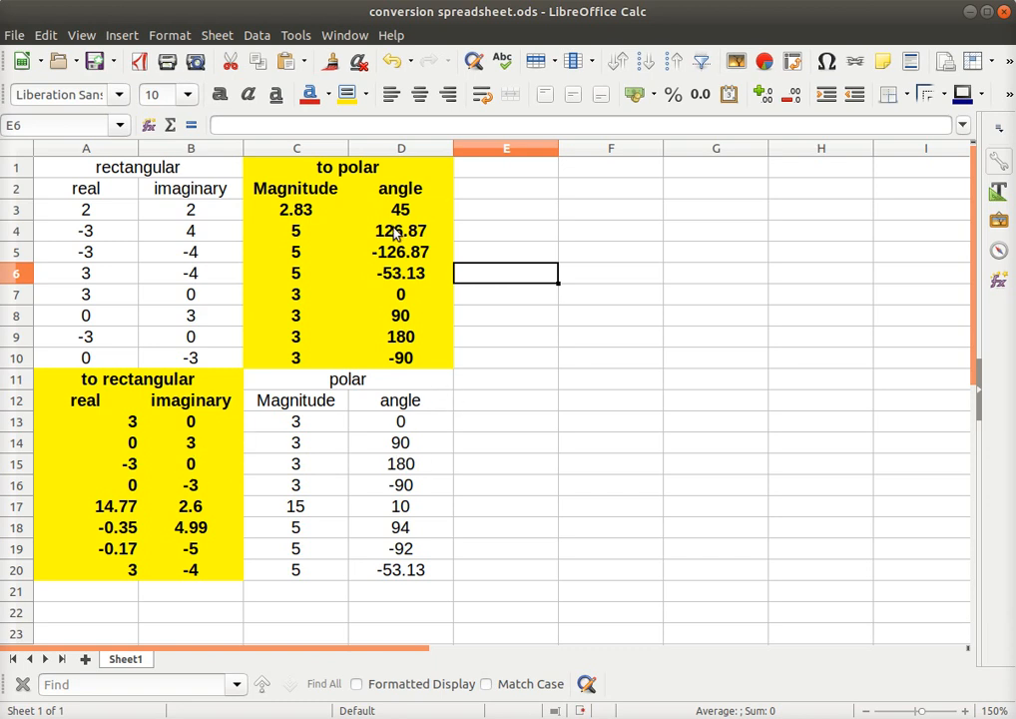
Show D4's rounded IFS angle formula, which tests the signs of A4 and B4
{"action": "left_click", "coordinate": [401, 231]}
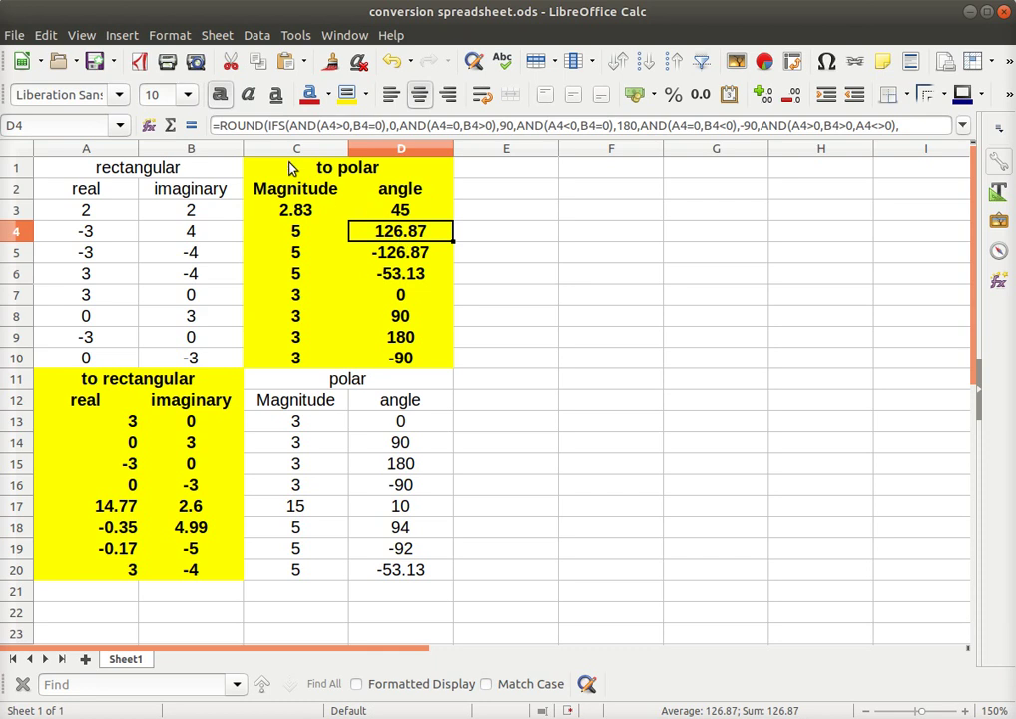
{"action": "mouse_move", "coordinate": [398, 273]}
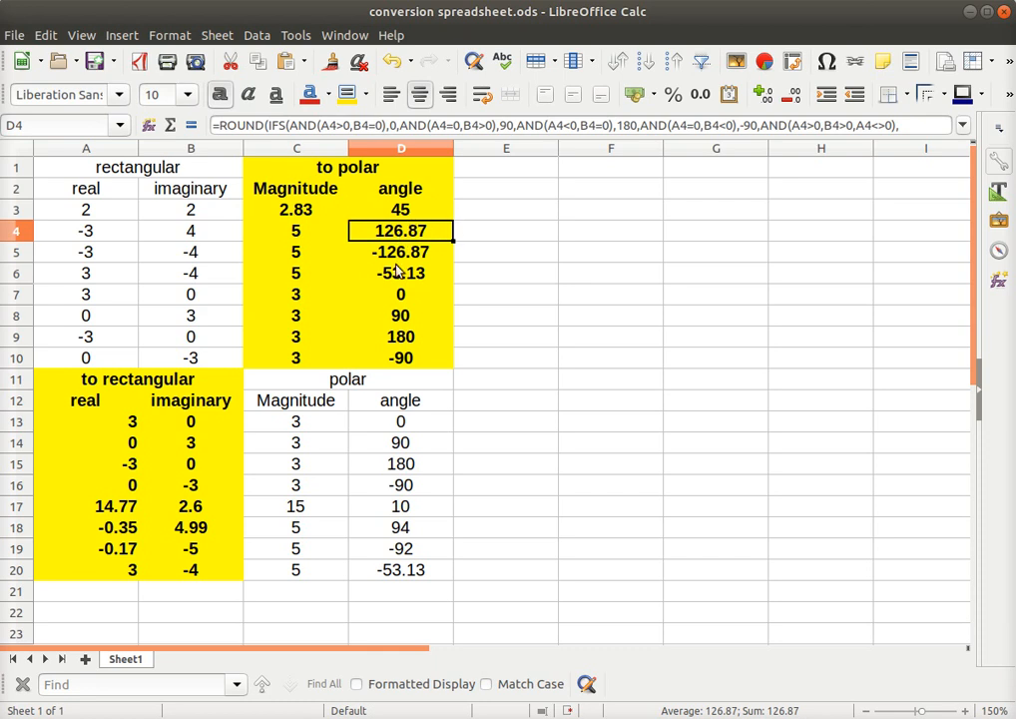
{"action": "left_click", "coordinate": [399, 251]}
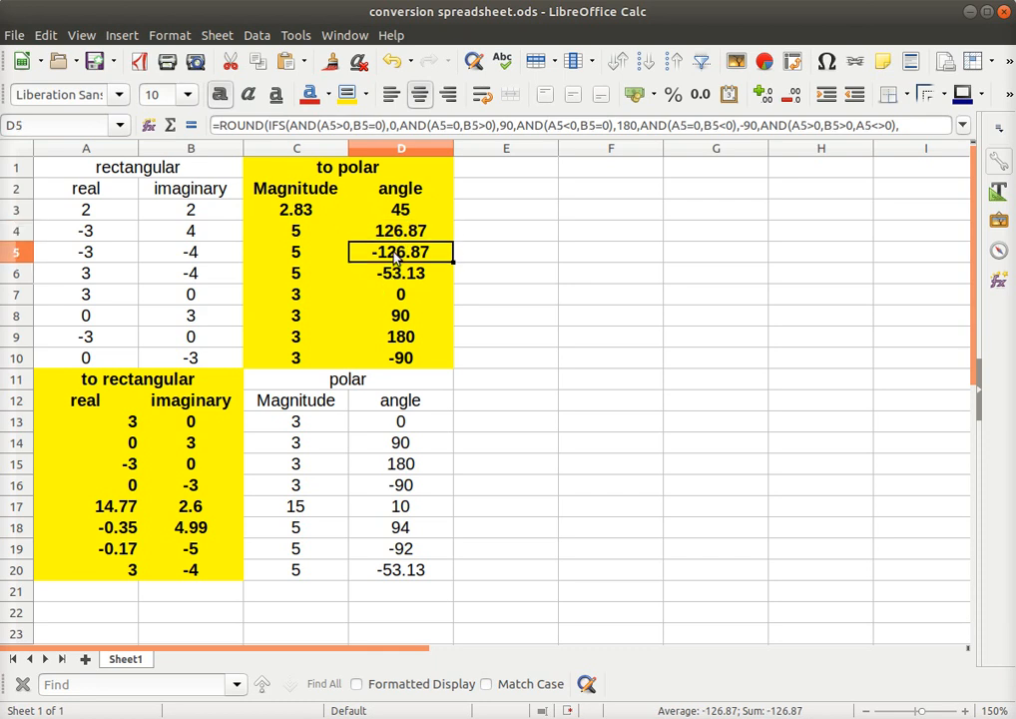
{"action": "mouse_move", "coordinate": [881, 221]}
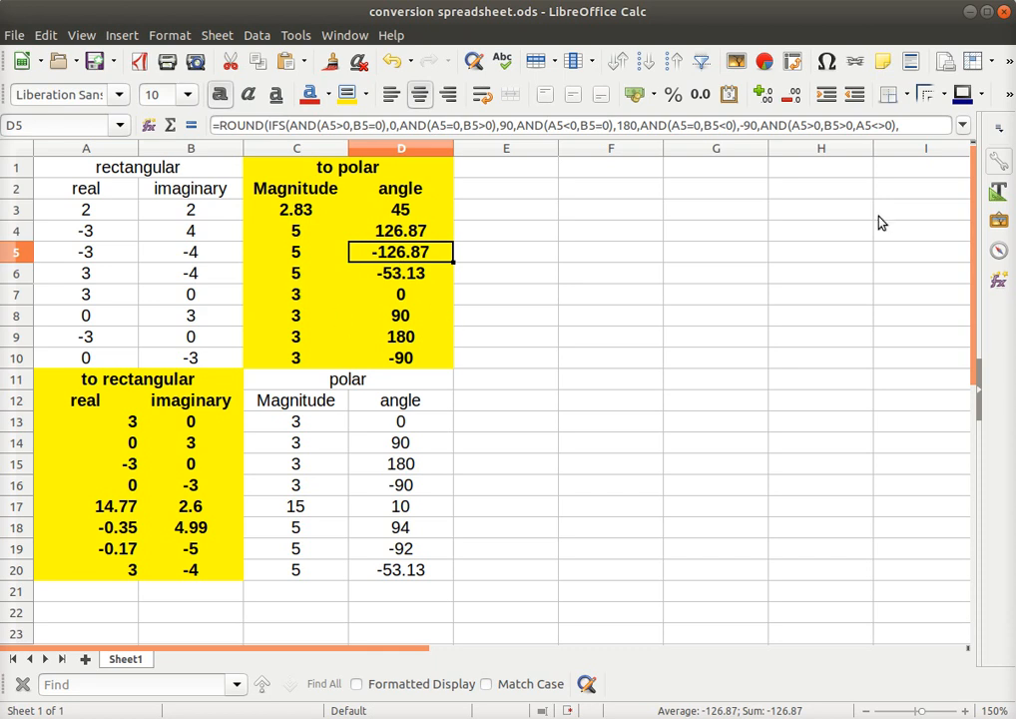
{"action": "mouse_move", "coordinate": [286, 244]}
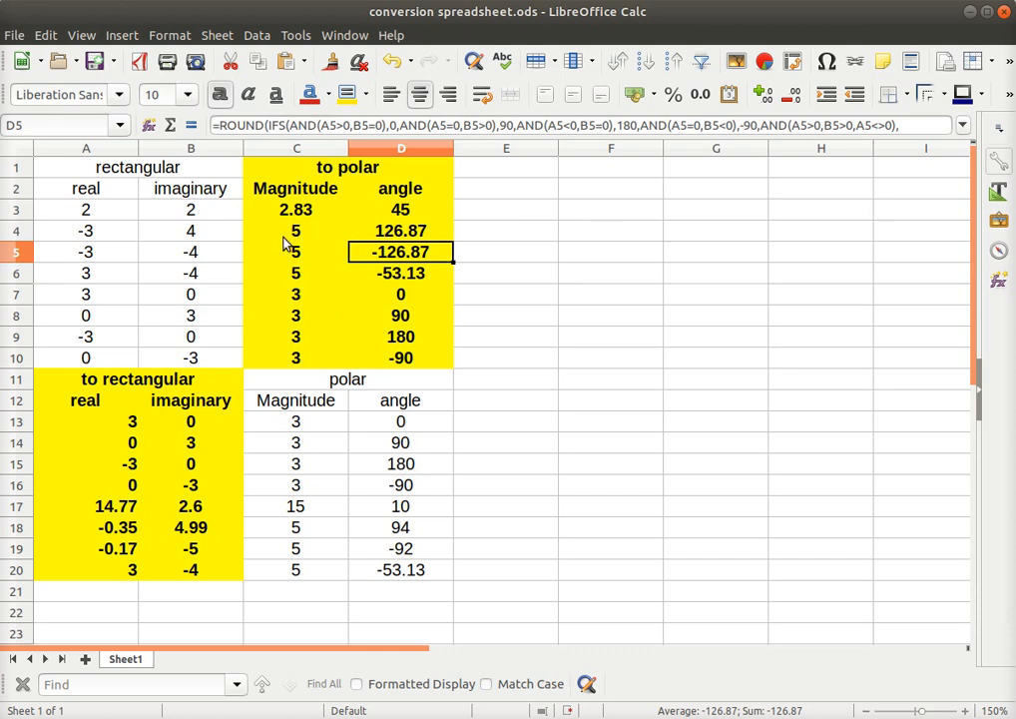
{"action": "mouse_move", "coordinate": [407, 321]}
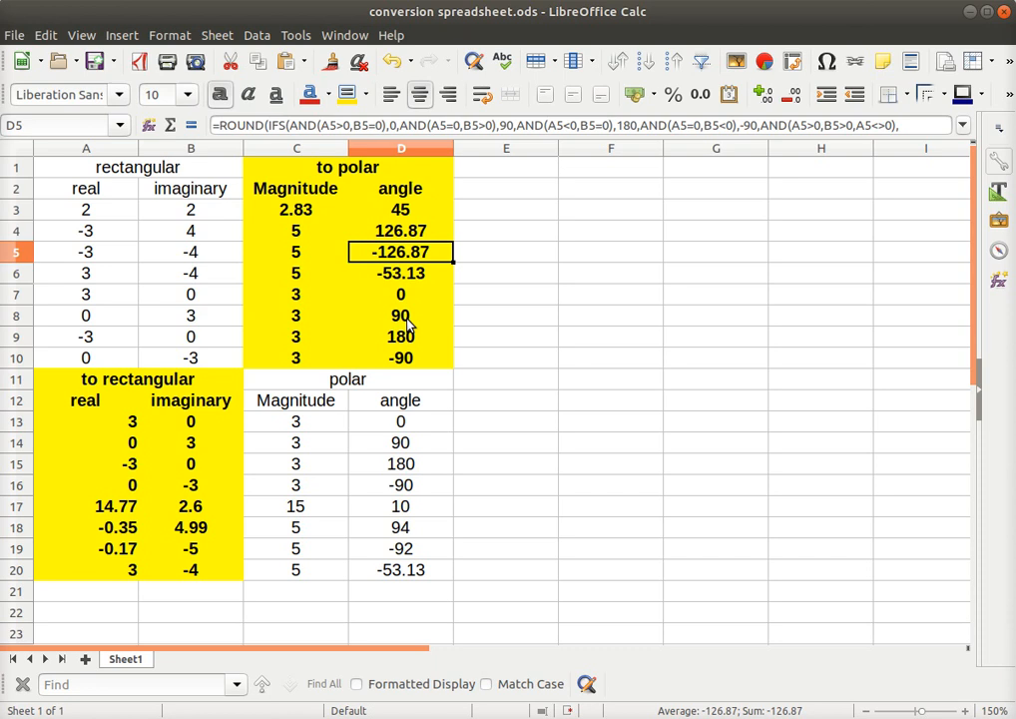
{"action": "left_click", "coordinate": [400, 316]}
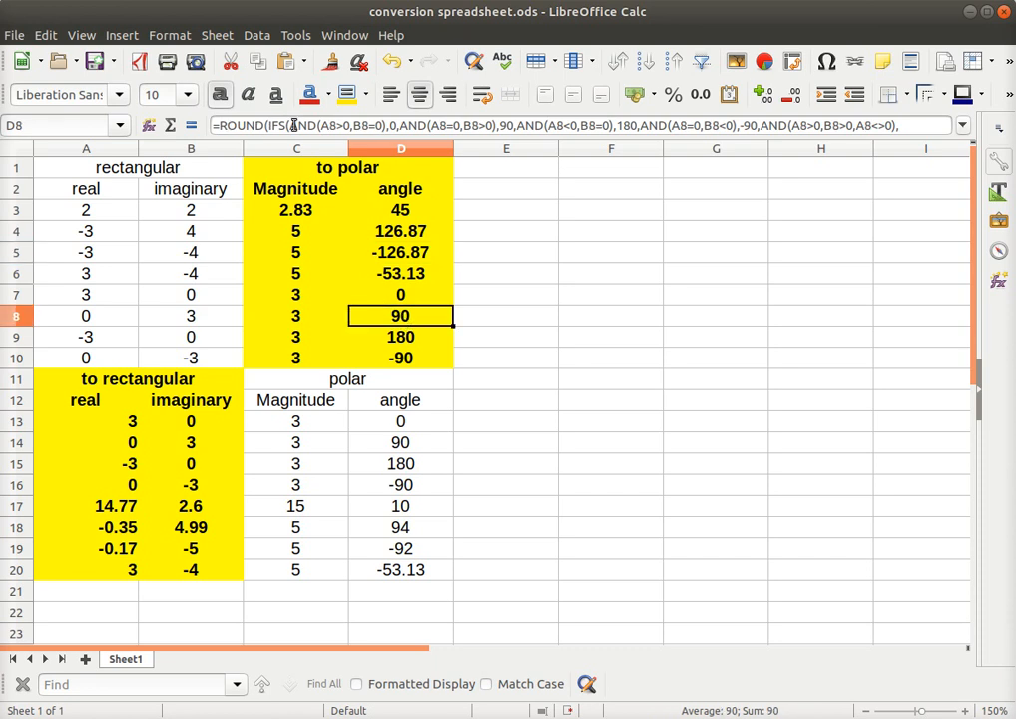
{"action": "mouse_move", "coordinate": [583, 161]}
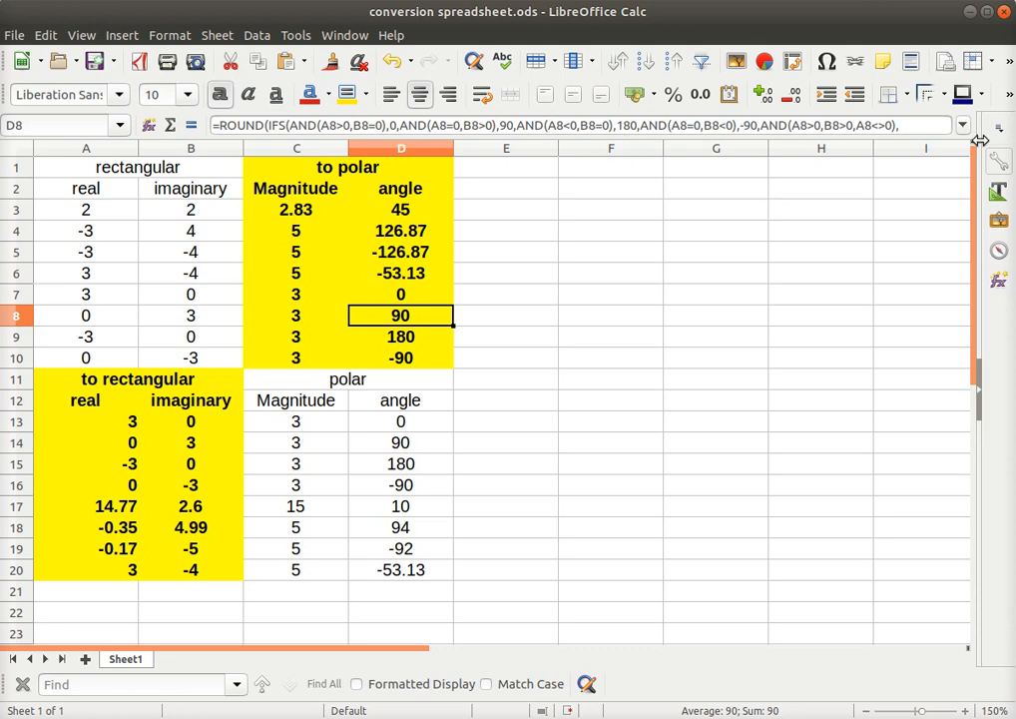
{"action": "mouse_move", "coordinate": [321, 350]}
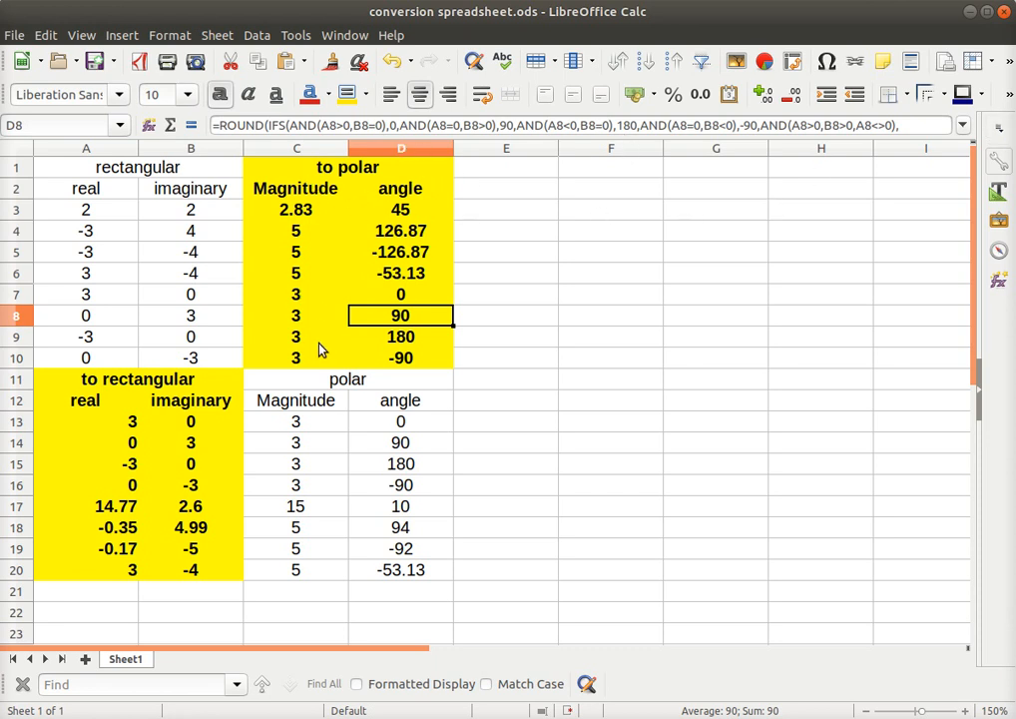
{"action": "left_click", "coordinate": [400, 230]}
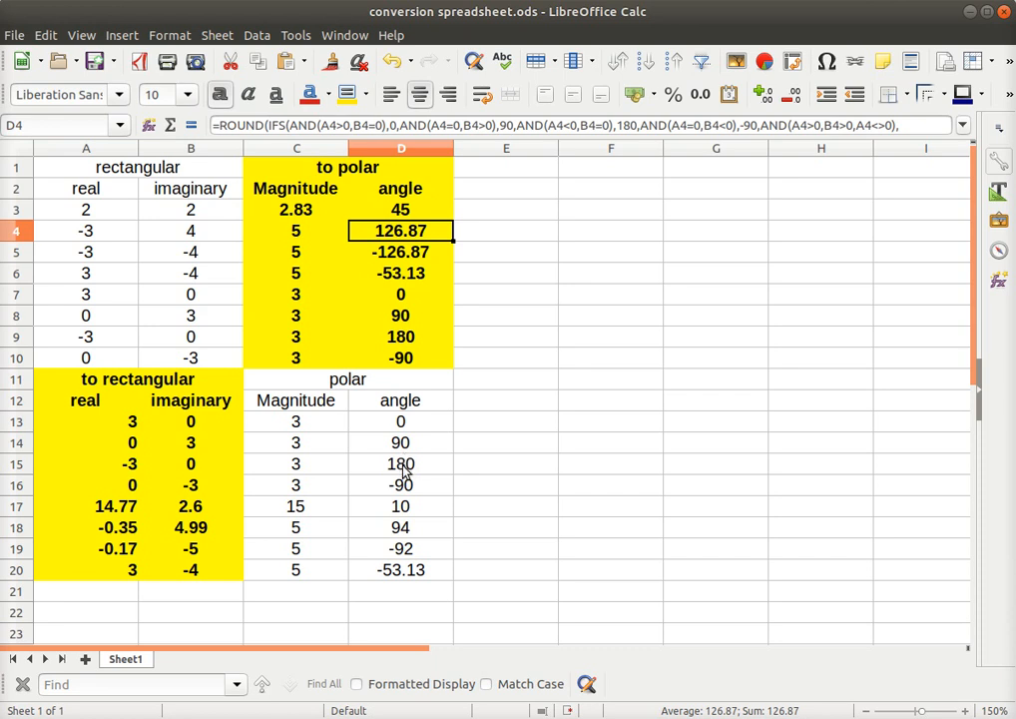
{"action": "mouse_move", "coordinate": [344, 471]}
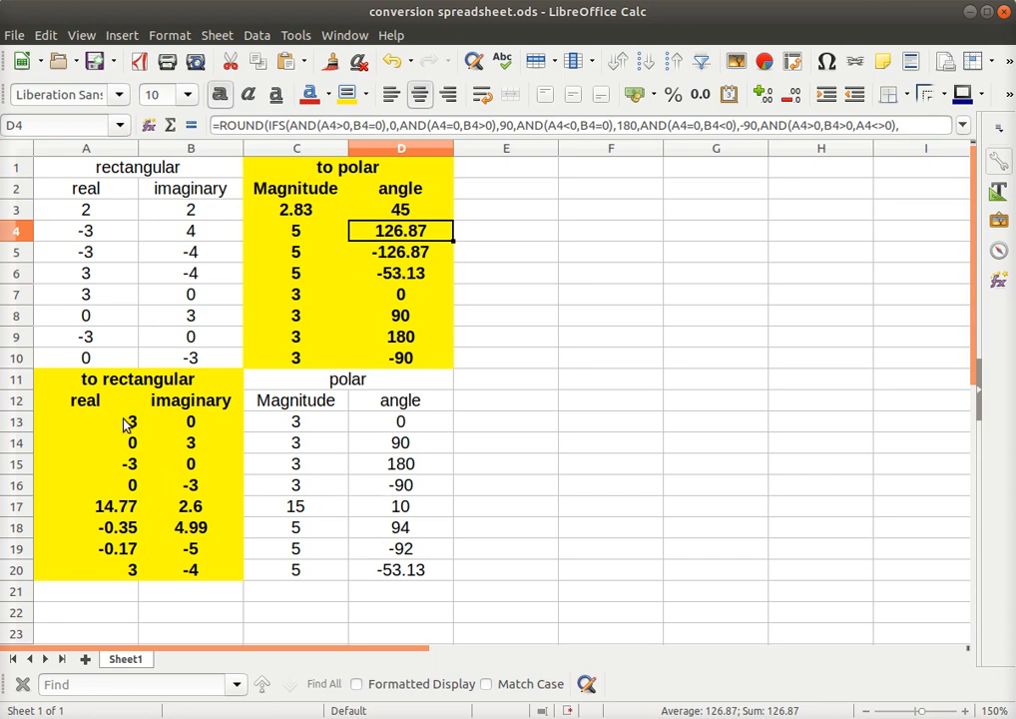
{"action": "mouse_move", "coordinate": [308, 433]}
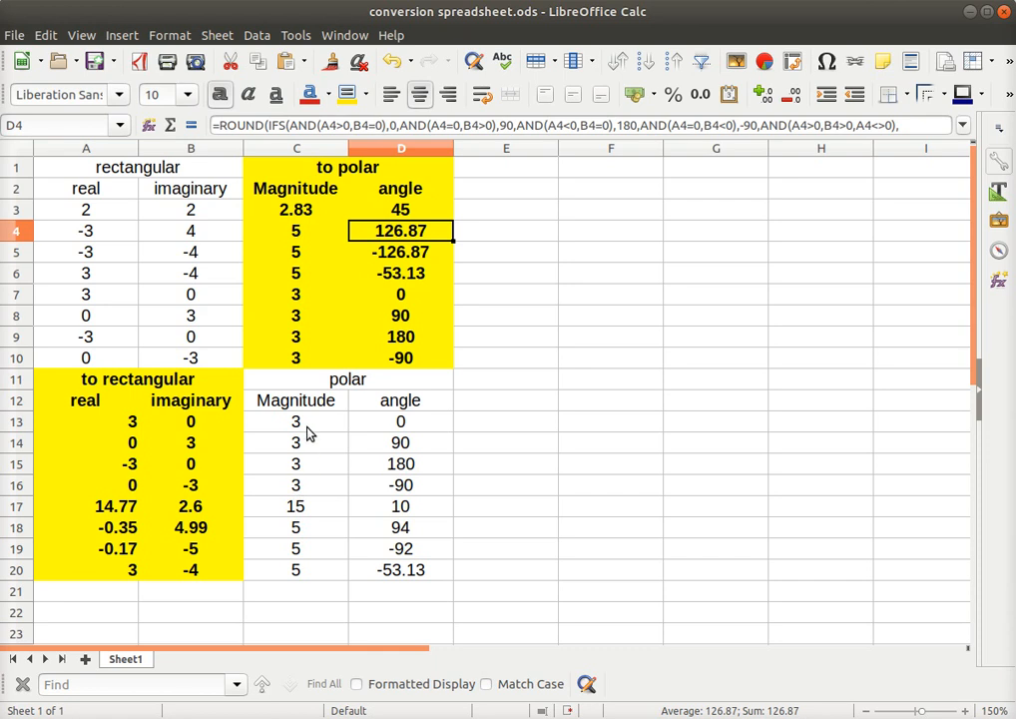
{"action": "mouse_move", "coordinate": [319, 461]}
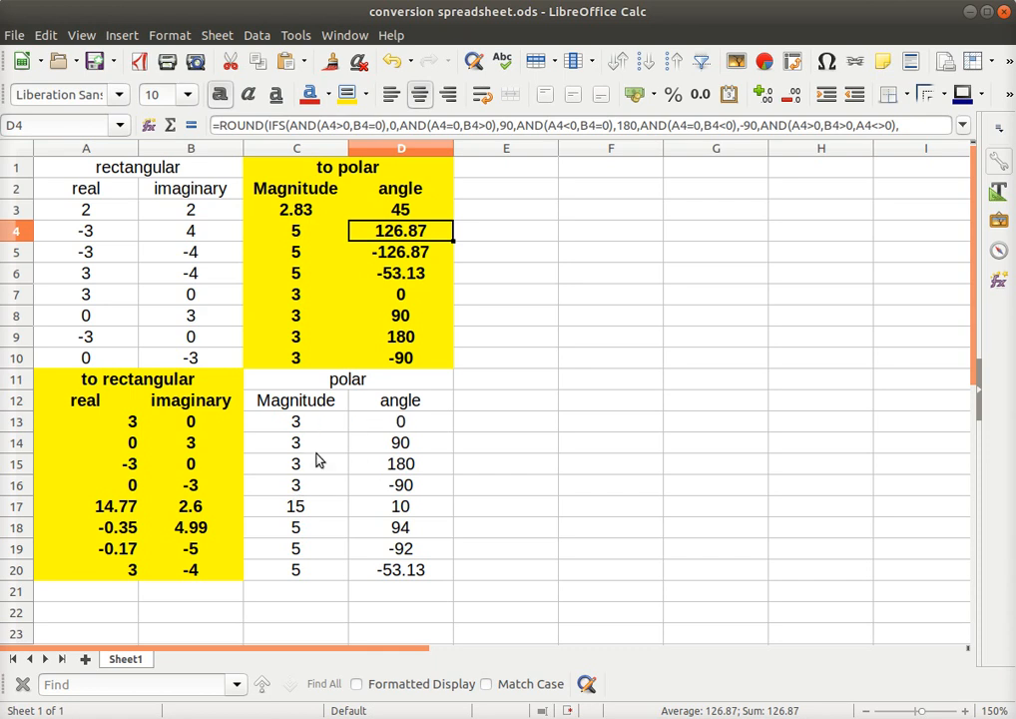
{"action": "mouse_move", "coordinate": [107, 426]}
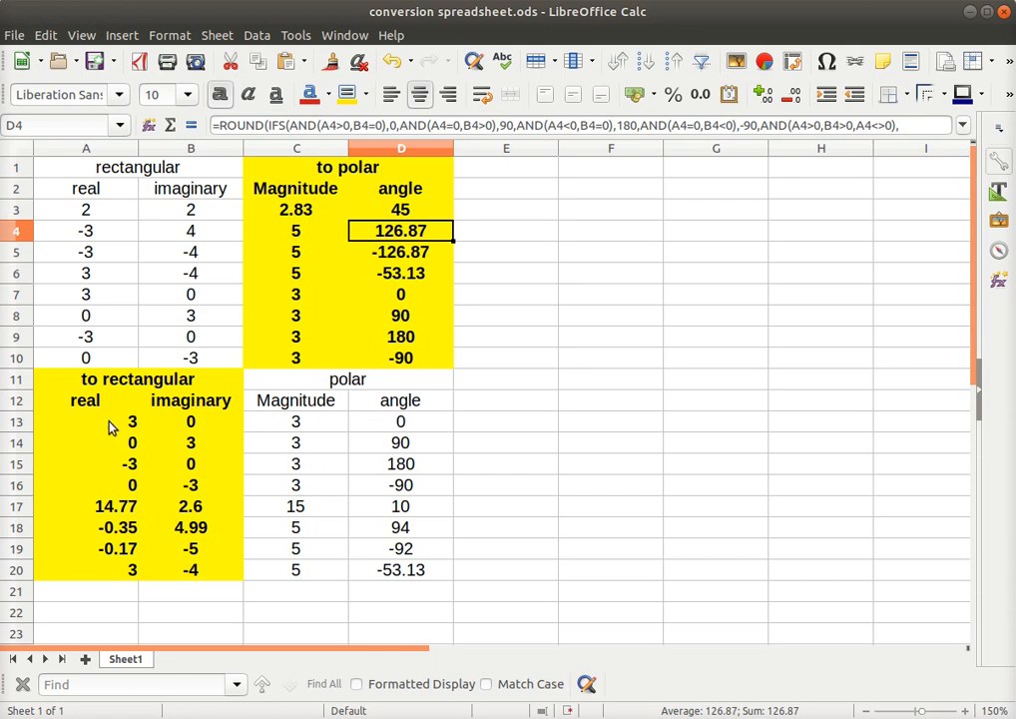
{"action": "mouse_move", "coordinate": [399, 448]}
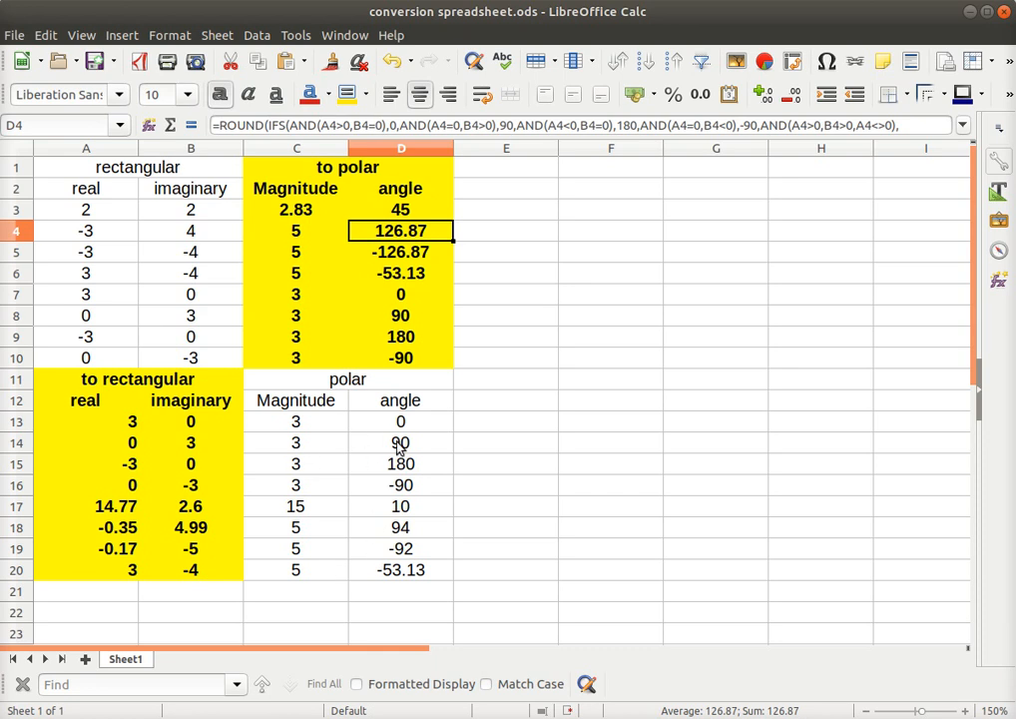
{"action": "mouse_move", "coordinate": [403, 582]}
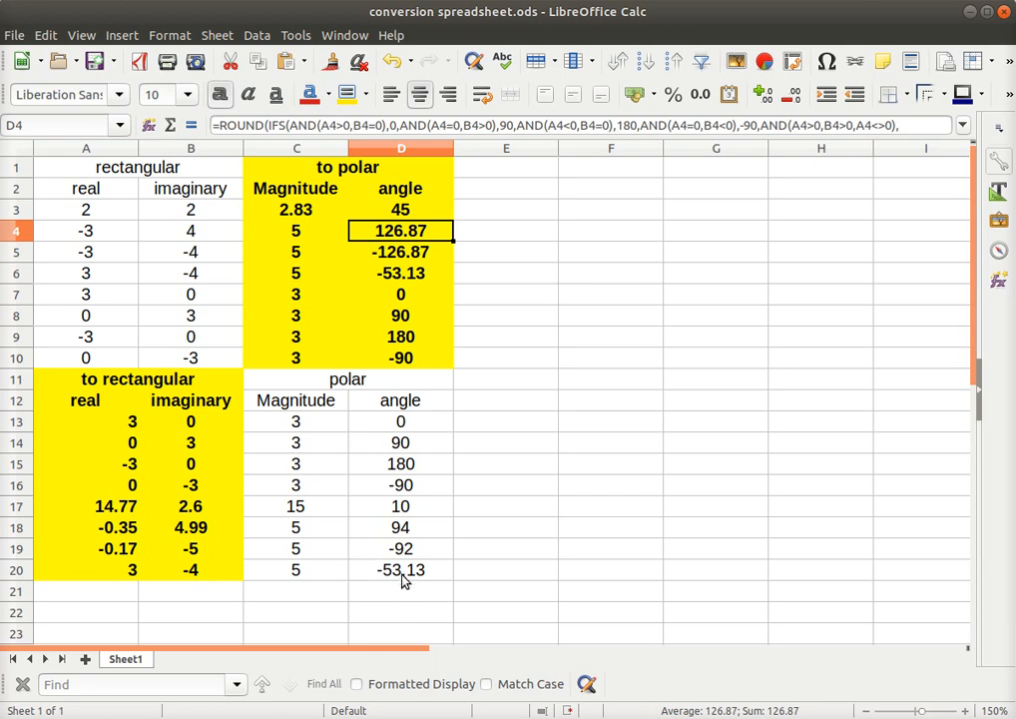
{"action": "mouse_move", "coordinate": [134, 603]}
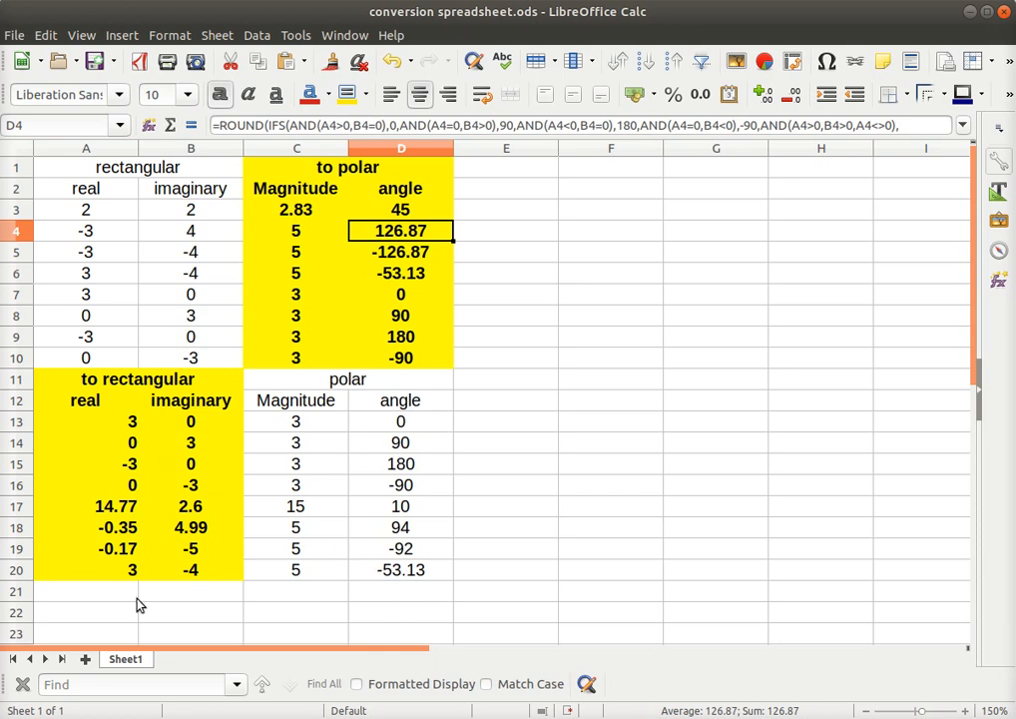
{"action": "mouse_move", "coordinate": [398, 554]}
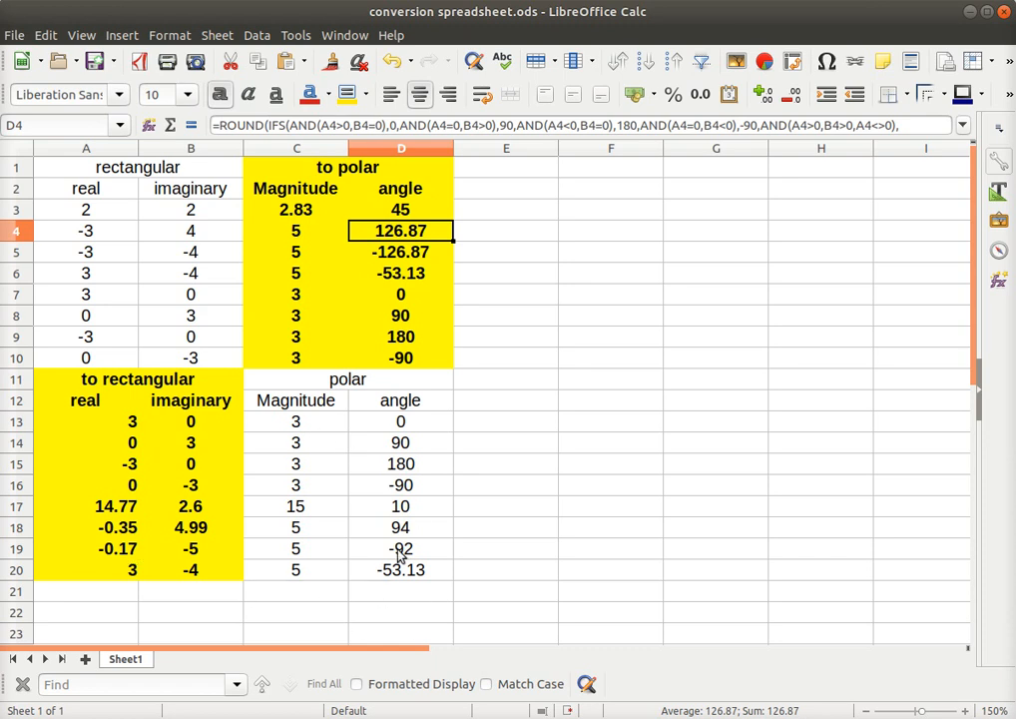
{"action": "mouse_move", "coordinate": [191, 442]}
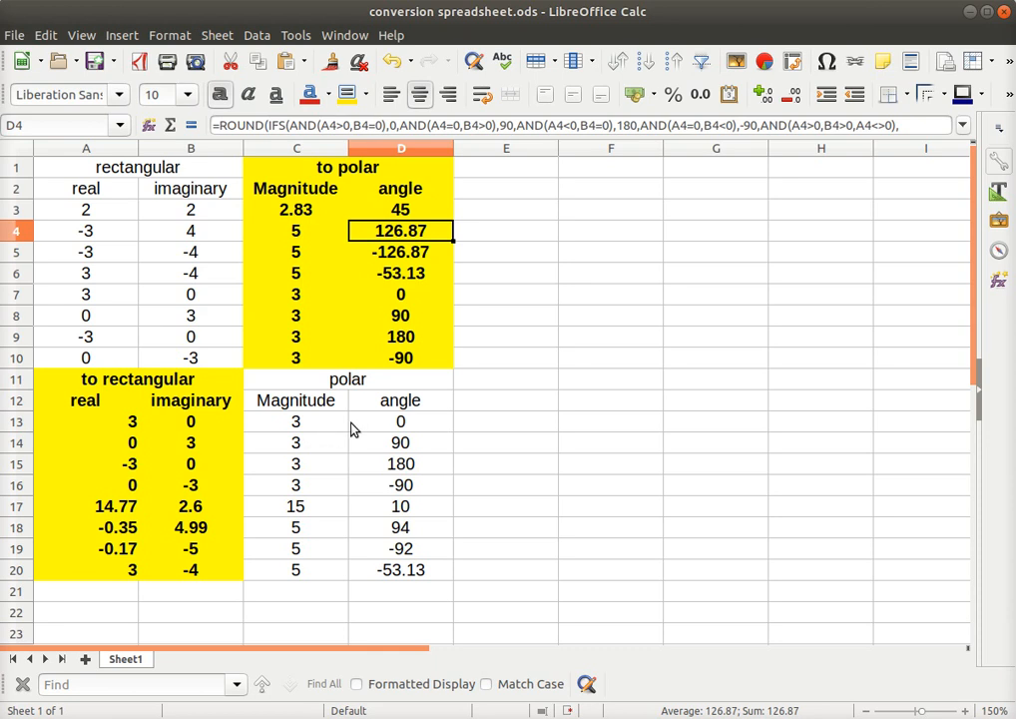
{"action": "mouse_move", "coordinate": [405, 486]}
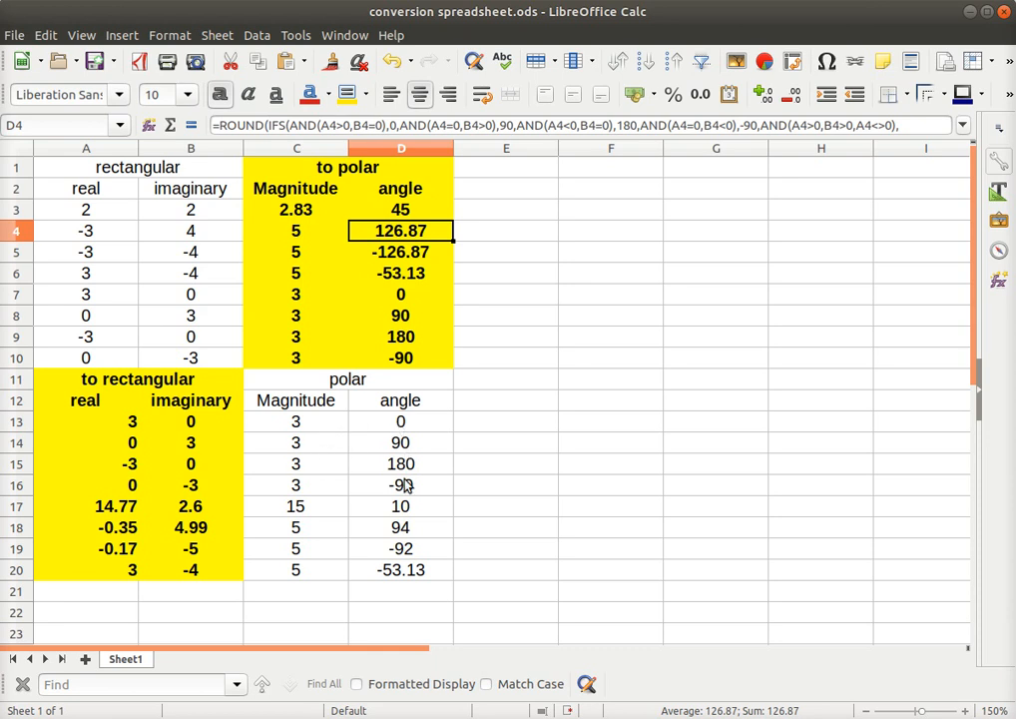
{"action": "mouse_move", "coordinate": [335, 401]}
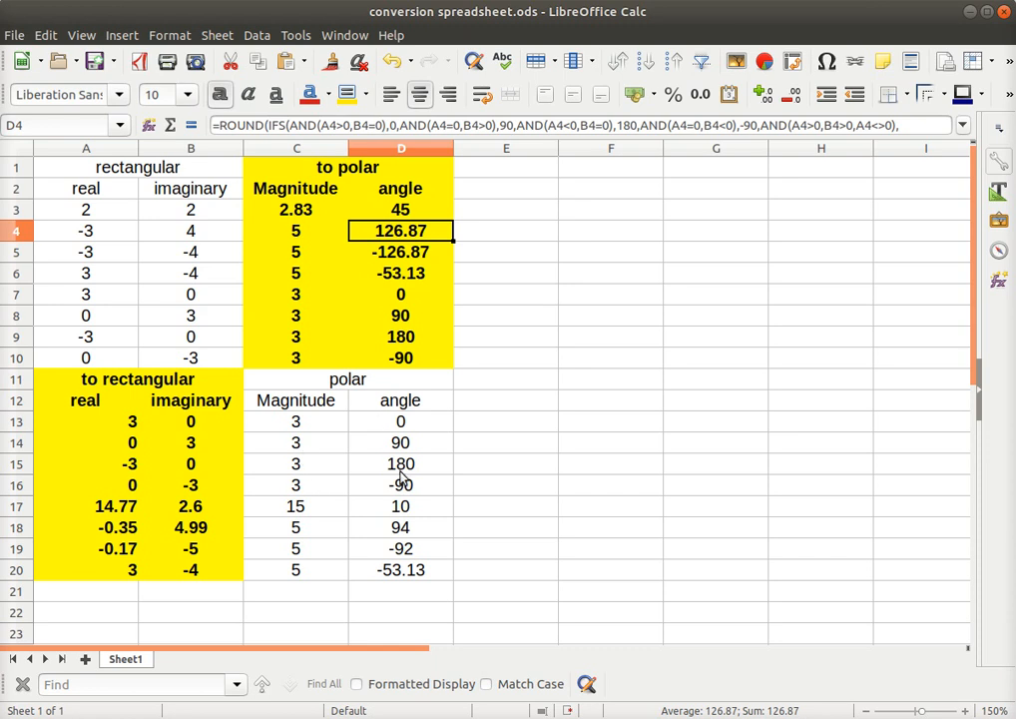
{"action": "mouse_move", "coordinate": [335, 541]}
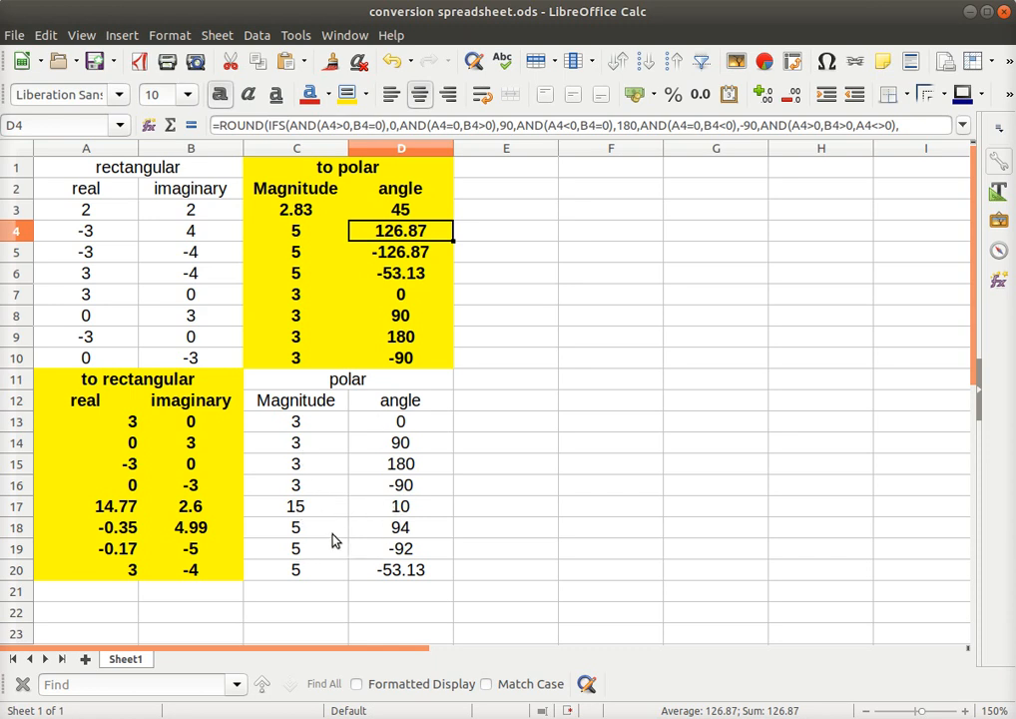
{"action": "mouse_move", "coordinate": [389, 529]}
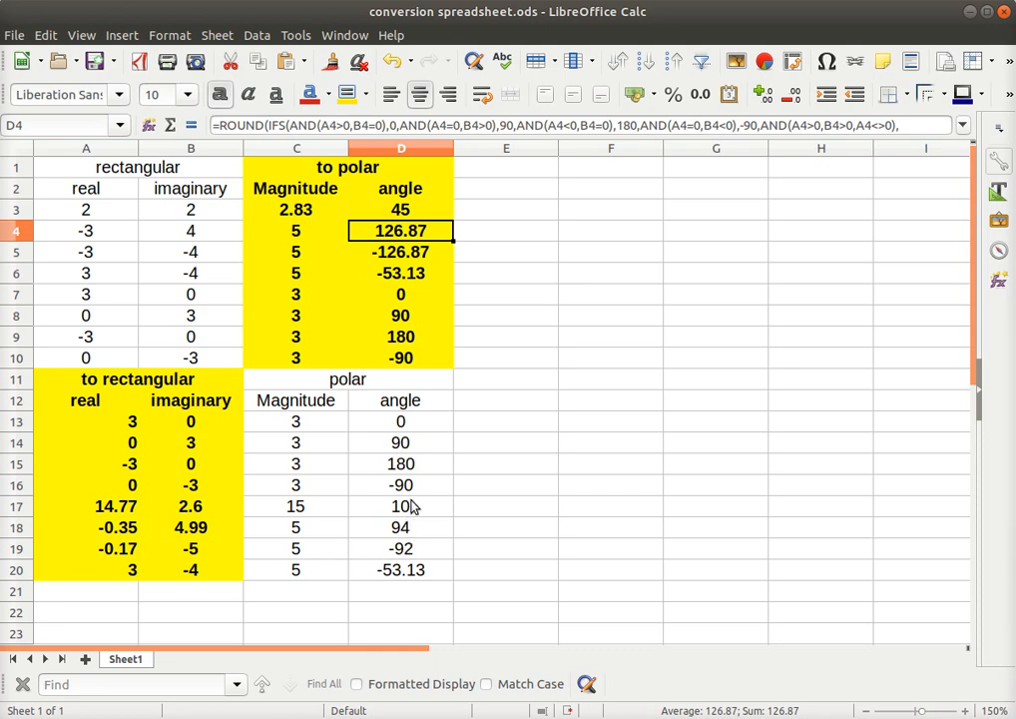
{"action": "mouse_move", "coordinate": [411, 563]}
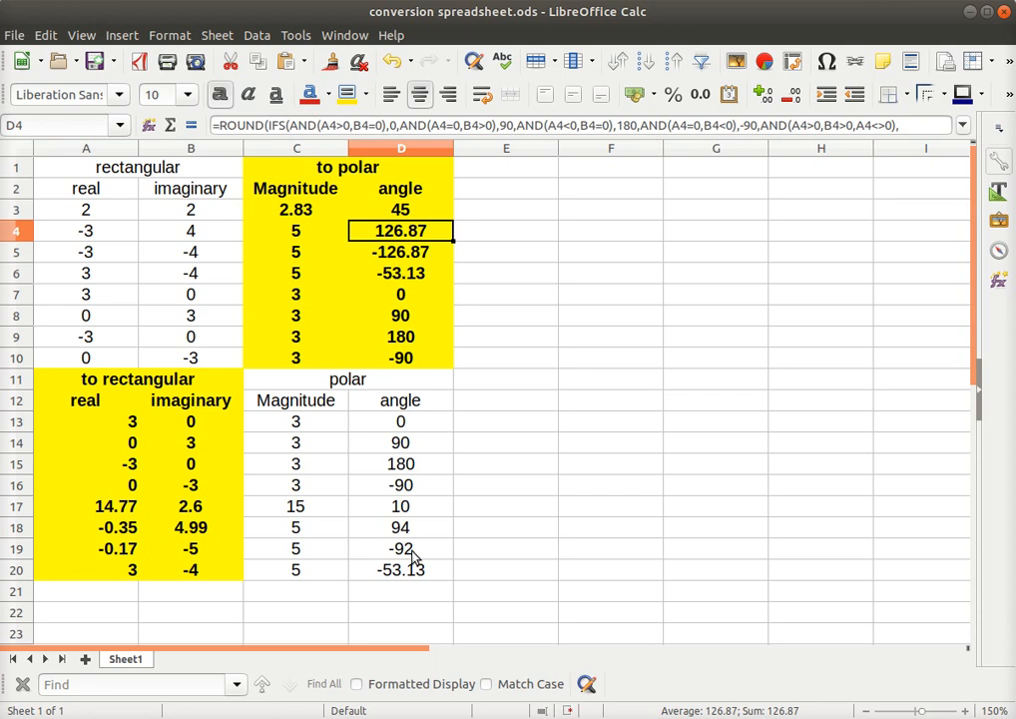
{"action": "mouse_move", "coordinate": [418, 574]}
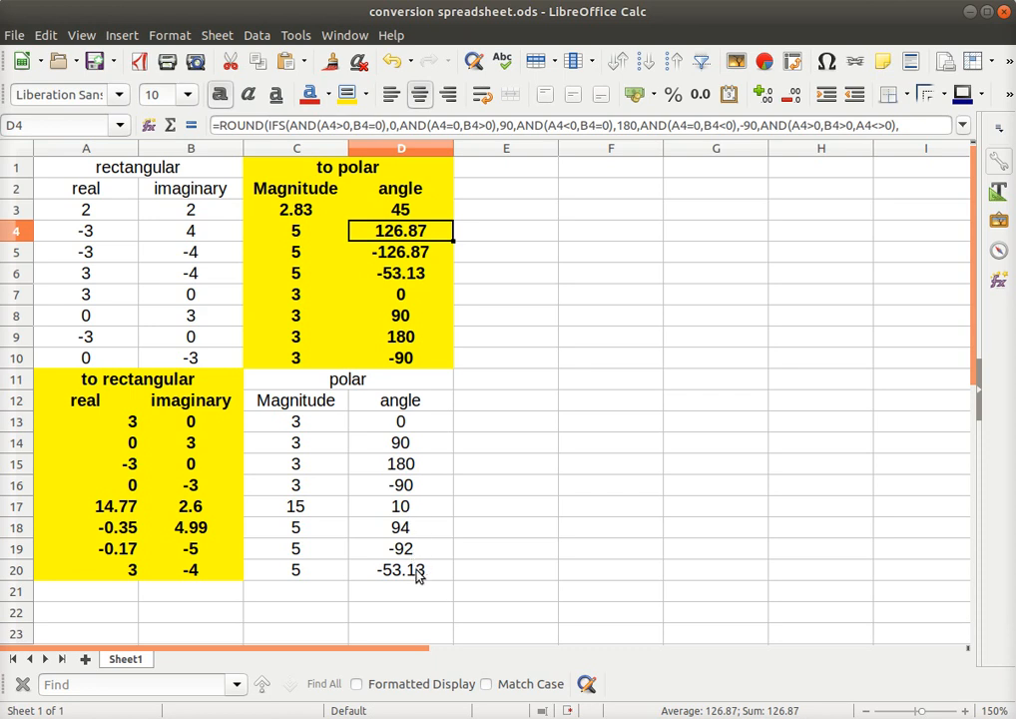
{"action": "mouse_move", "coordinate": [416, 554]}
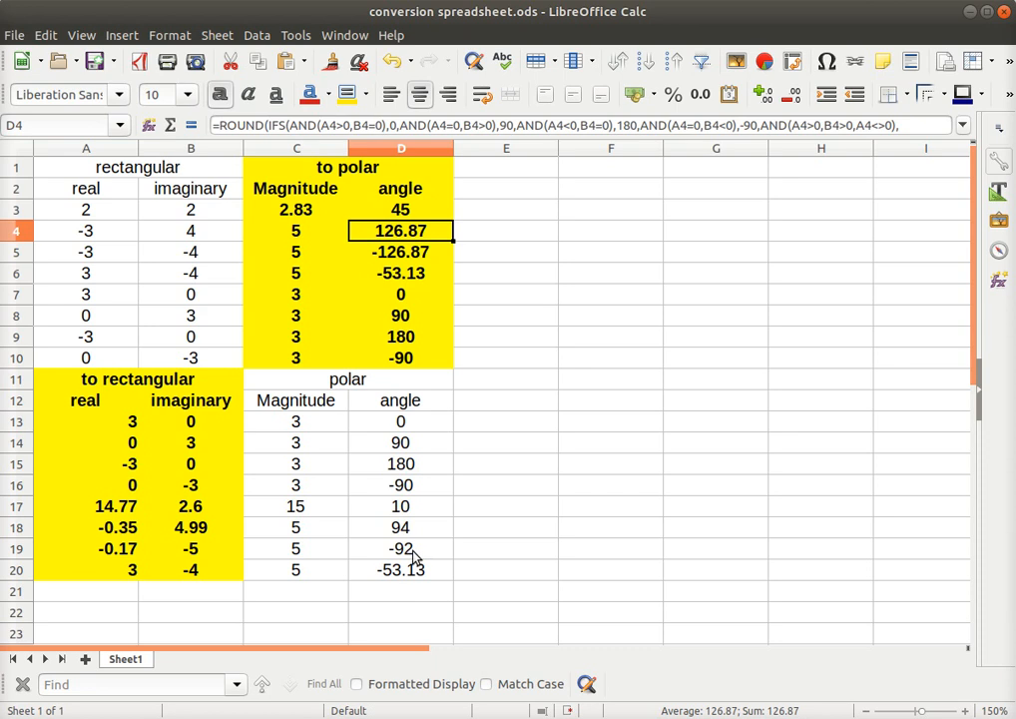
{"action": "mouse_move", "coordinate": [419, 577]}
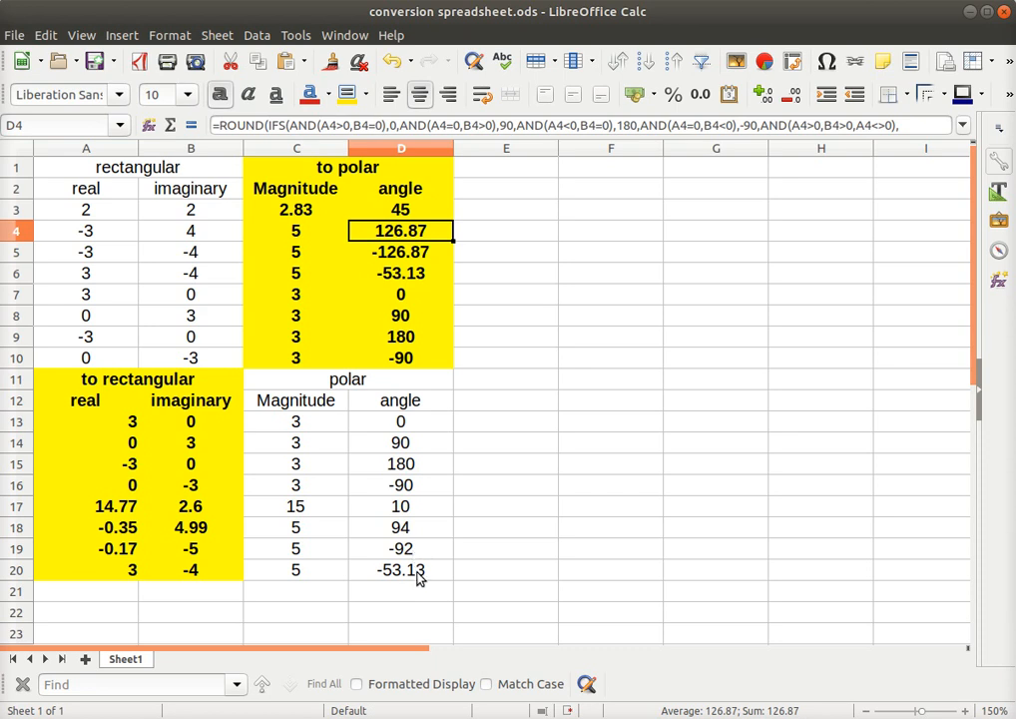
{"action": "mouse_move", "coordinate": [182, 576]}
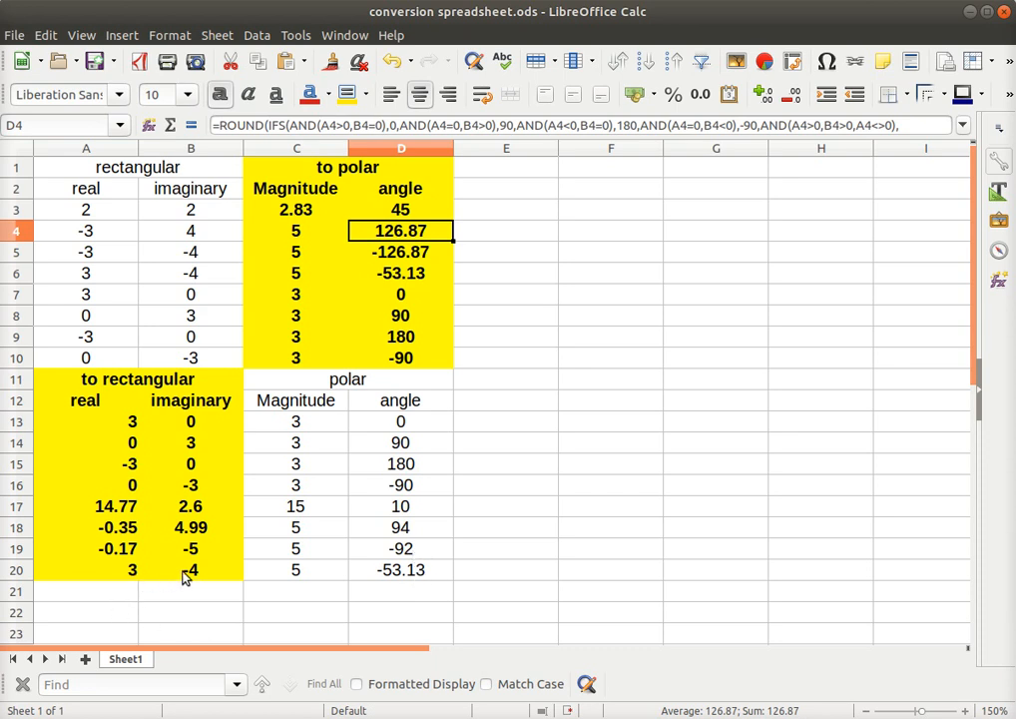
{"action": "mouse_move", "coordinate": [309, 556]}
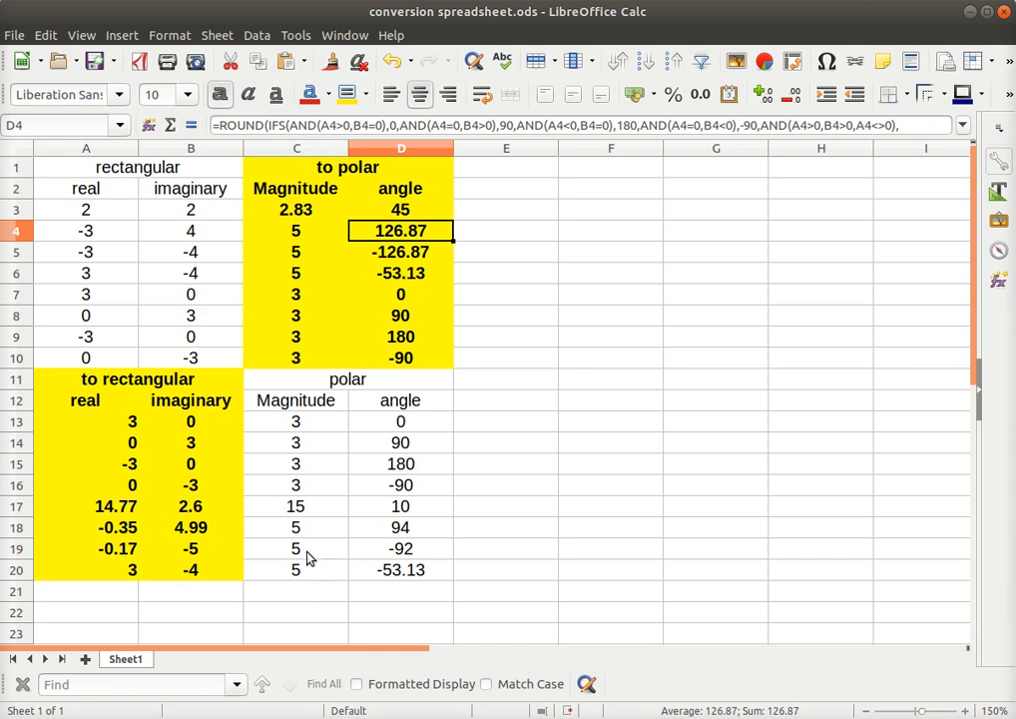
{"action": "mouse_move", "coordinate": [179, 606]}
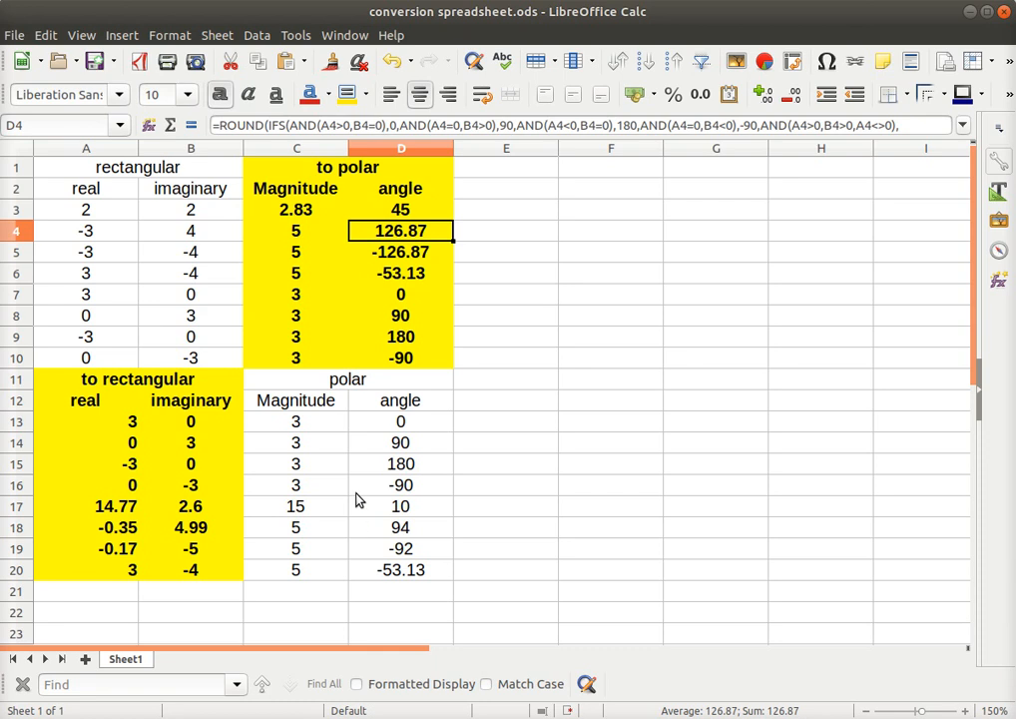
{"action": "mouse_move", "coordinate": [343, 556]}
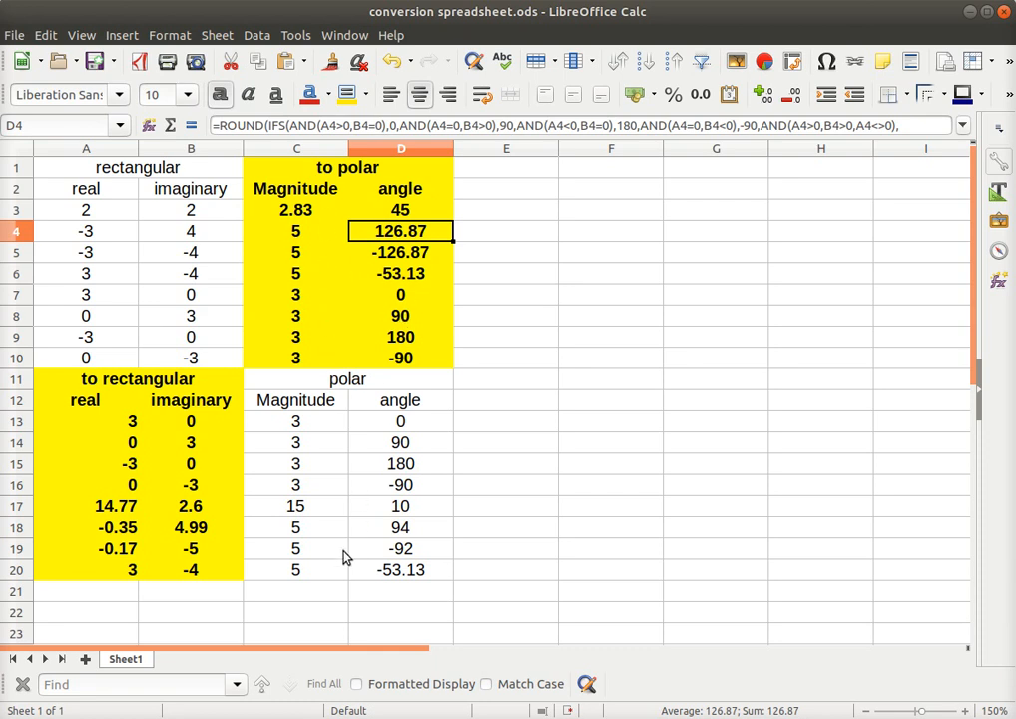
{"action": "mouse_move", "coordinate": [94, 215]}
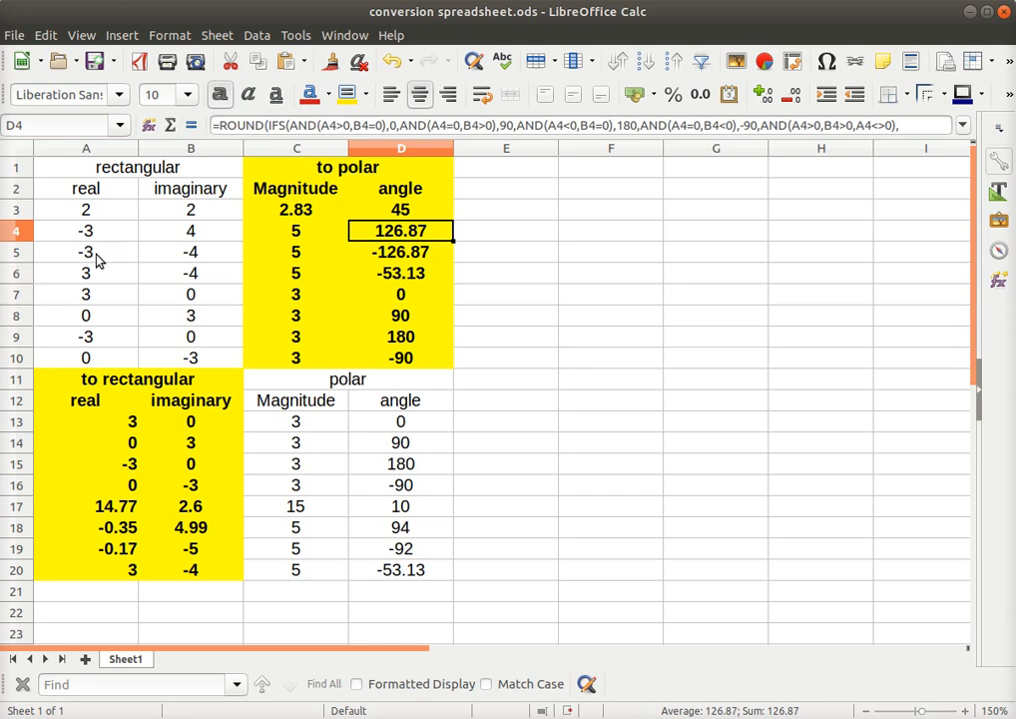
{"action": "type", "text": "5"}
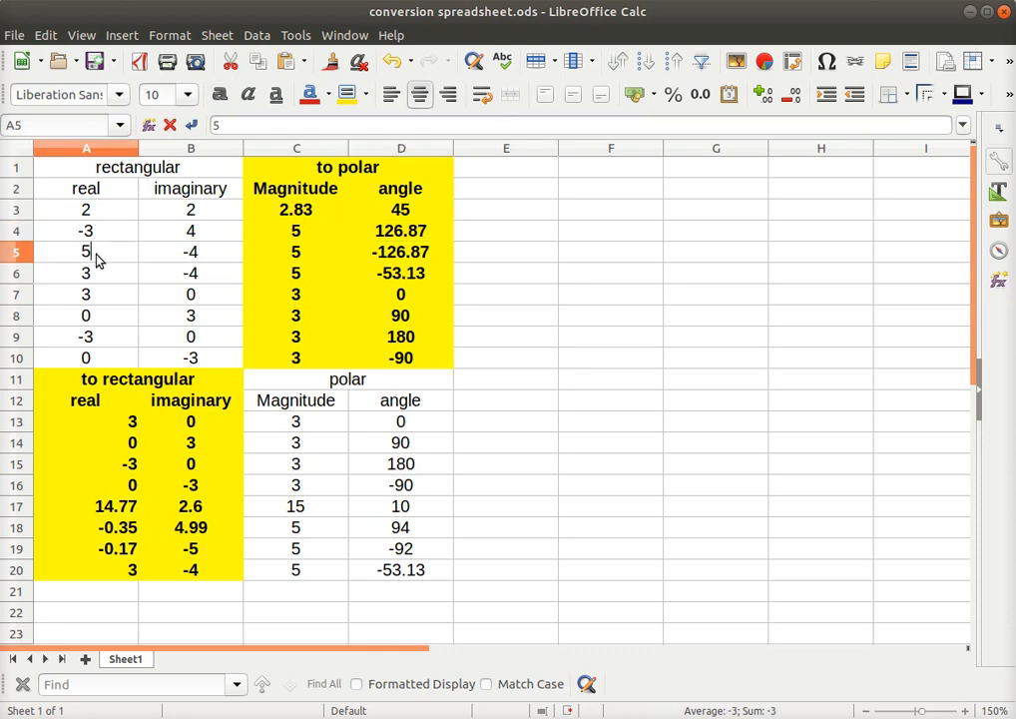
{"action": "left_click", "coordinate": [191, 252]}
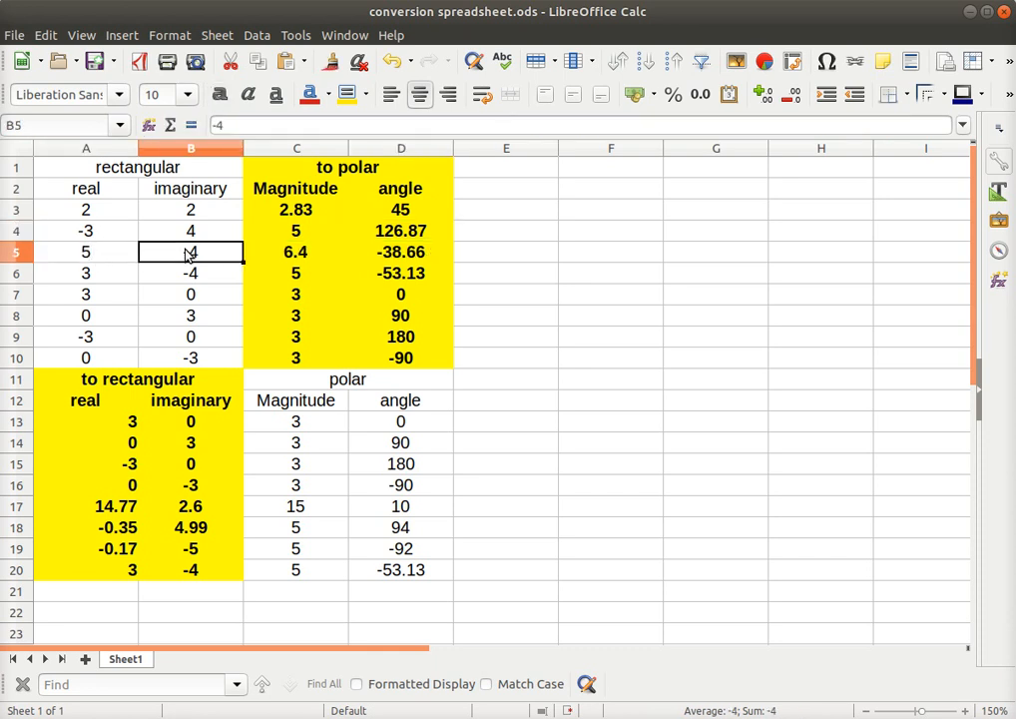
{"action": "type", "text": "78"}
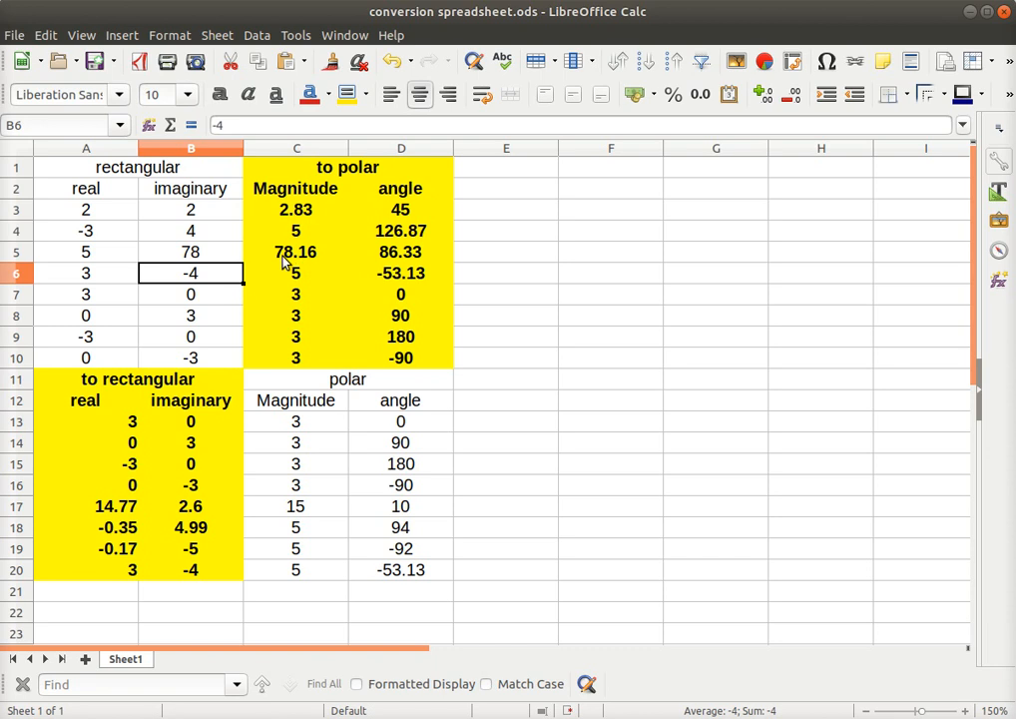
{"action": "mouse_move", "coordinate": [385, 272]}
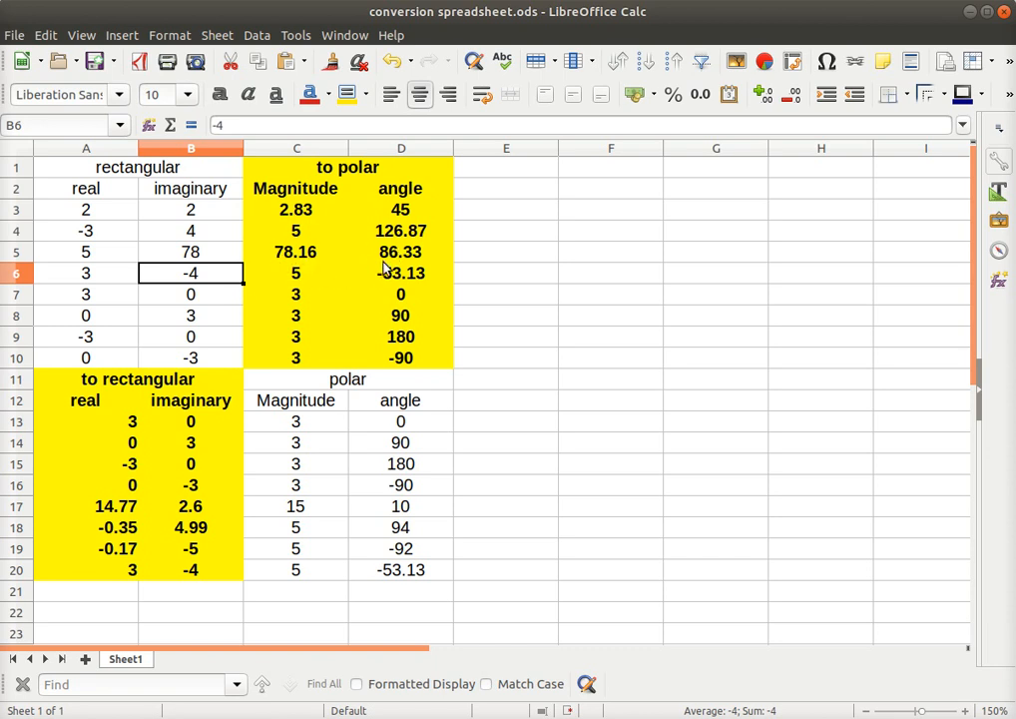
{"action": "mouse_move", "coordinate": [341, 327]}
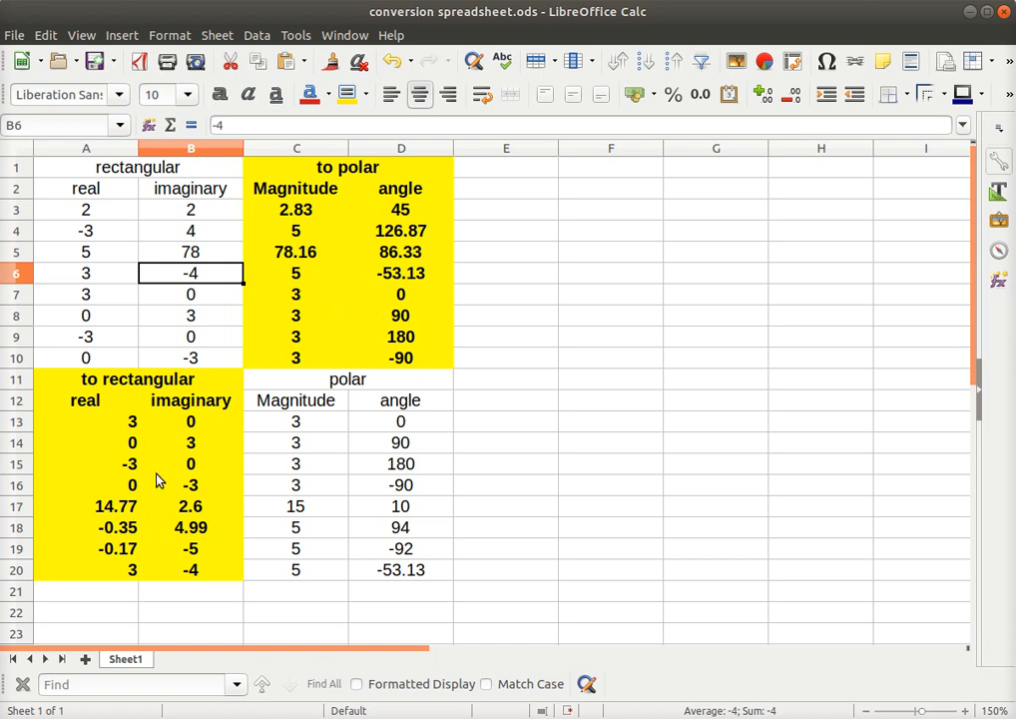
{"action": "mouse_move", "coordinate": [154, 188]}
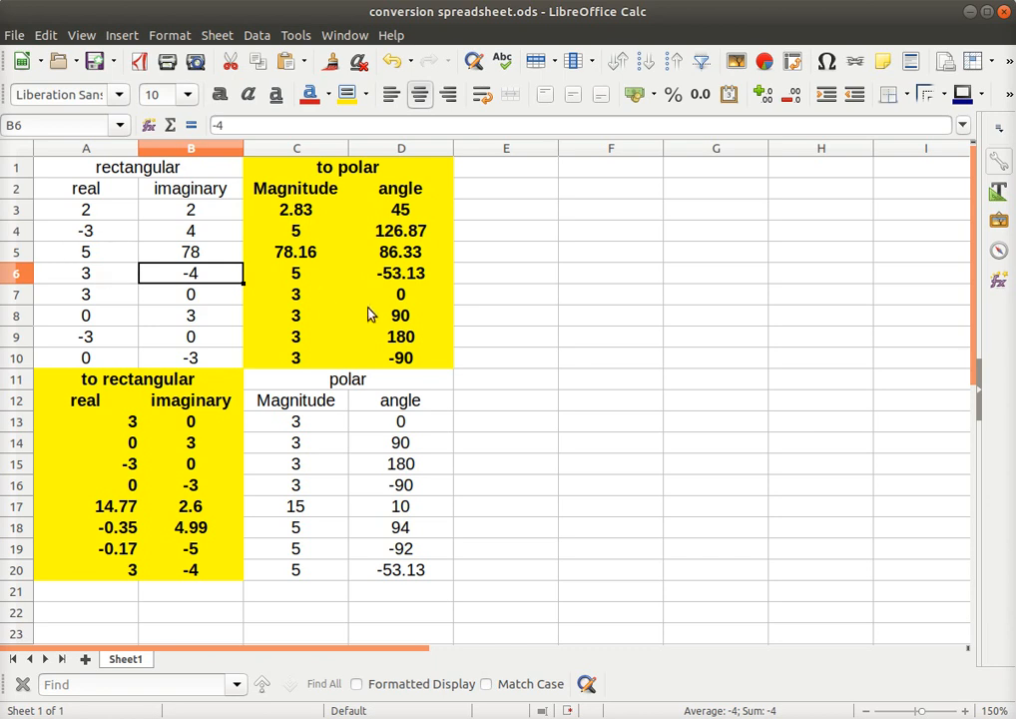
{"action": "mouse_move", "coordinate": [372, 528]}
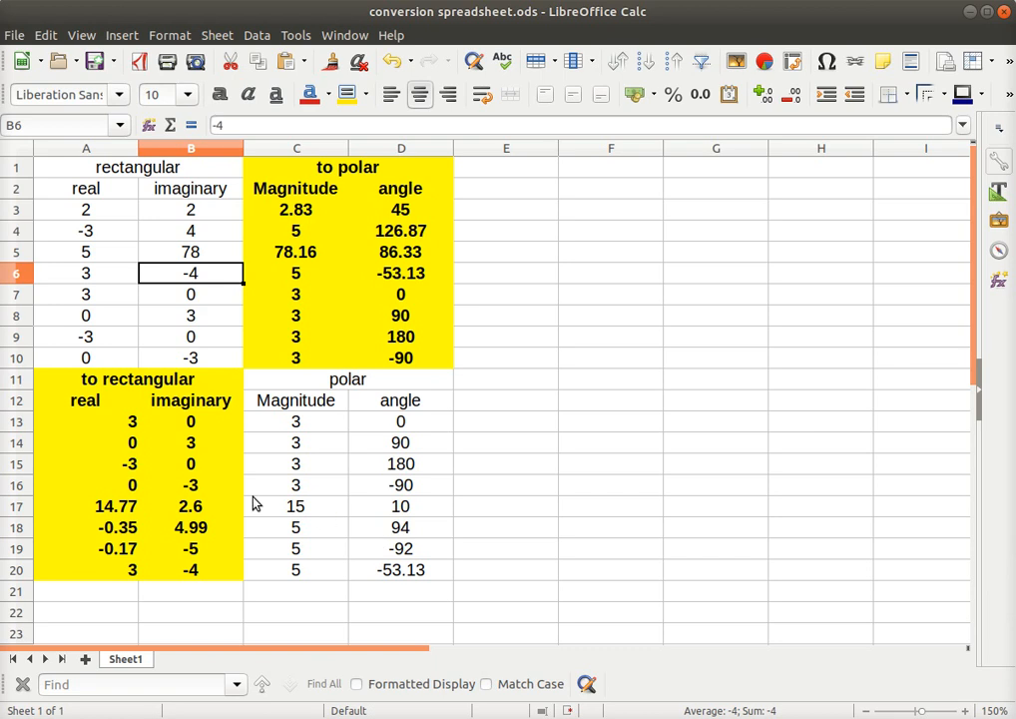
{"action": "mouse_move", "coordinate": [319, 496]}
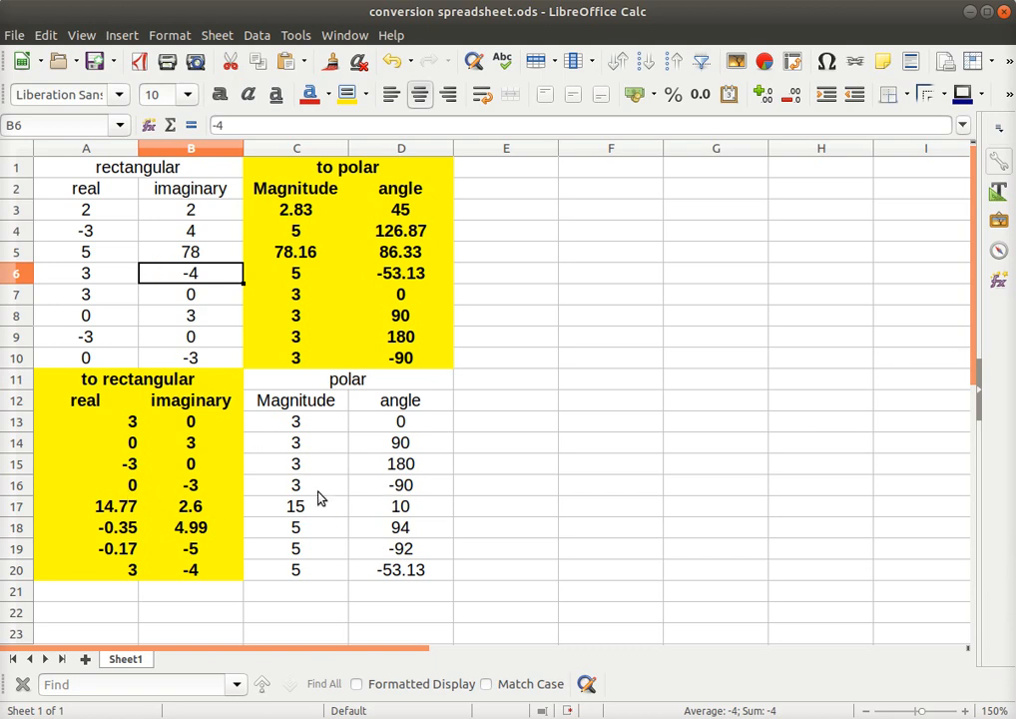
{"action": "mouse_move", "coordinate": [591, 221]}
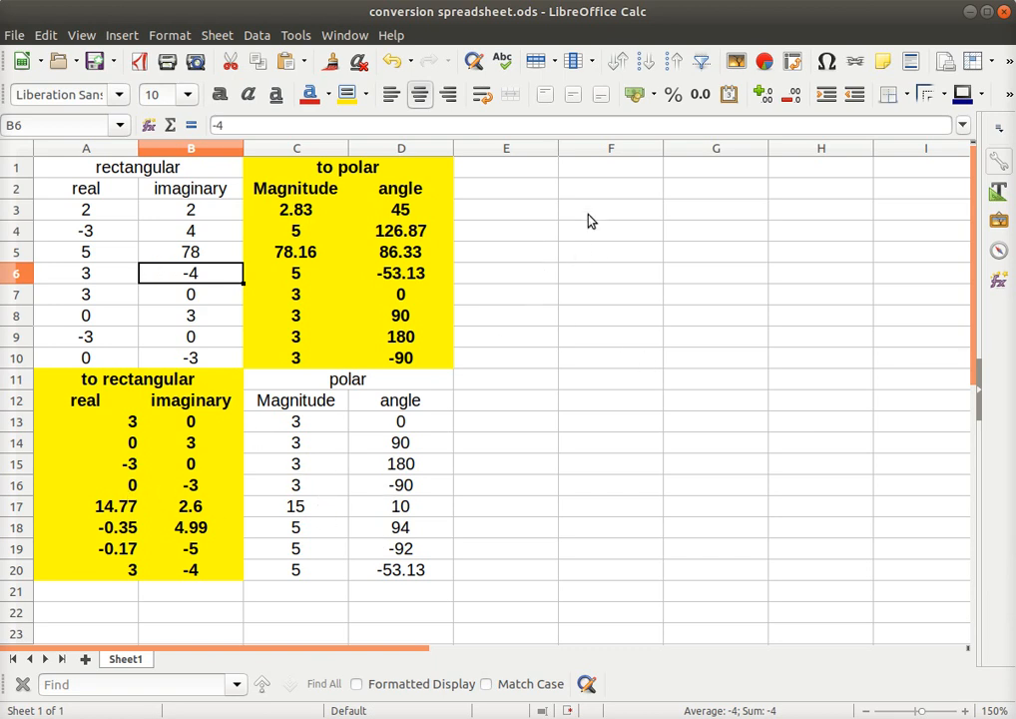
Select the empty cells F3, E3, E5 and E7, settling on F3 for a test formula
{"action": "left_click", "coordinate": [610, 210]}
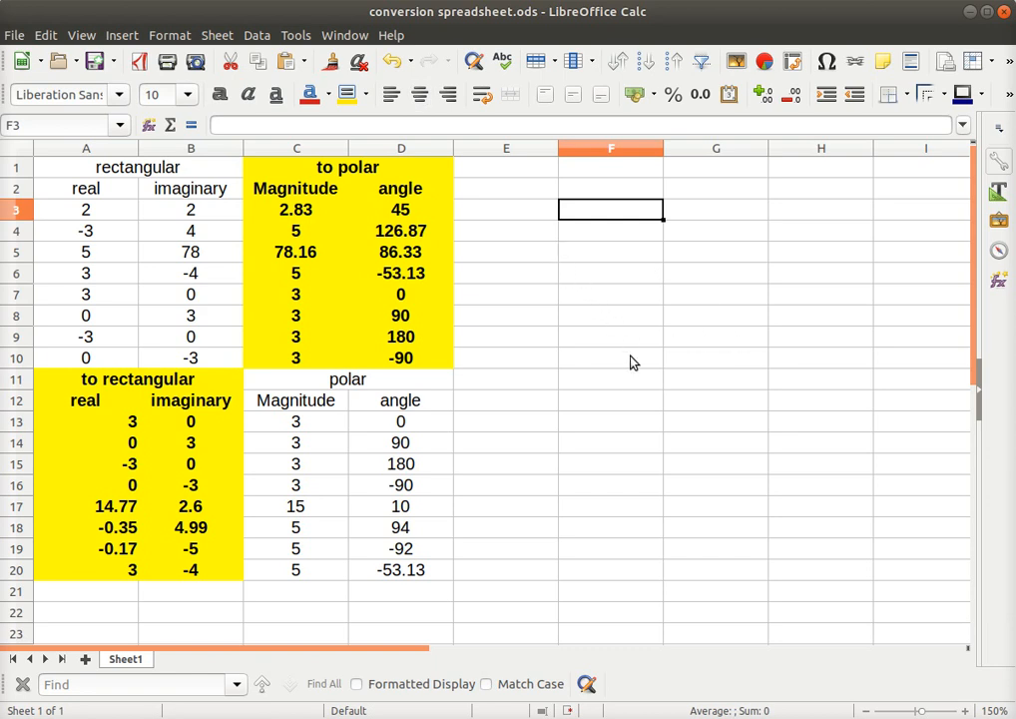
{"action": "mouse_move", "coordinate": [531, 200]}
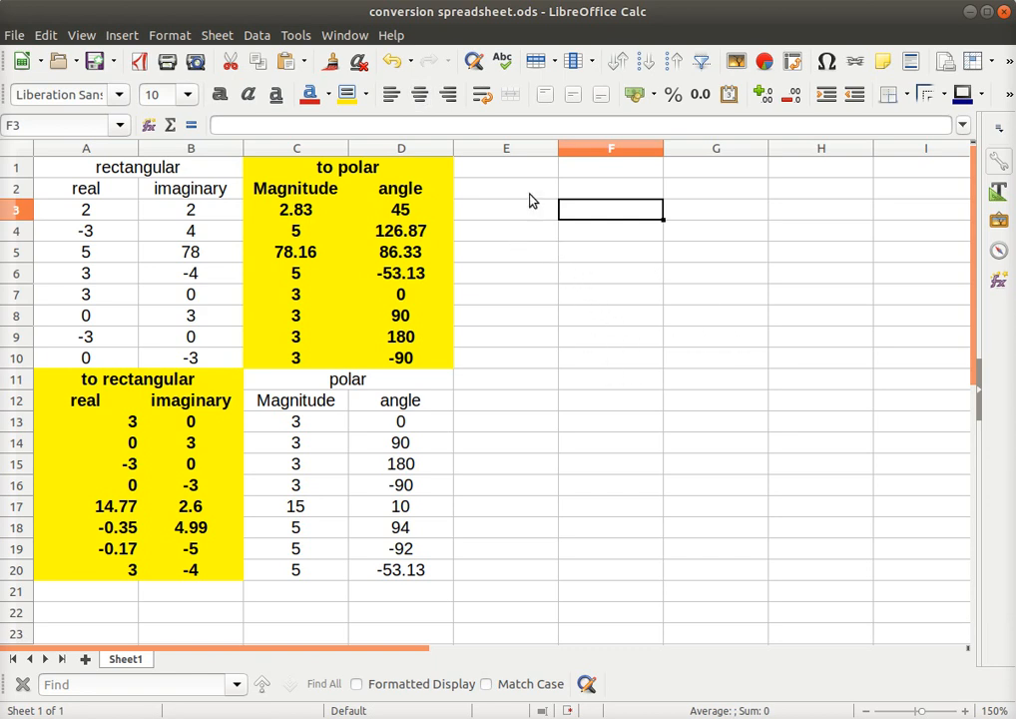
{"action": "mouse_move", "coordinate": [544, 196]}
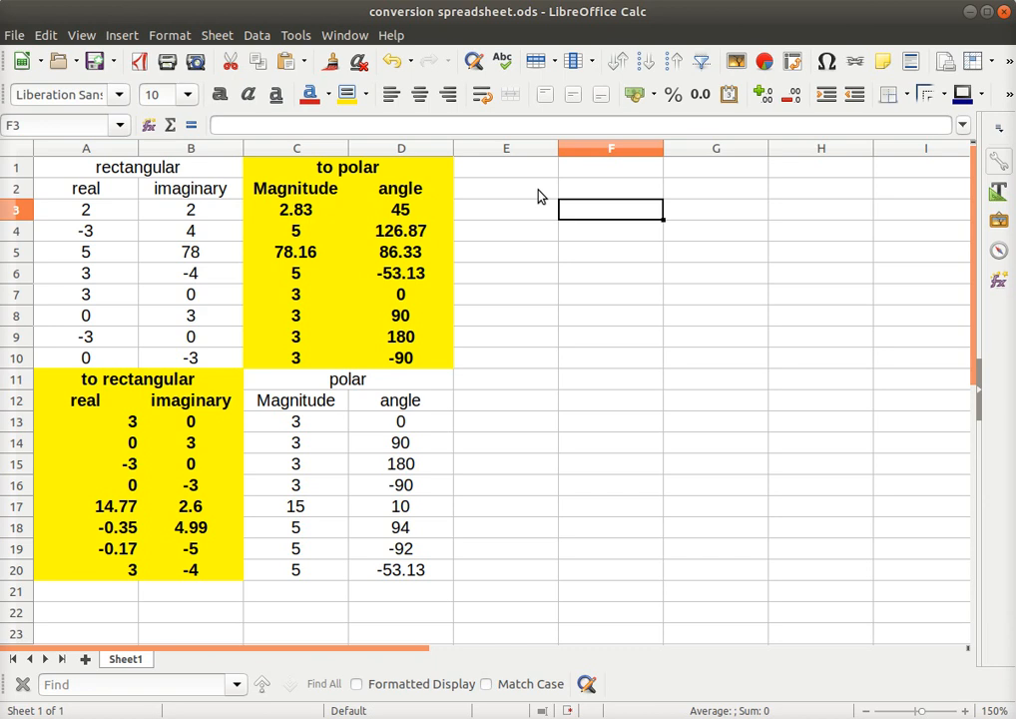
{"action": "mouse_move", "coordinate": [509, 196]}
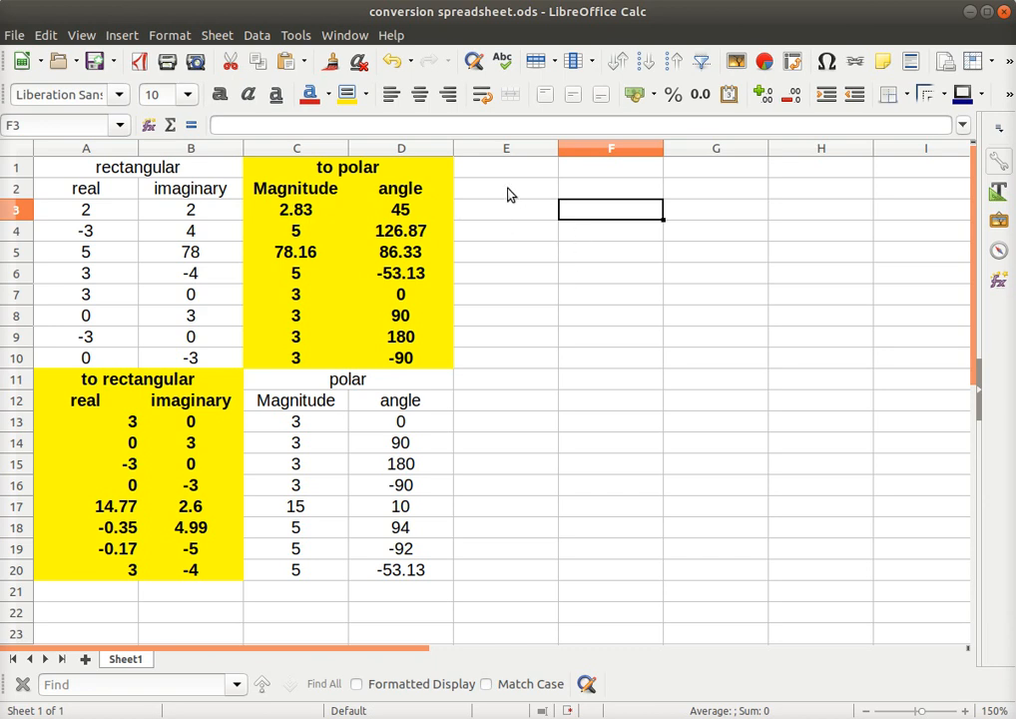
{"action": "left_click", "coordinate": [505, 209]}
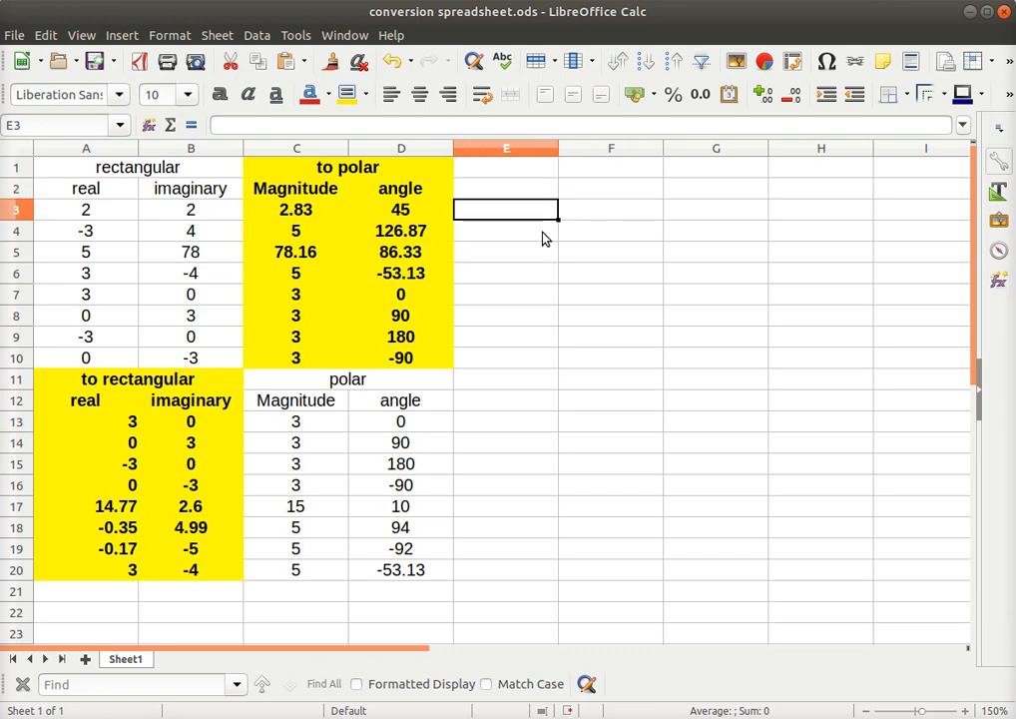
{"action": "left_click", "coordinate": [505, 252]}
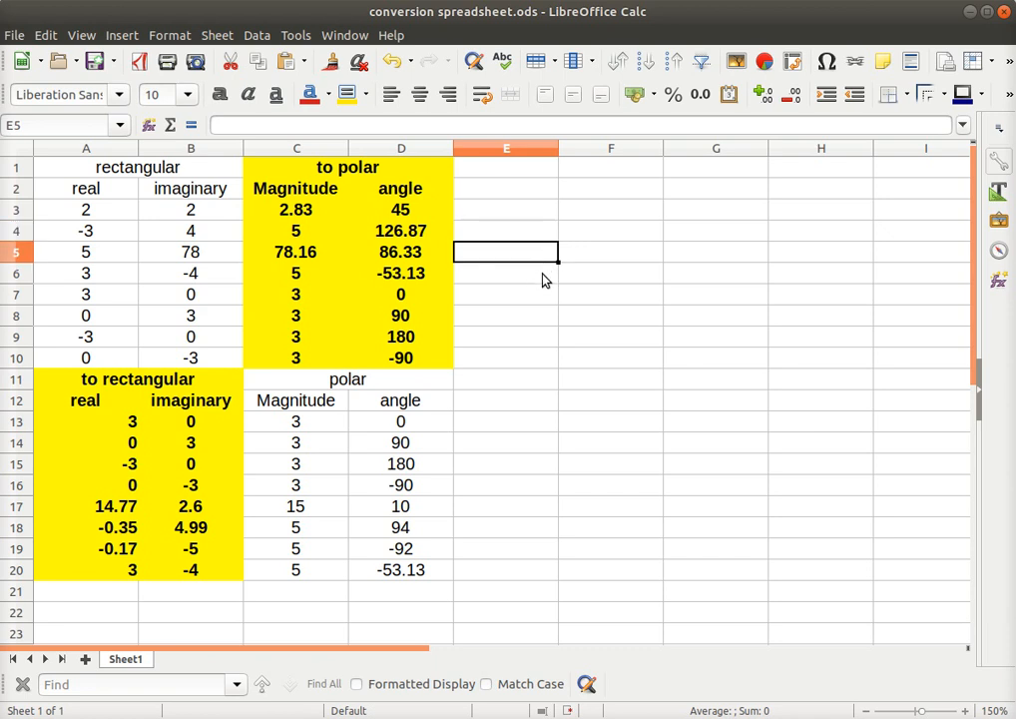
{"action": "left_click", "coordinate": [505, 294]}
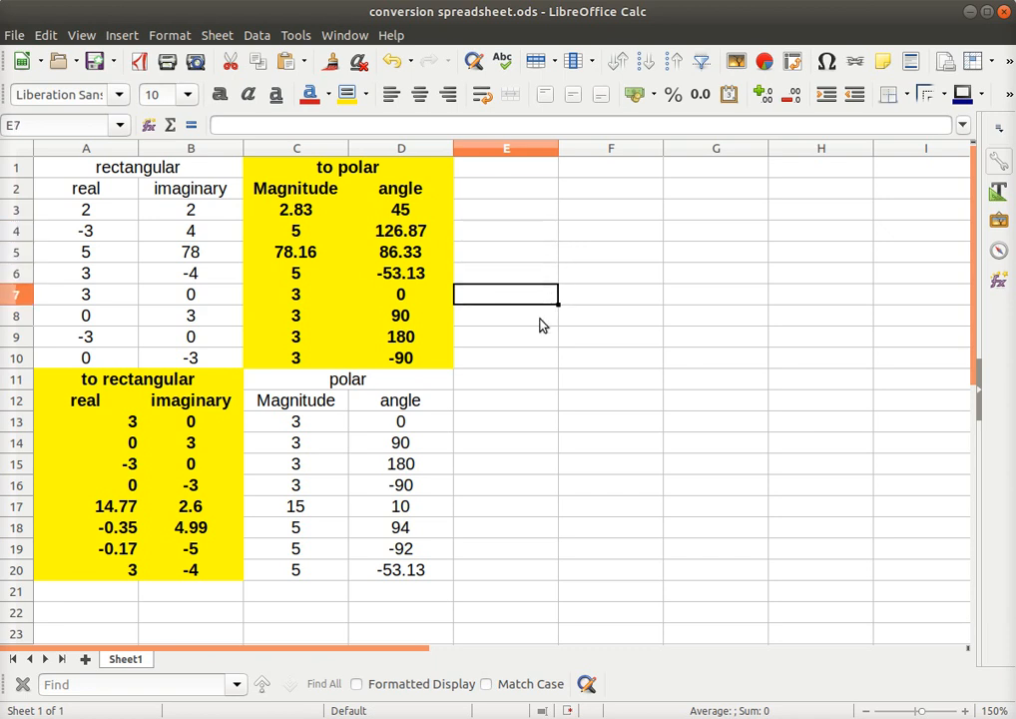
{"action": "left_click", "coordinate": [505, 357]}
{"action": "type", "text": "="}
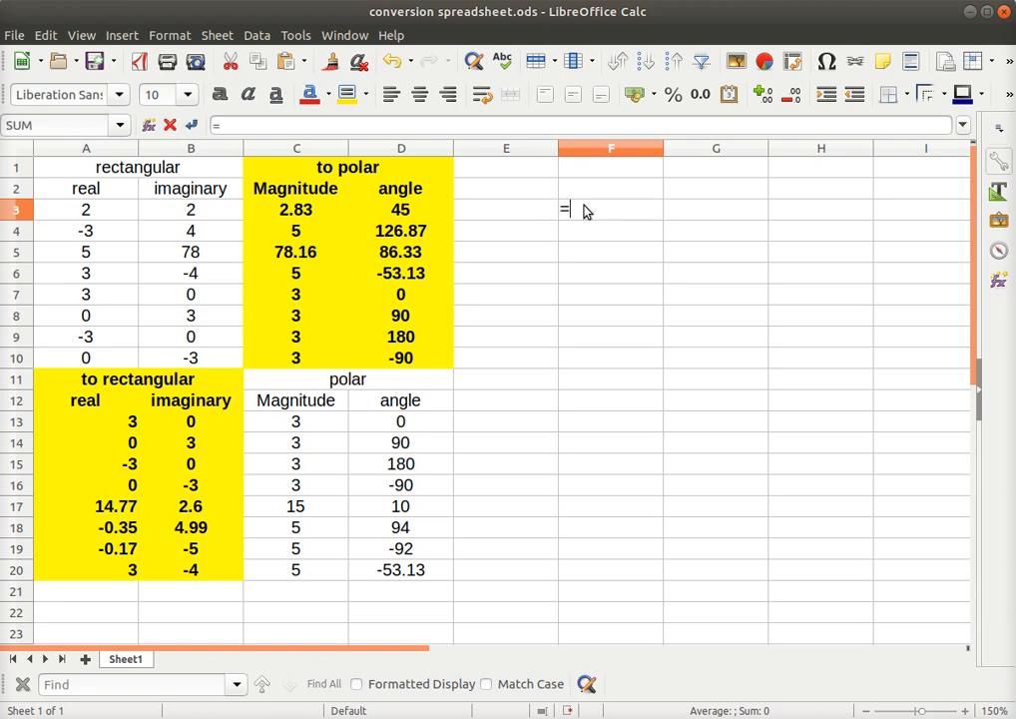
Enter a test addition beginning '3+' in F3, giving 7, then reselect F3 to clear it
{"action": "type", "text": "3+"}
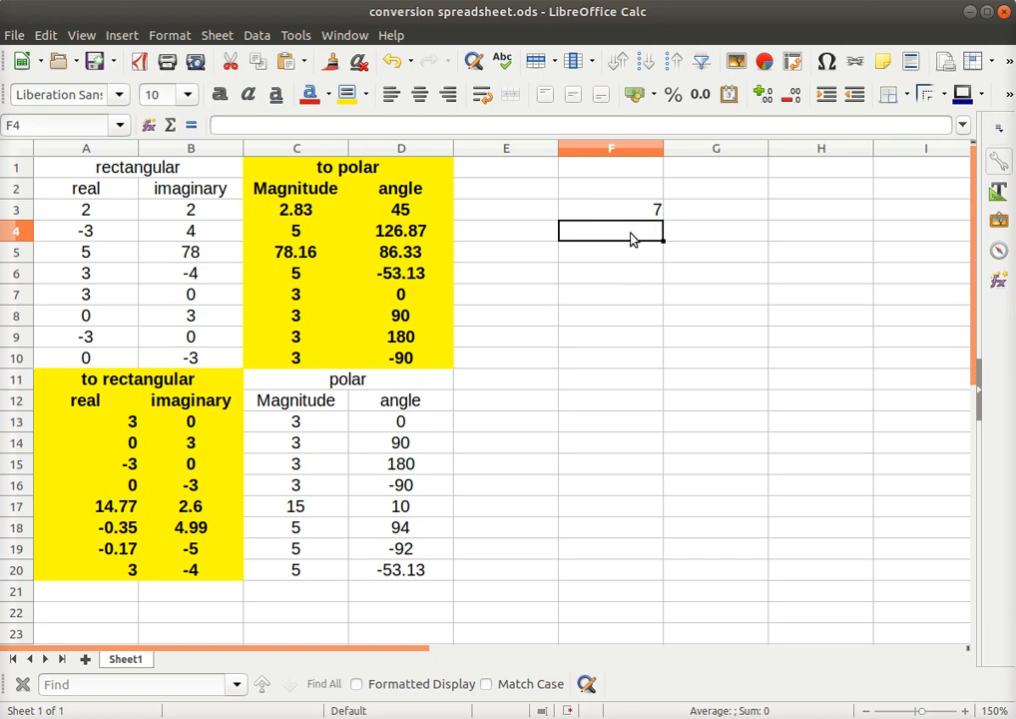
{"action": "mouse_move", "coordinate": [629, 409]}
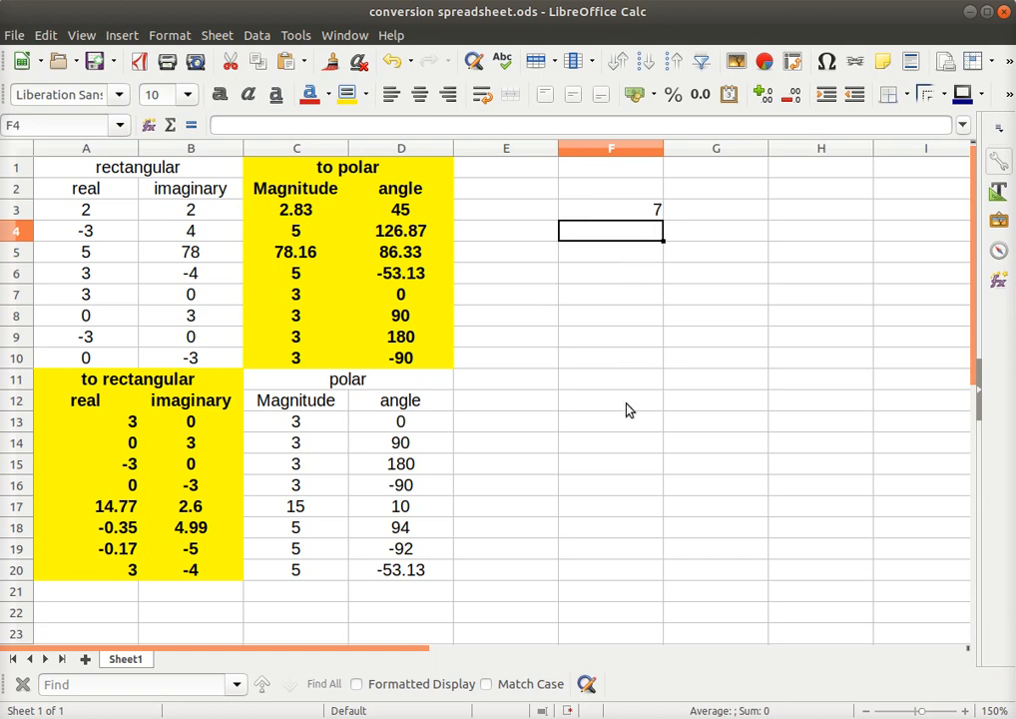
{"action": "mouse_move", "coordinate": [629, 389]}
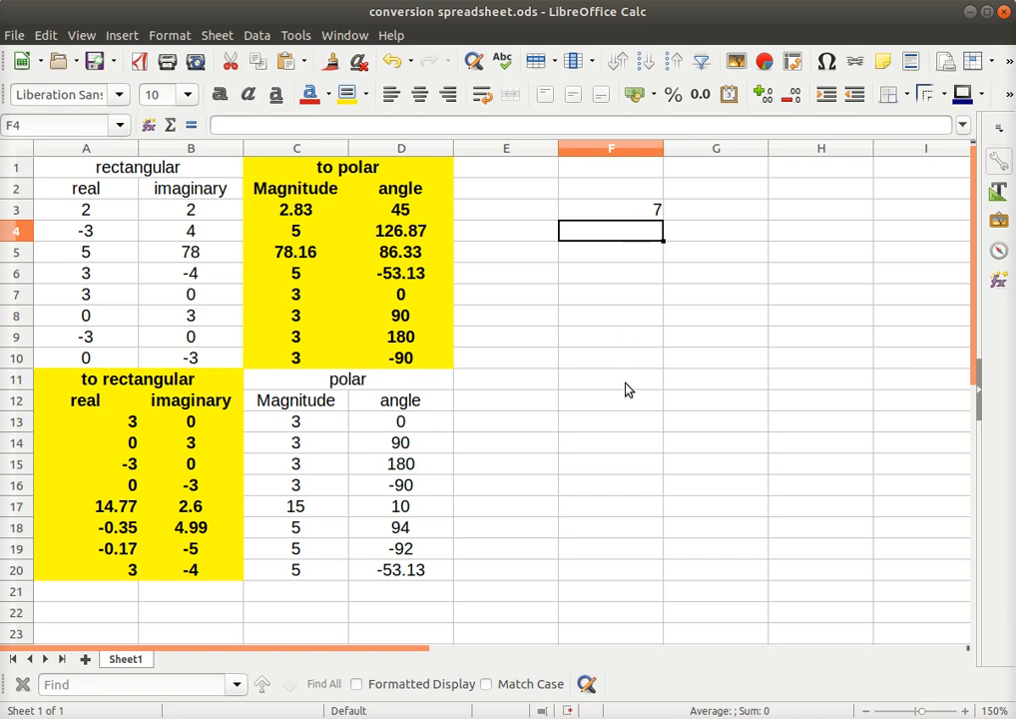
{"action": "mouse_move", "coordinate": [618, 460]}
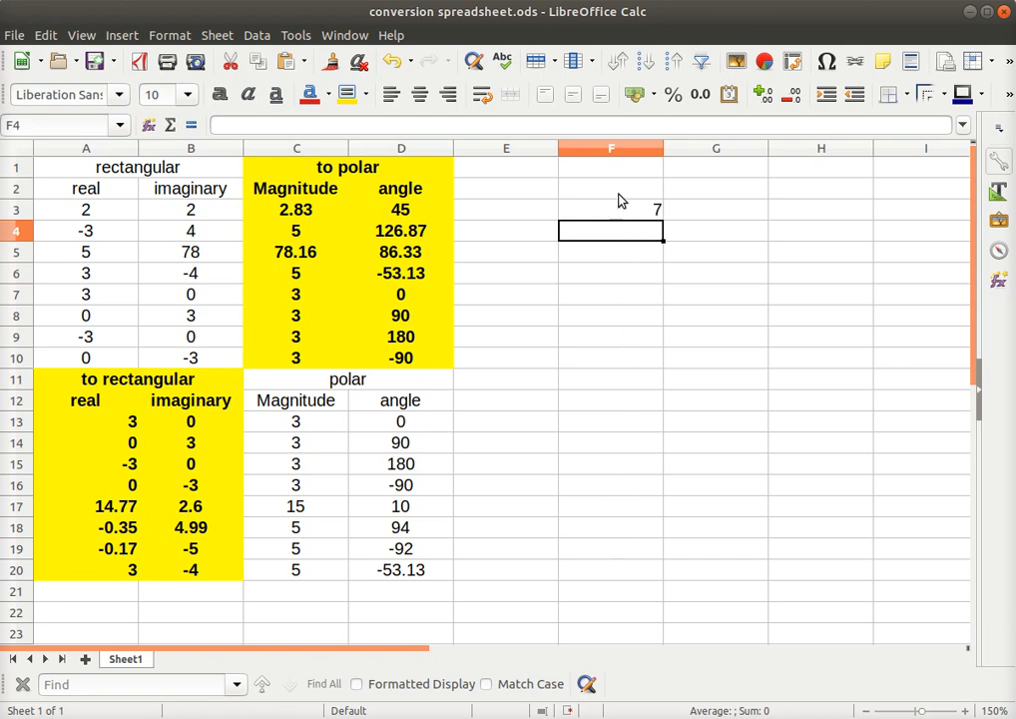
{"action": "mouse_move", "coordinate": [599, 260]}
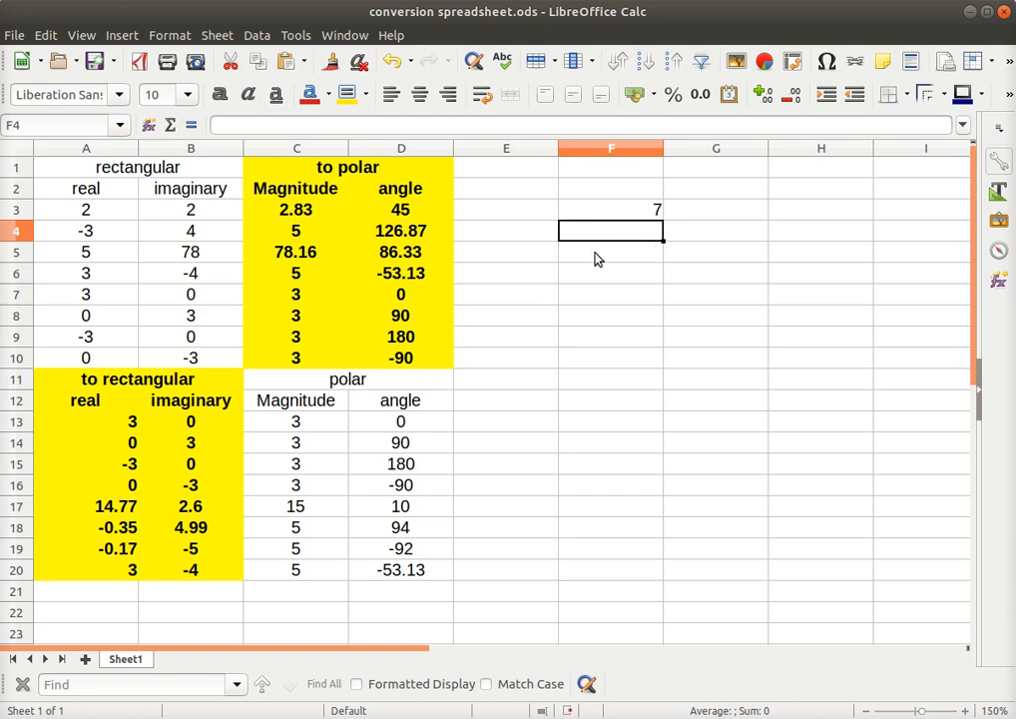
{"action": "mouse_move", "coordinate": [480, 252]}
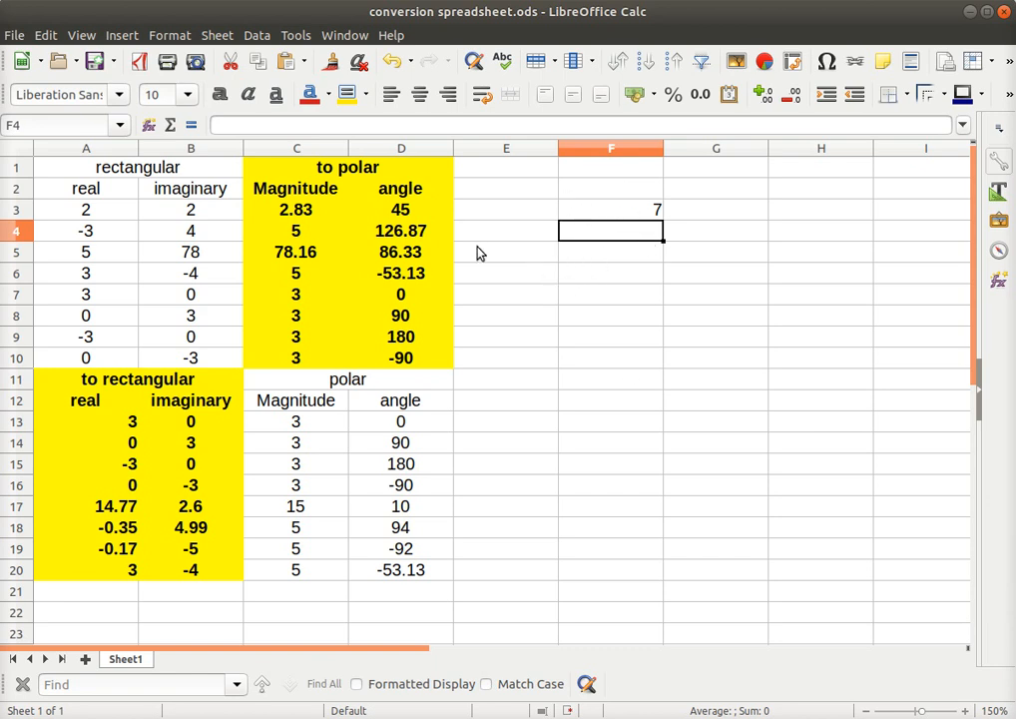
{"action": "mouse_move", "coordinate": [581, 325]}
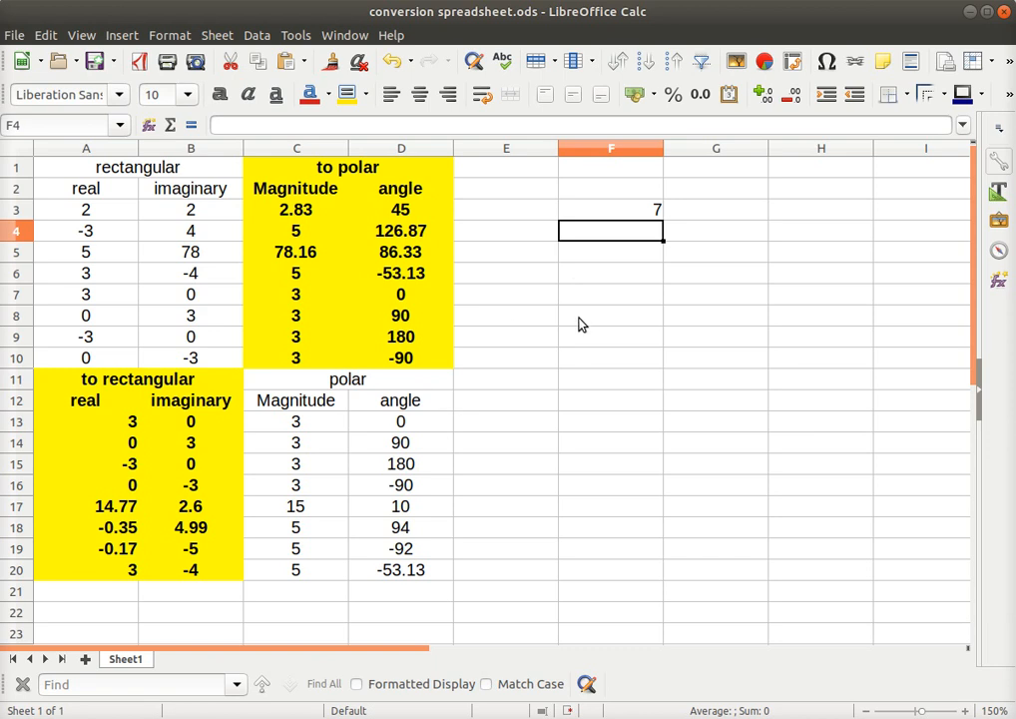
{"action": "mouse_move", "coordinate": [614, 205]}
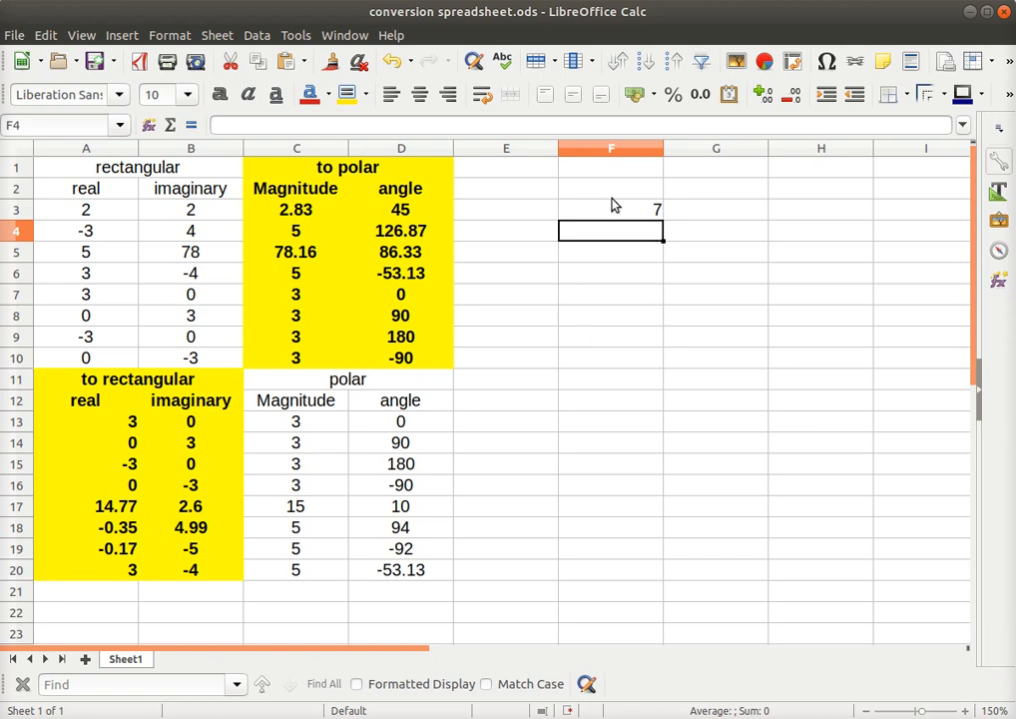
{"action": "mouse_move", "coordinate": [594, 283]}
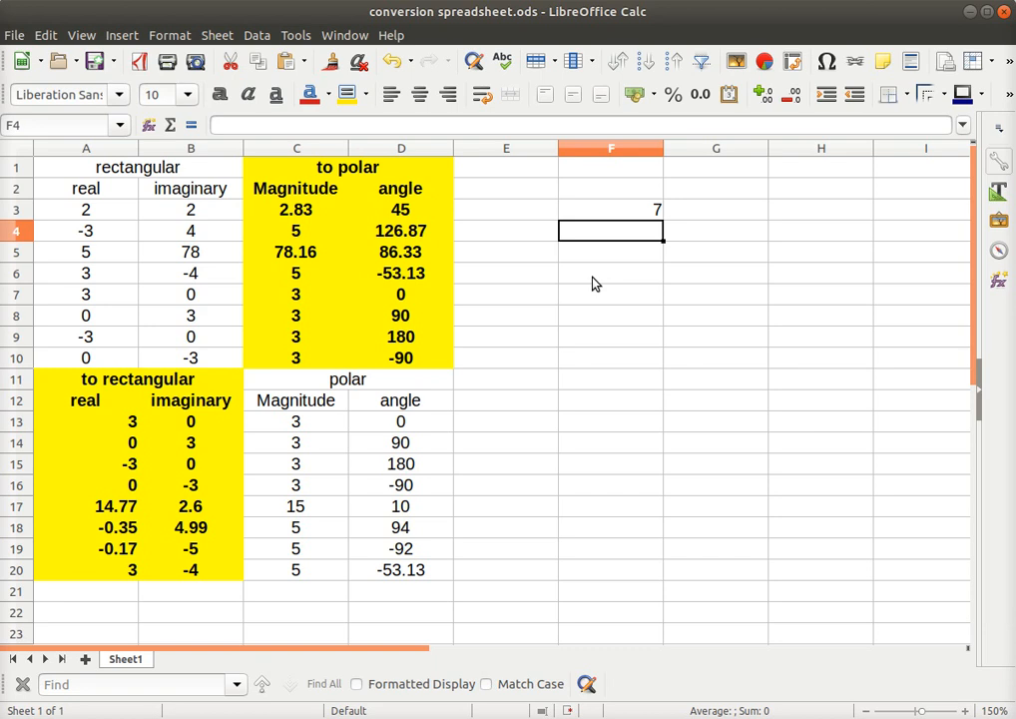
{"action": "mouse_move", "coordinate": [564, 252]}
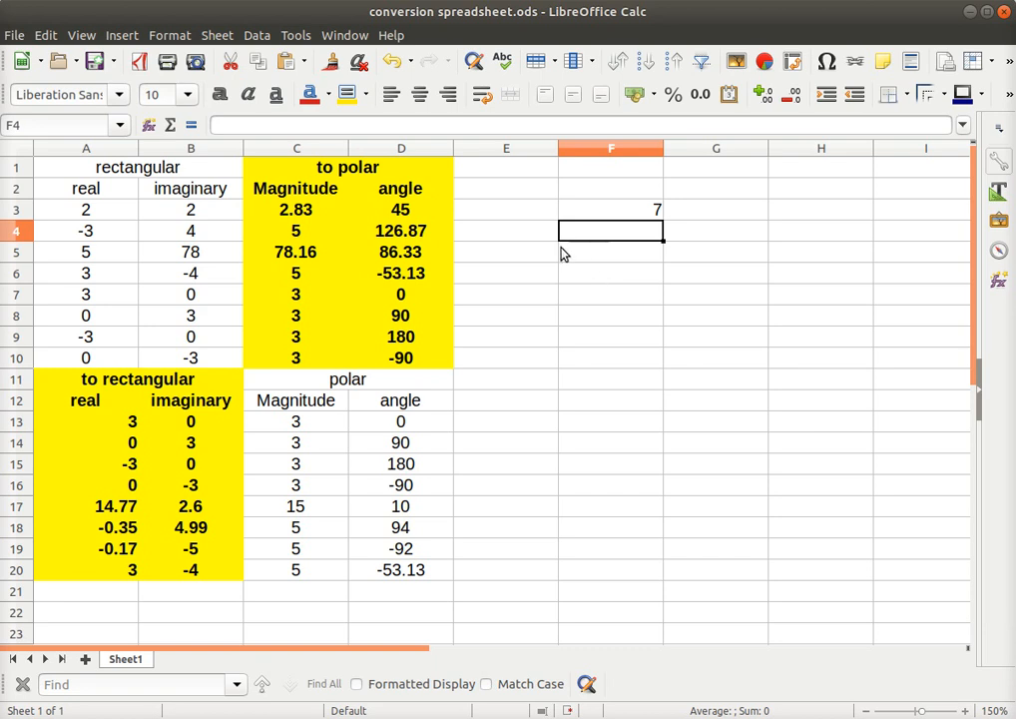
{"action": "mouse_move", "coordinate": [624, 302]}
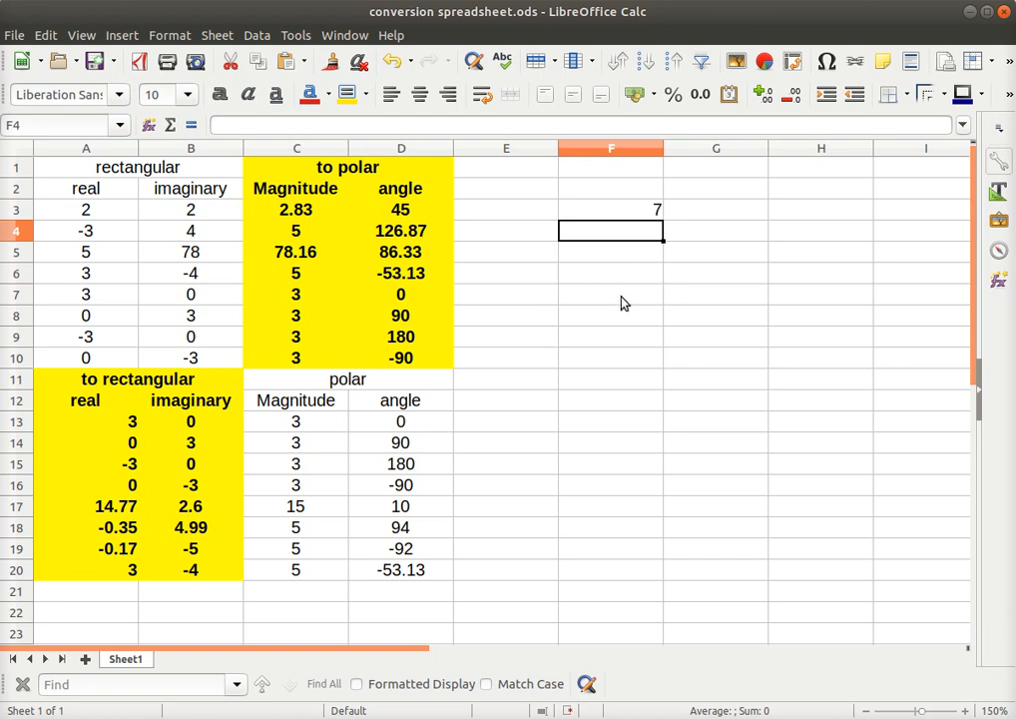
{"action": "mouse_move", "coordinate": [631, 213]}
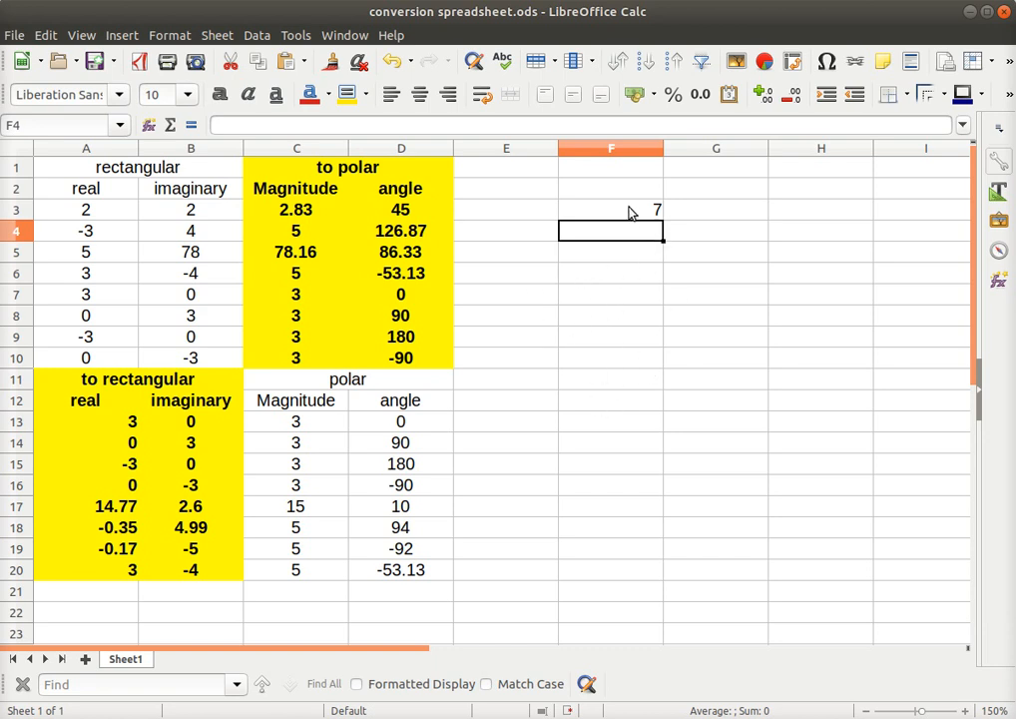
{"action": "left_click", "coordinate": [611, 209]}
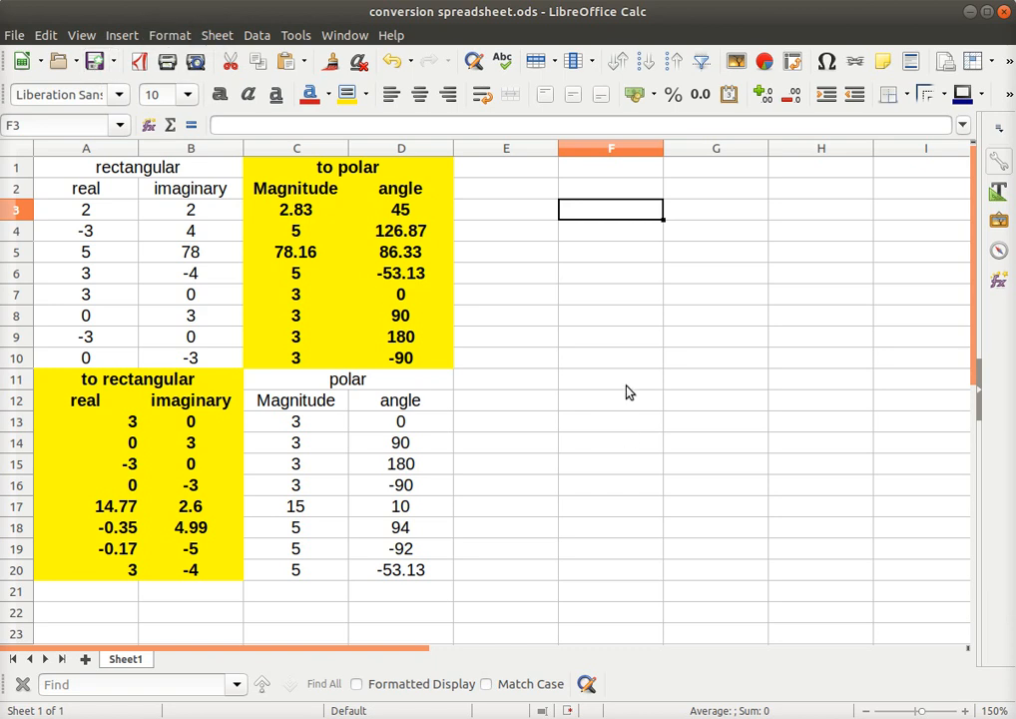
{"action": "mouse_move", "coordinate": [735, 367]}
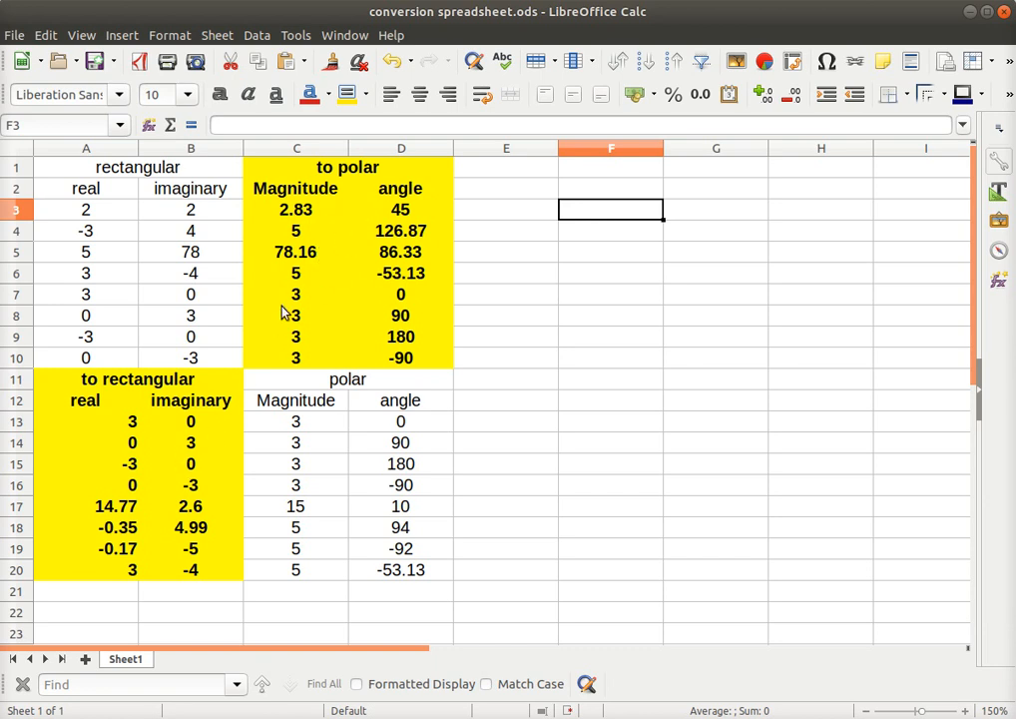
{"action": "mouse_move", "coordinate": [213, 428]}
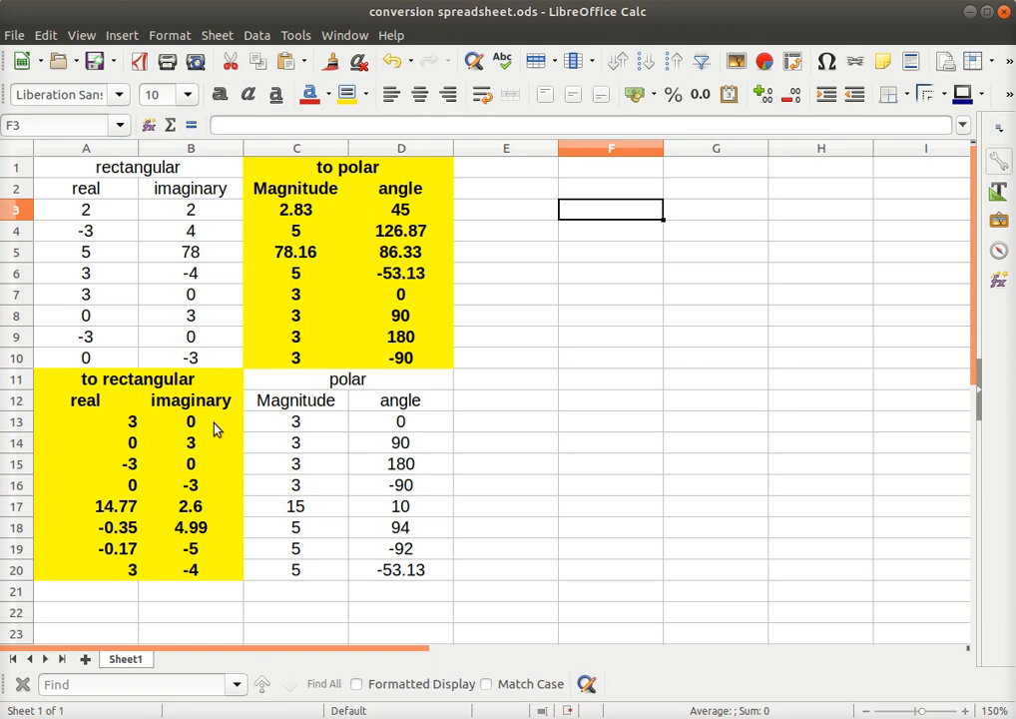
{"action": "mouse_move", "coordinate": [231, 395]}
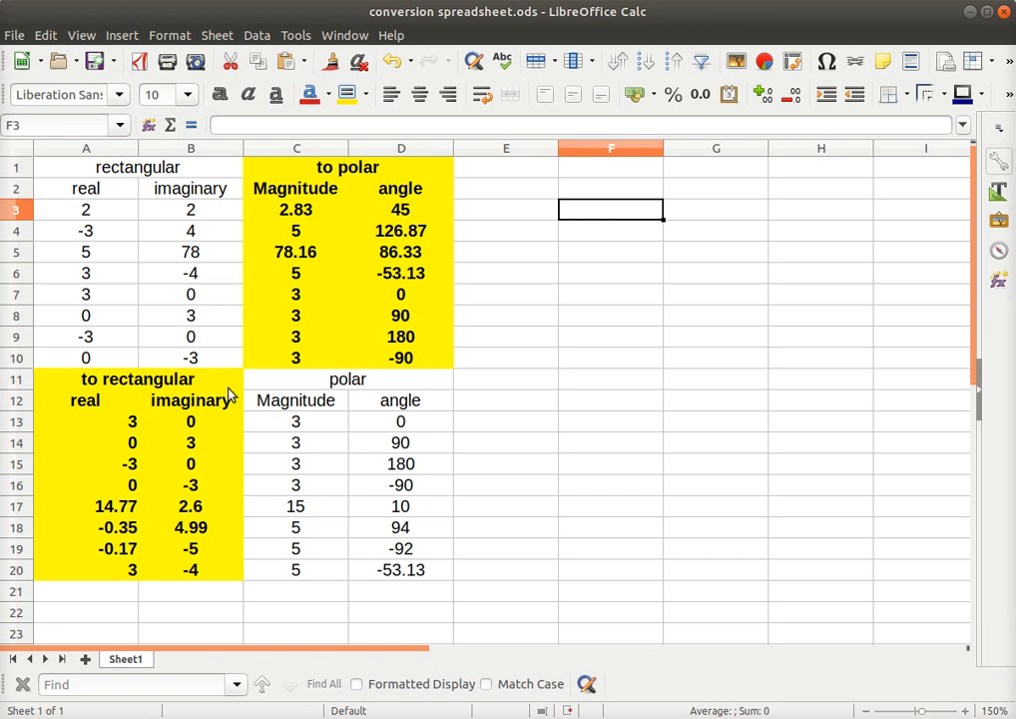
{"action": "mouse_move", "coordinate": [576, 334]}
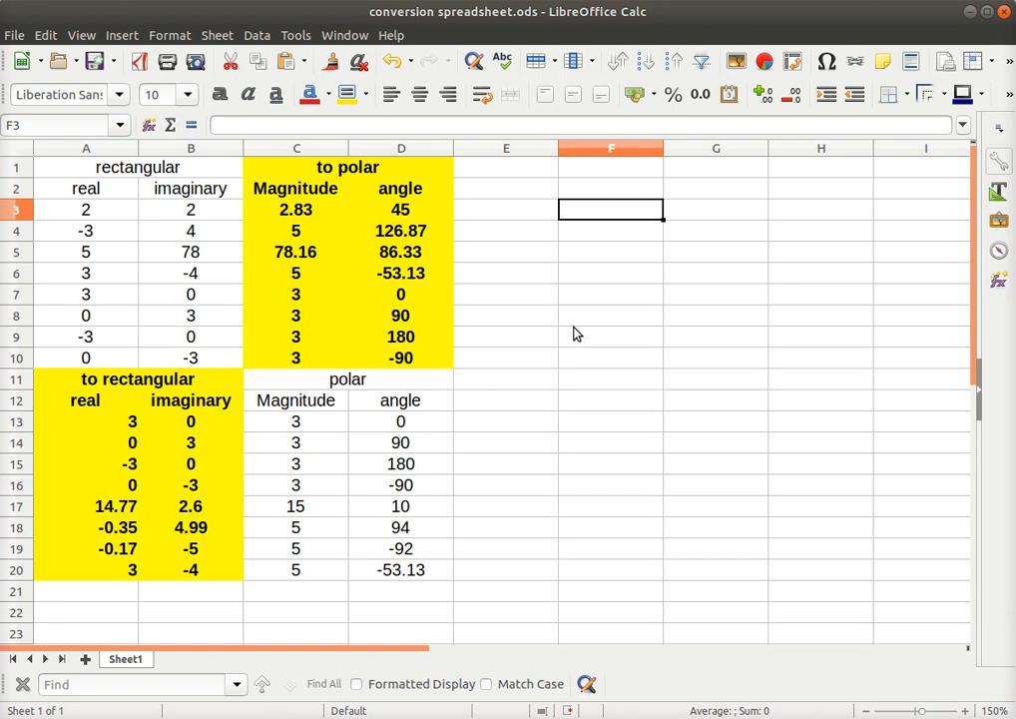